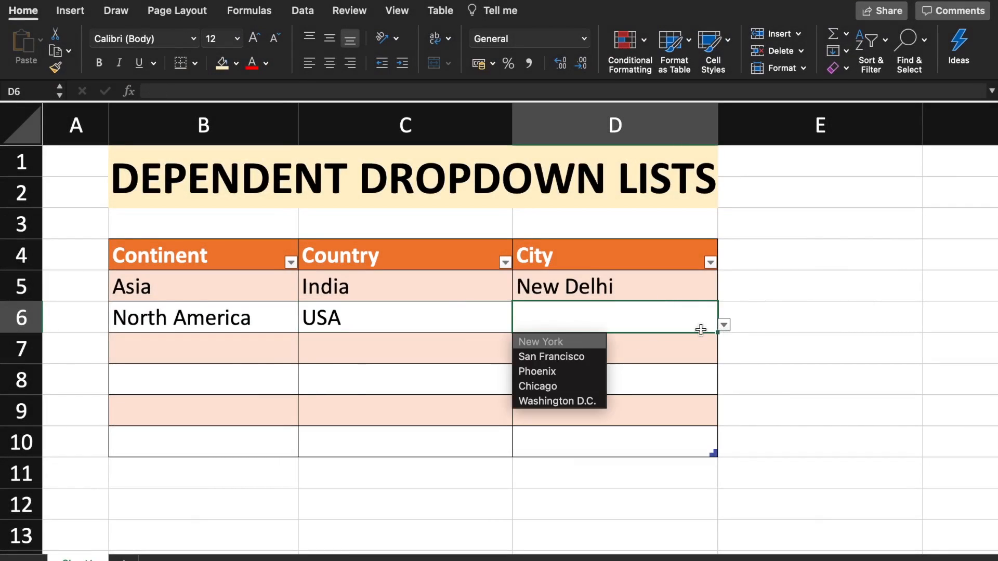
Pick San Francisco as D6's city and North America as B7's continent.
left_click(550, 356)
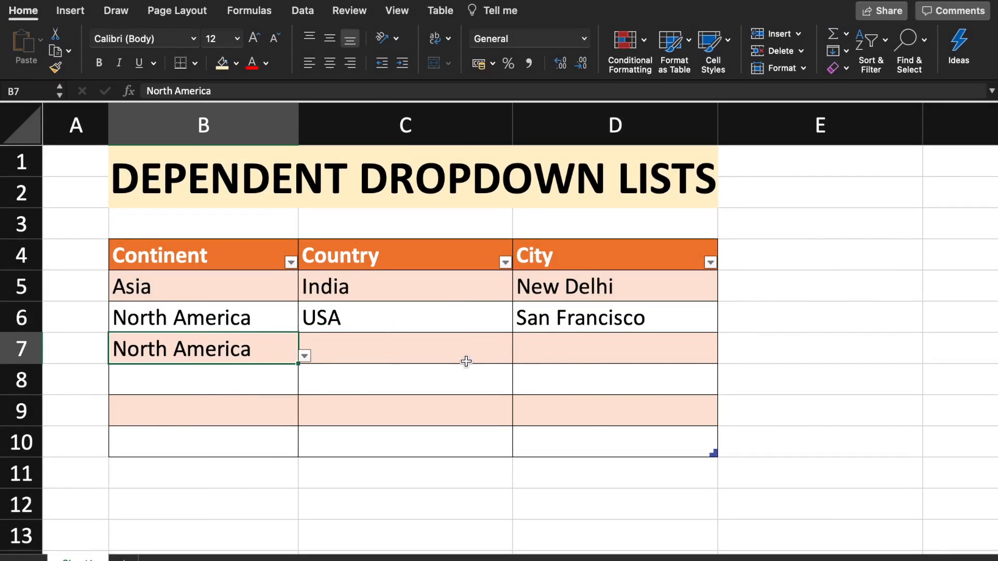
left_click(722, 356)
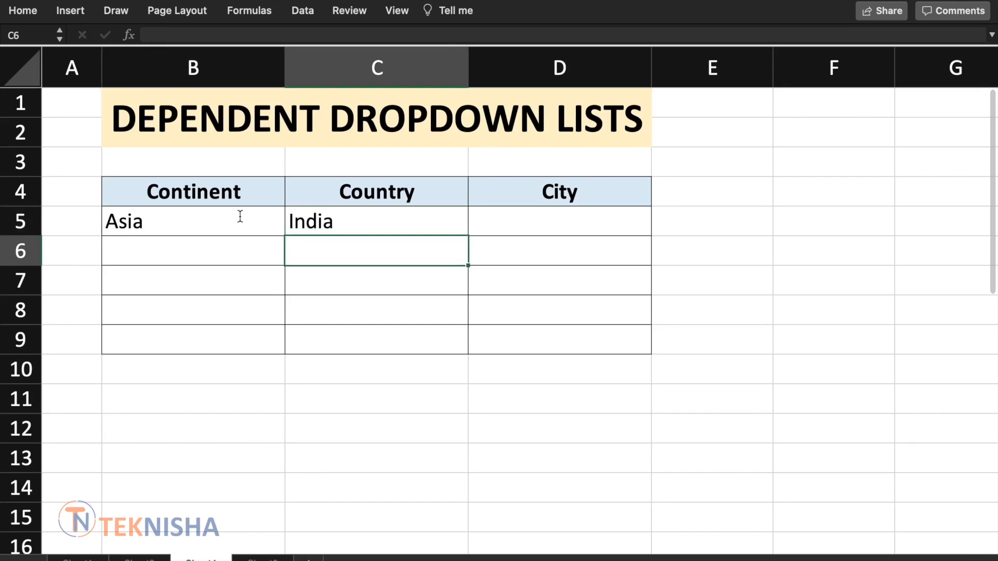
Type Mumbai, Asia and Chennai into the entry table without any validation.
type("Mumbai")
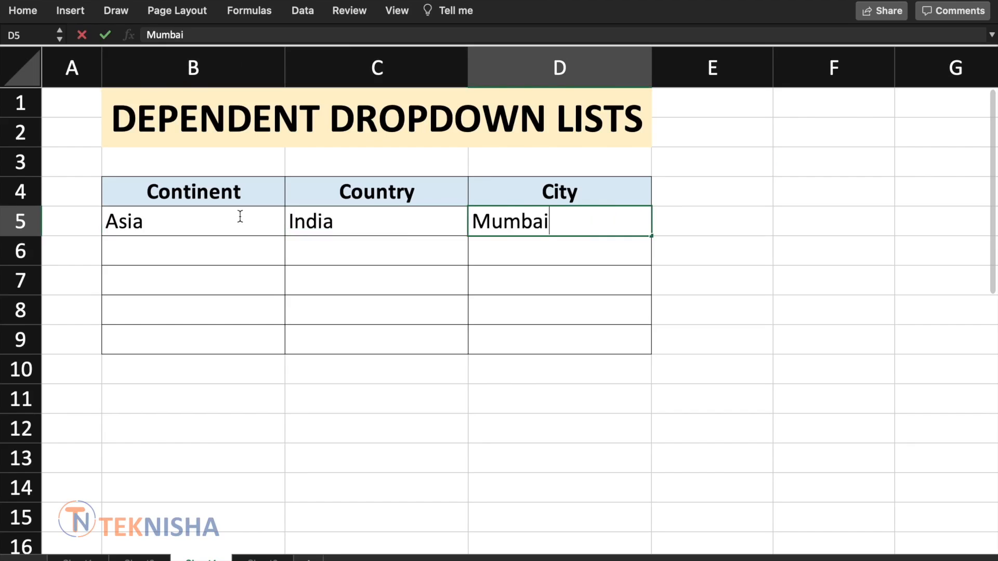
type("Asia")
left_click(376, 250)
type("Indai")
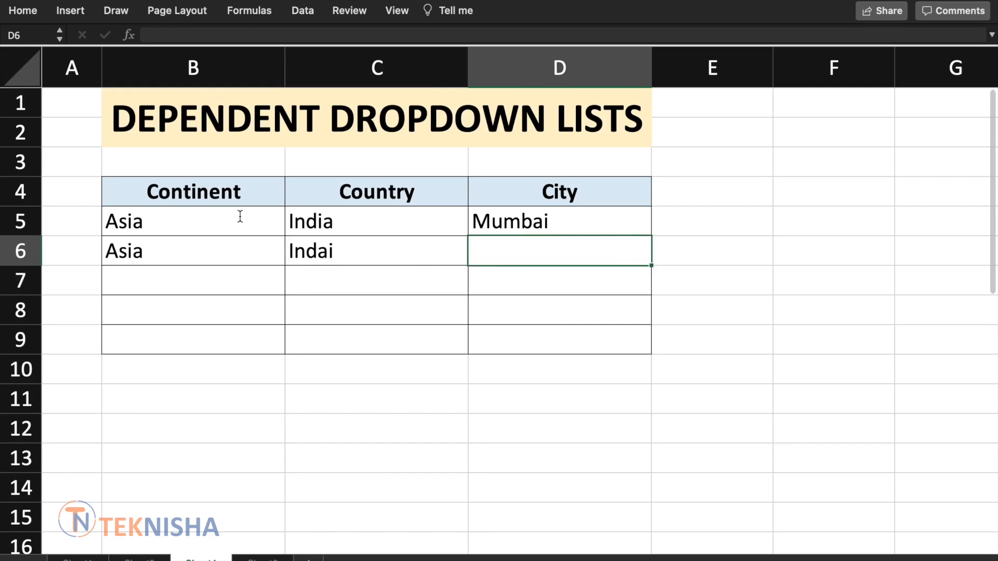
type("Chennai")
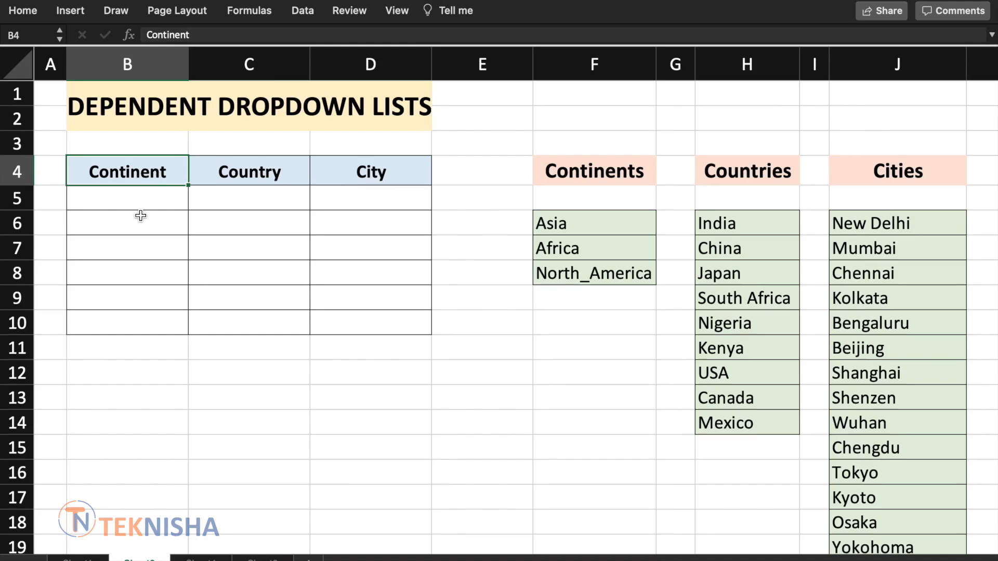
mouse_move(147, 188)
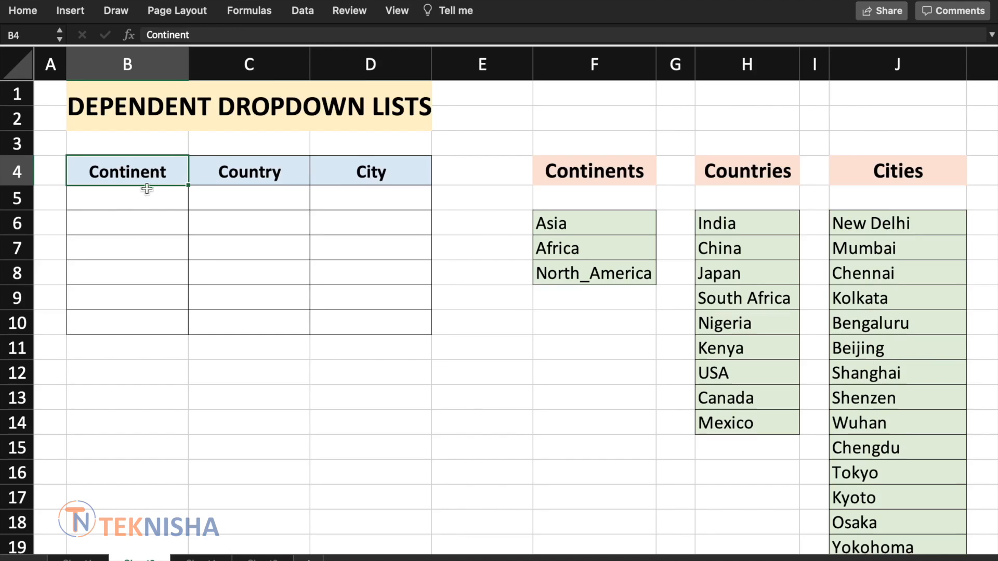
mouse_move(331, 174)
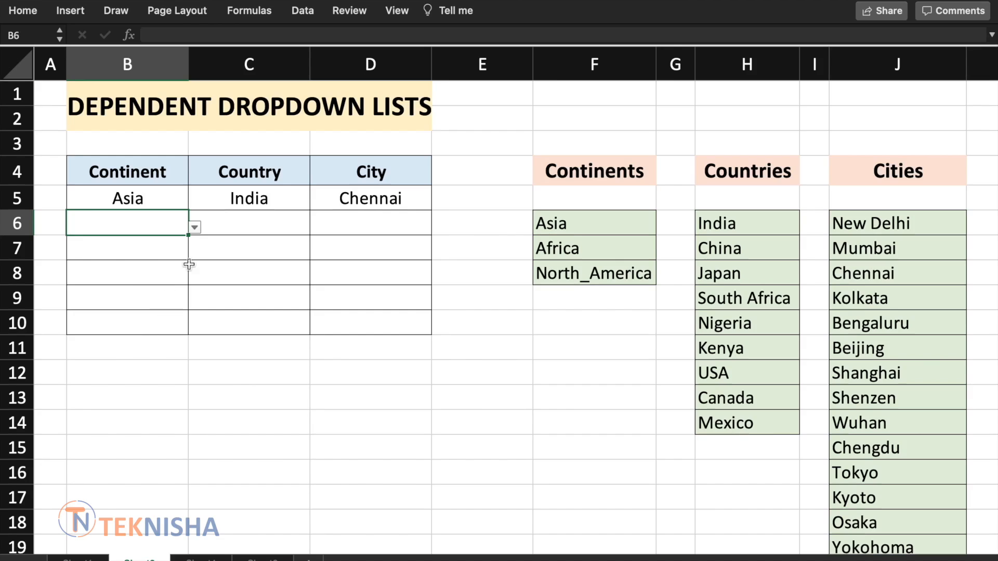
Choose Asia in B6, then USA in C6 from the unfiltered country list.
left_click(193, 227)
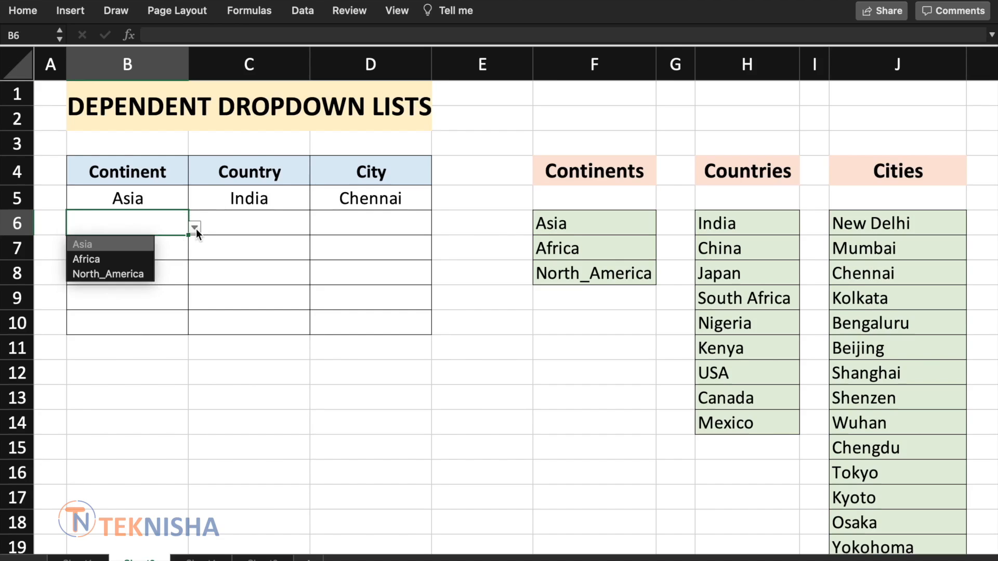
left_click(82, 245)
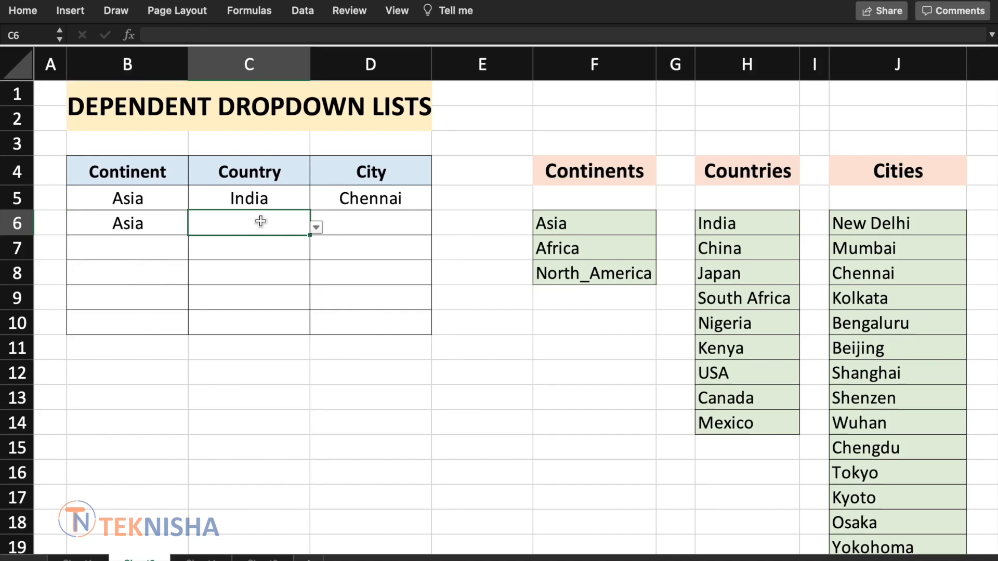
left_click(316, 227)
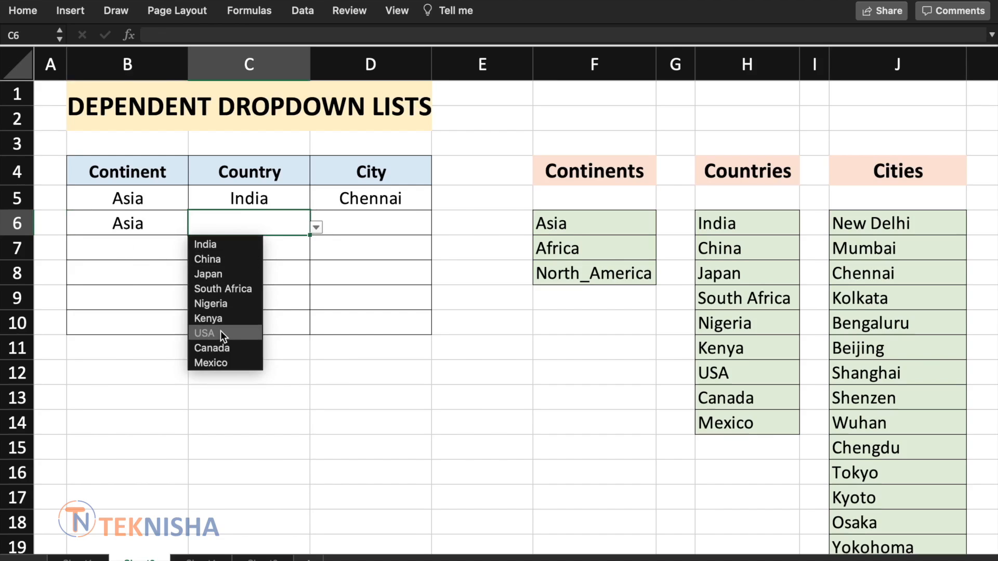
left_click(205, 333)
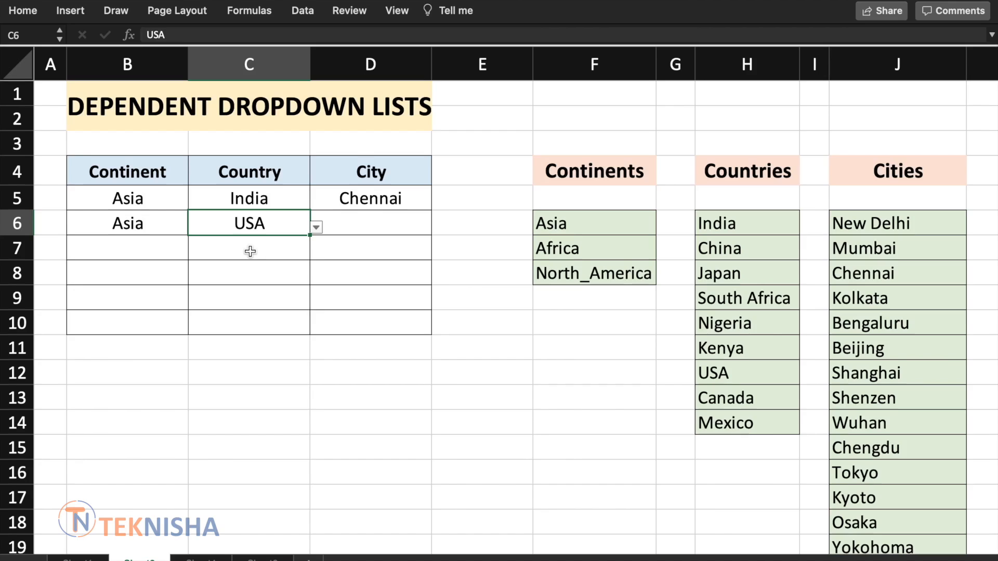
mouse_move(219, 184)
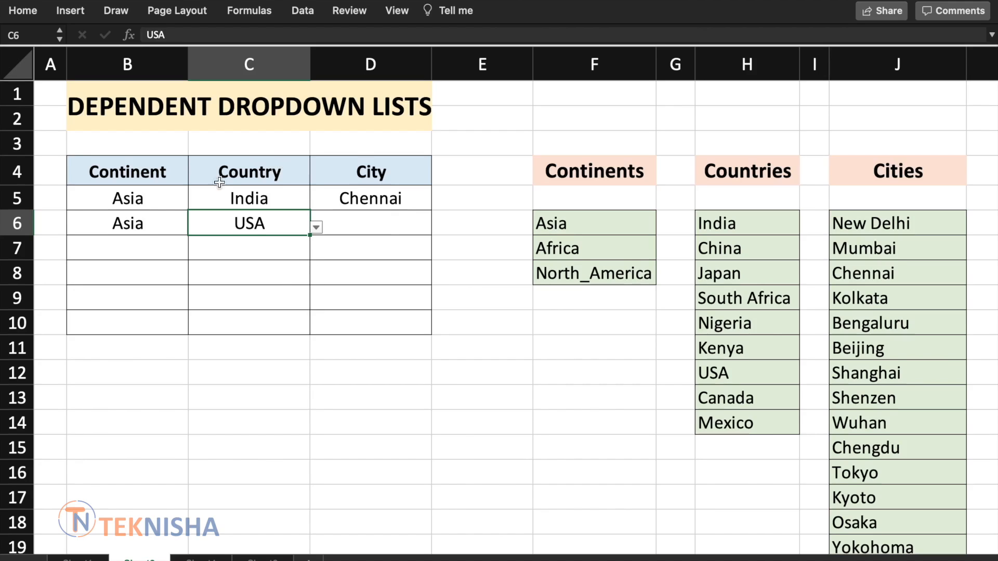
mouse_move(173, 239)
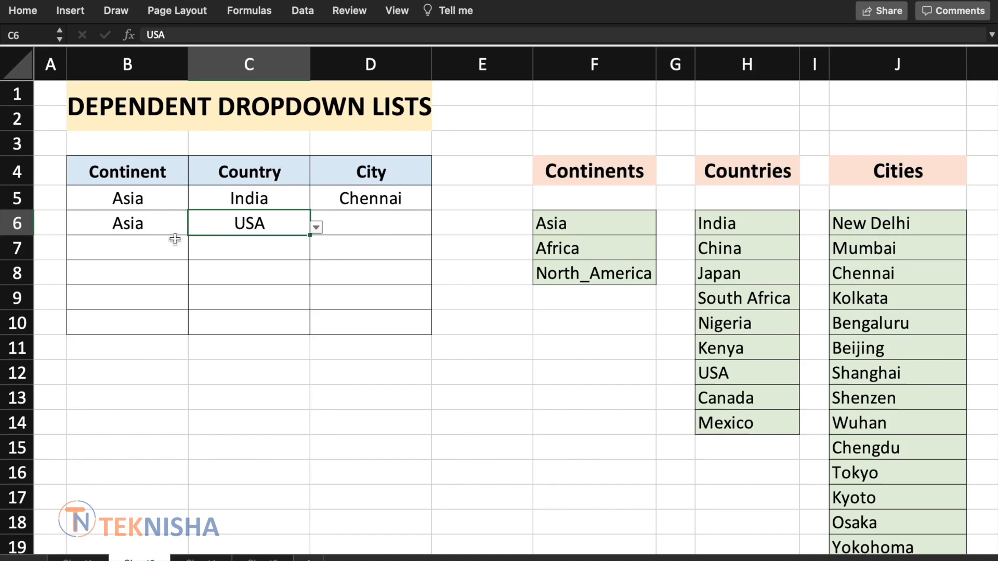
mouse_move(142, 222)
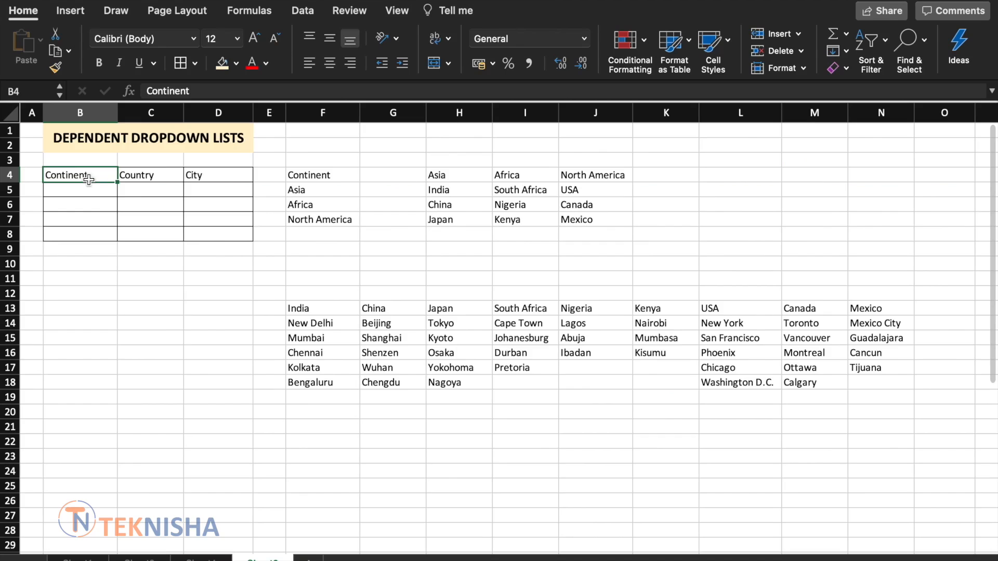
mouse_move(139, 200)
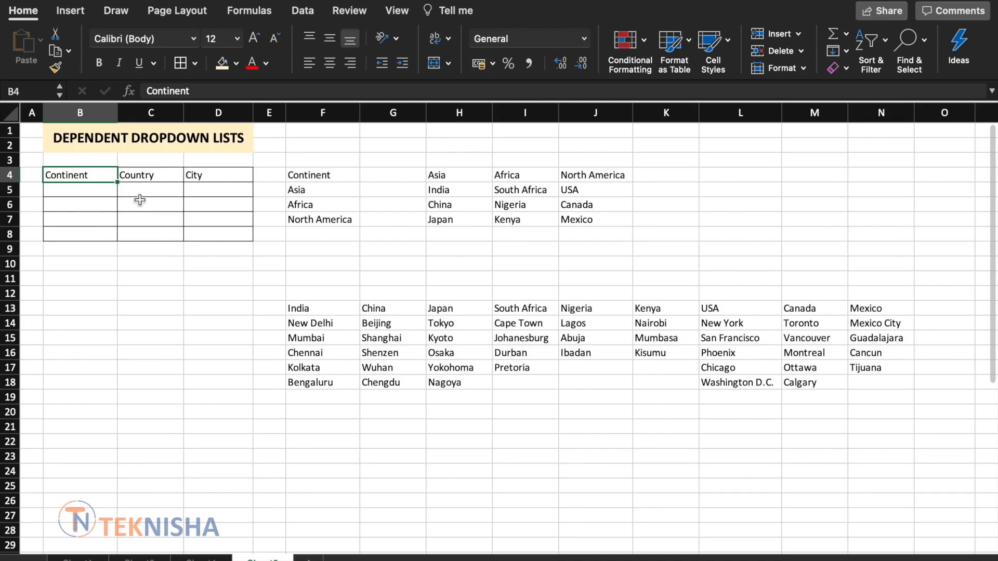
mouse_move(214, 231)
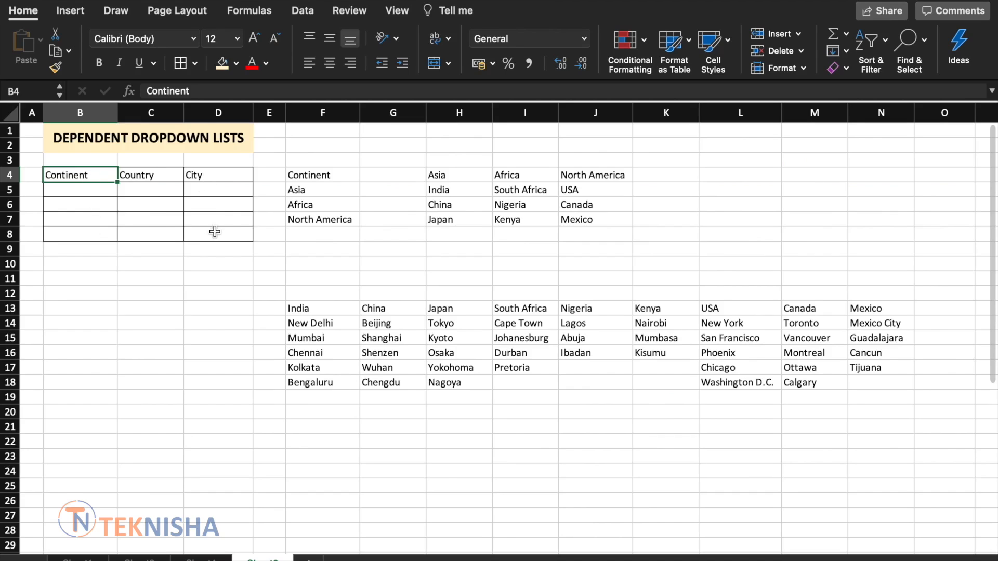
left_click_drag(322, 175, 322, 219)
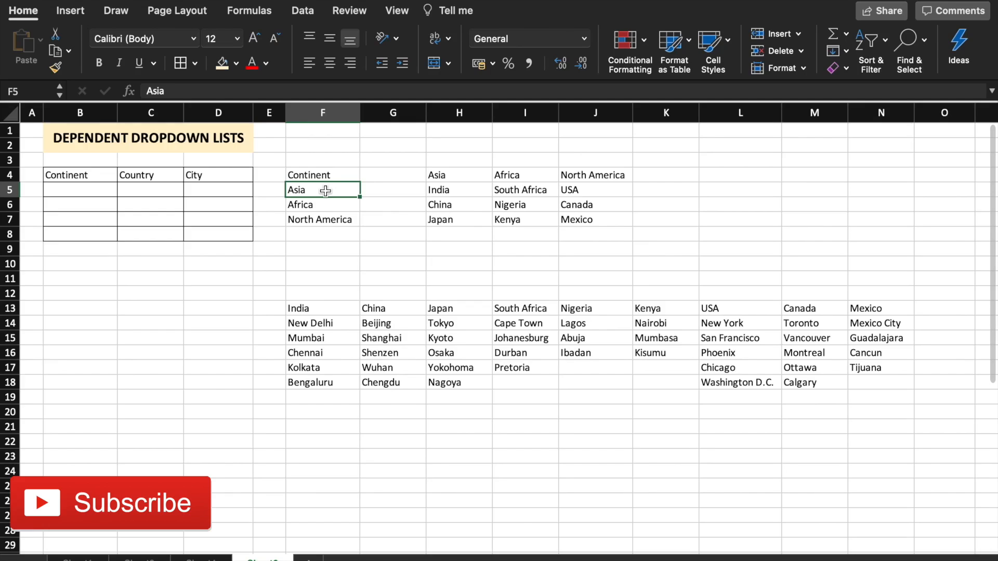
mouse_move(674, 39)
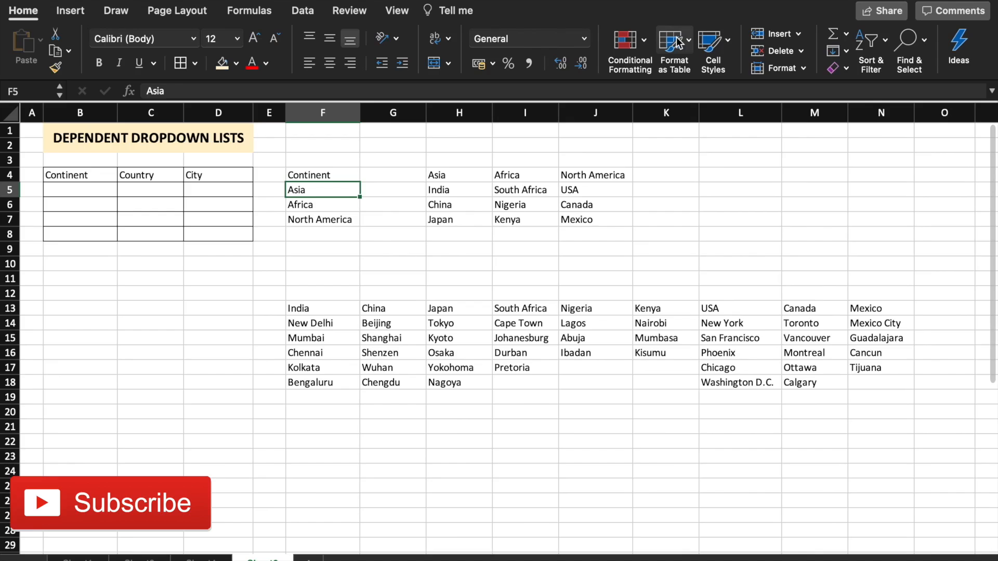
Format the Continent list as a Medium blue table with headers, named Continents.
left_click(673, 51)
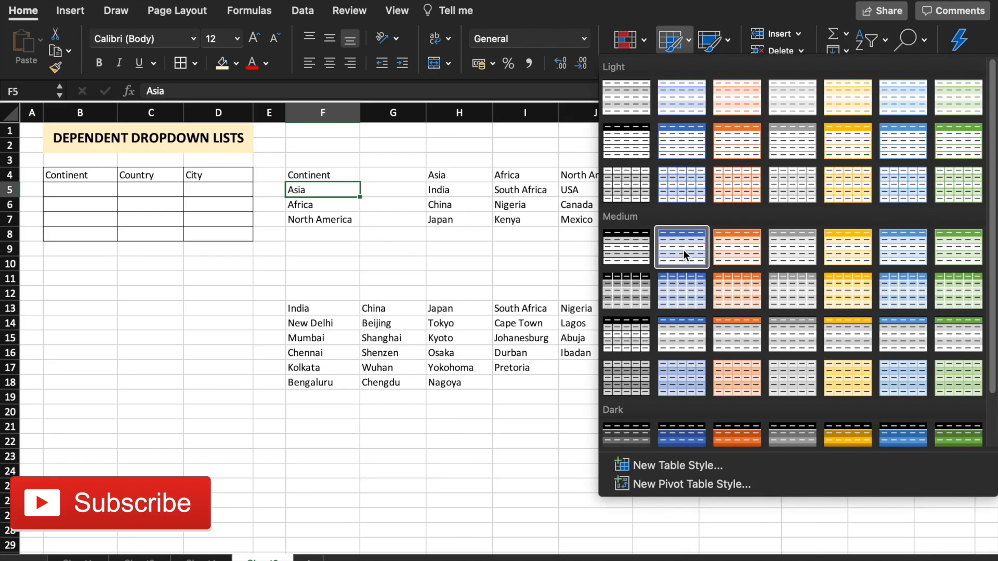
left_click(680, 247)
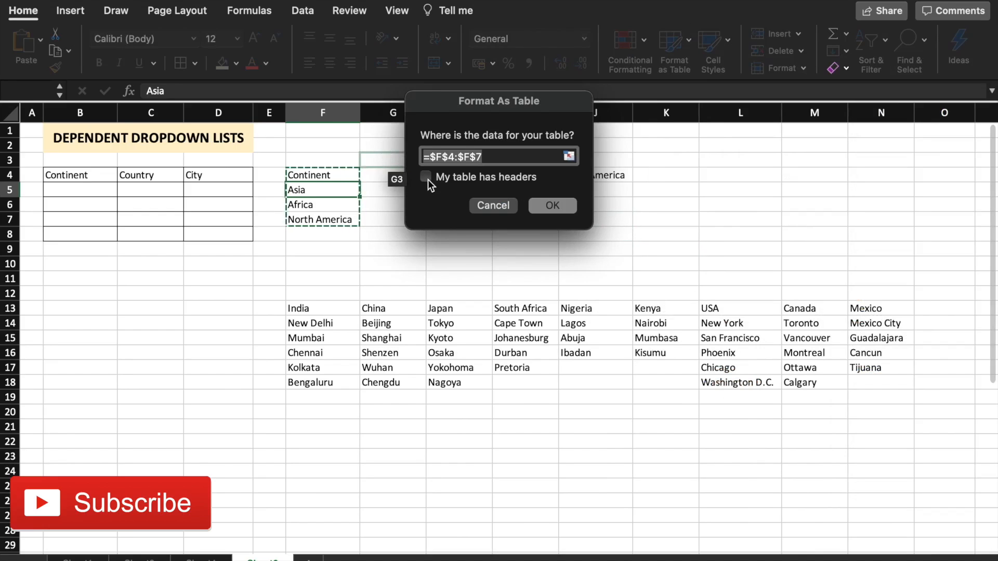
left_click(425, 177)
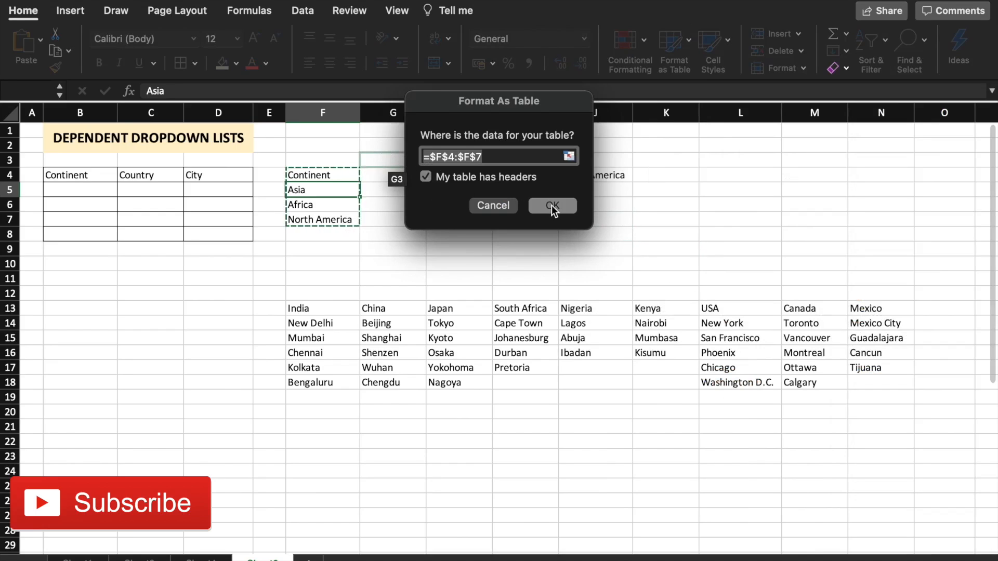
left_click(551, 205)
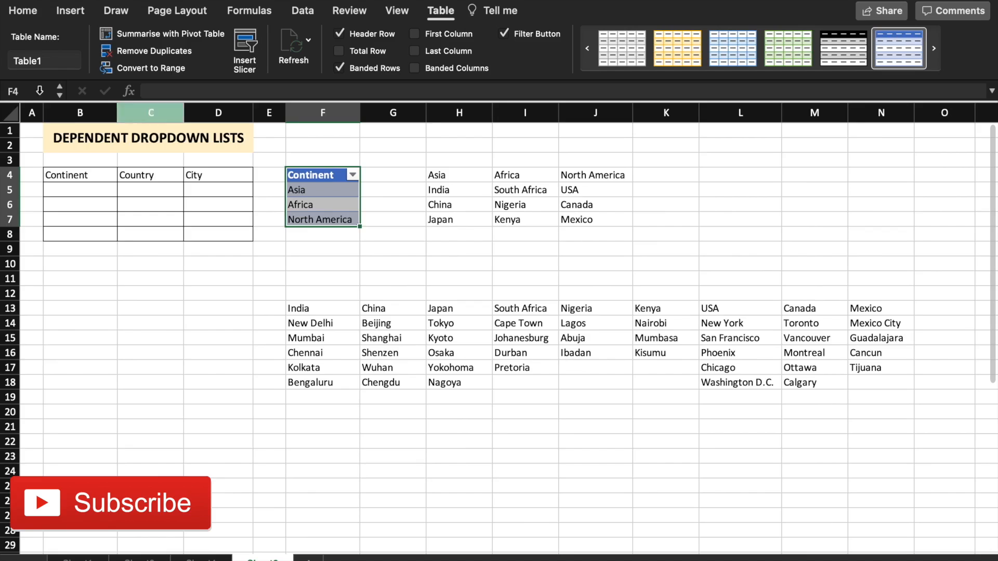
type("C")
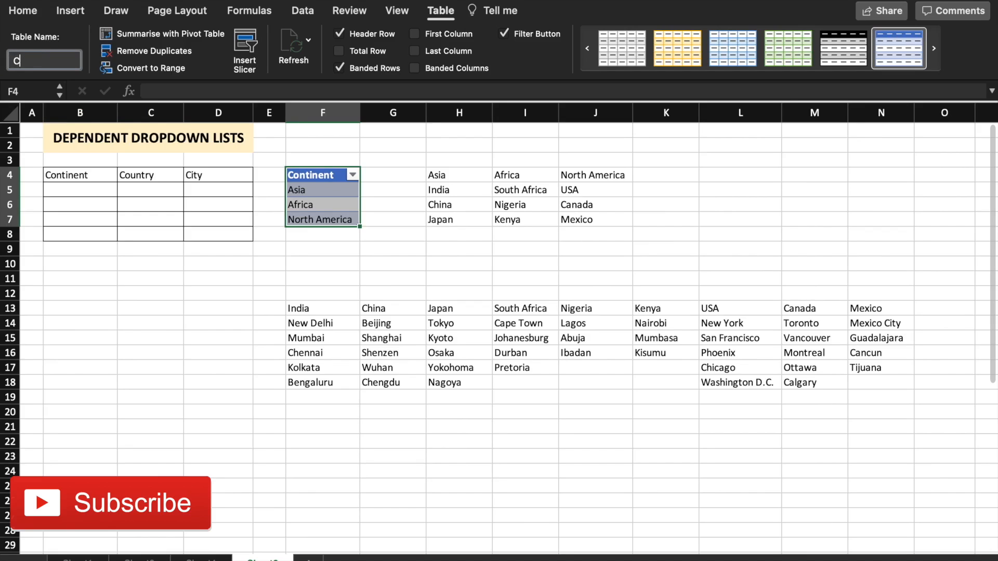
type("ontinents")
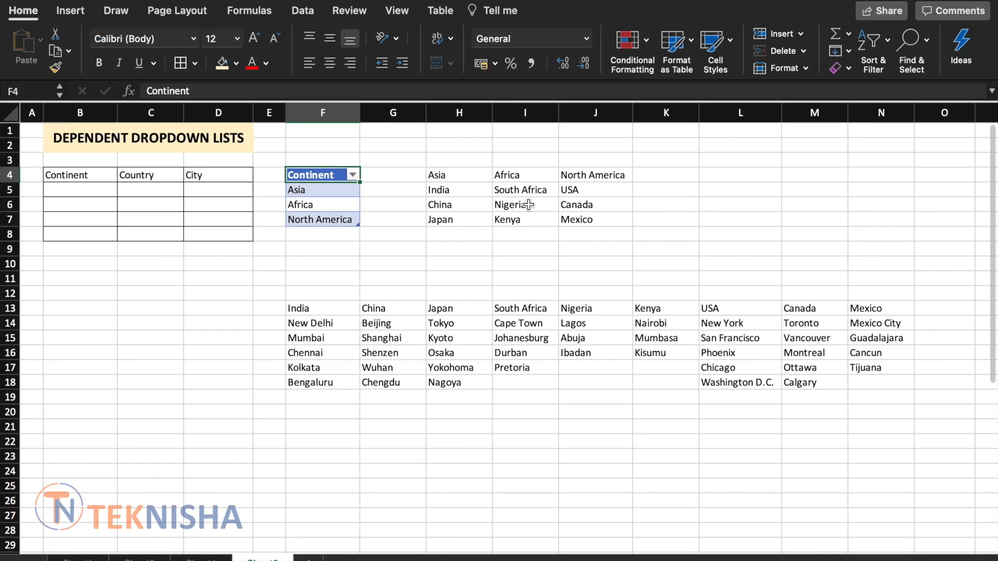
Format the country lists as an orange banded table and name it Countries.
left_click(524, 204)
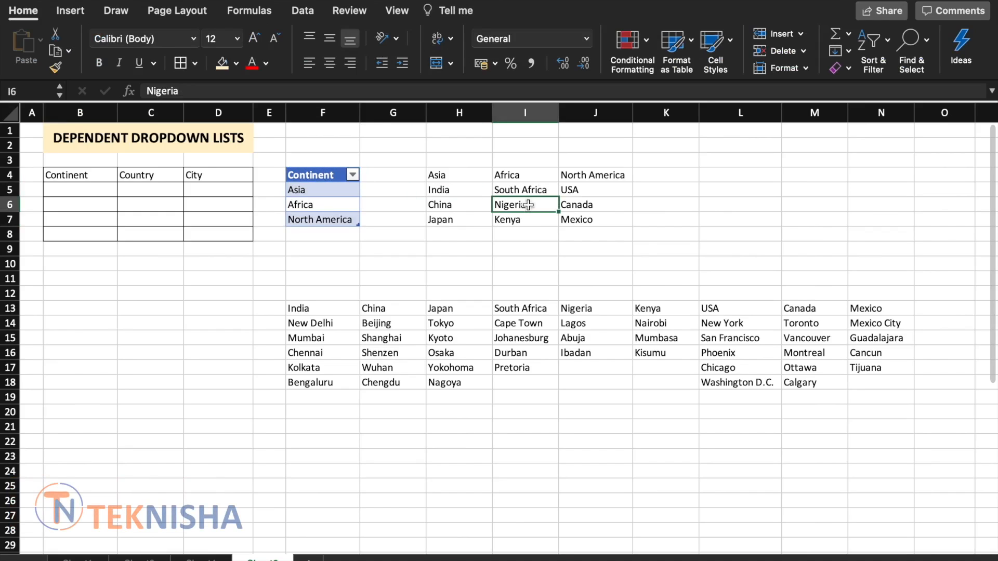
mouse_move(676, 48)
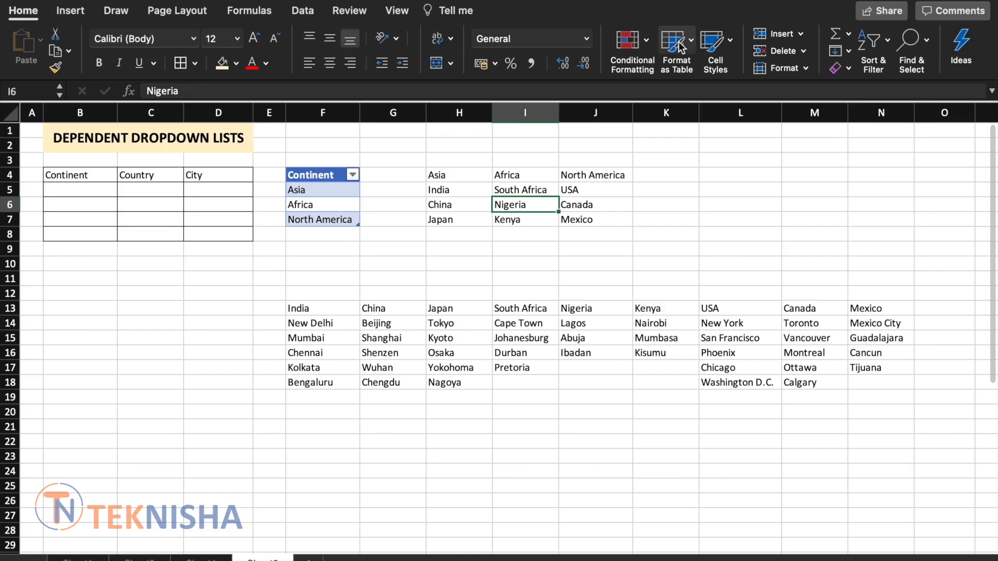
left_click(674, 51)
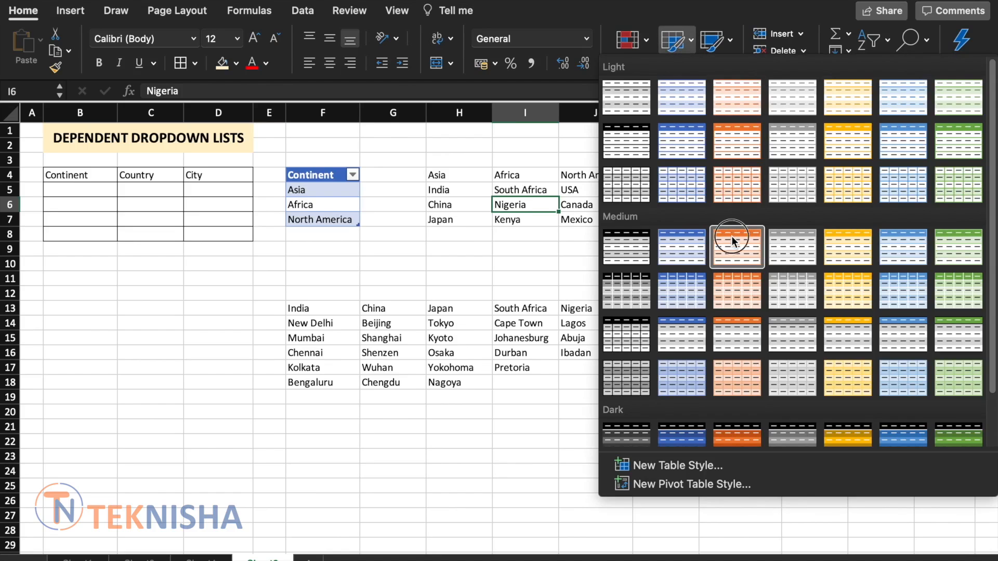
left_click(736, 247)
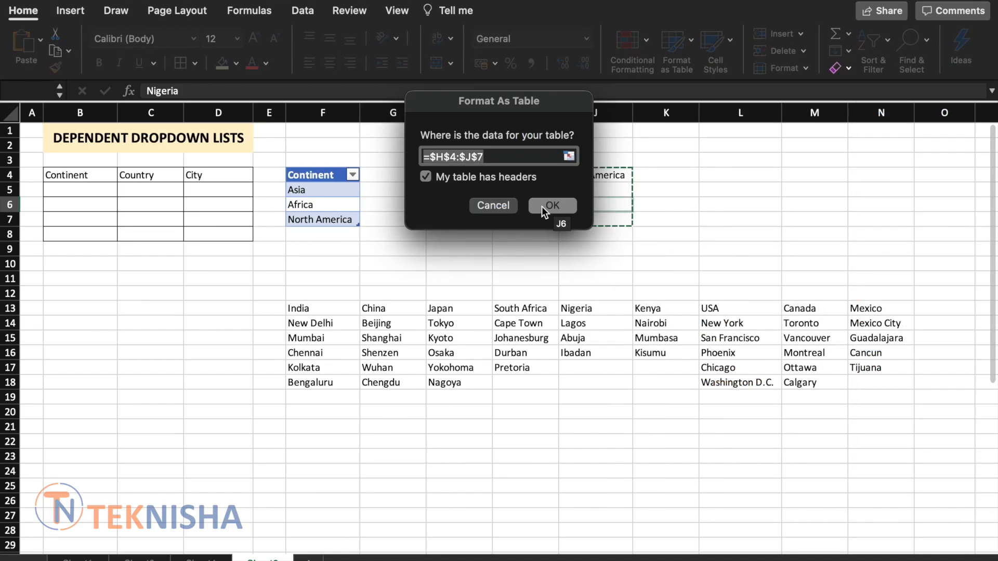
left_click(551, 205)
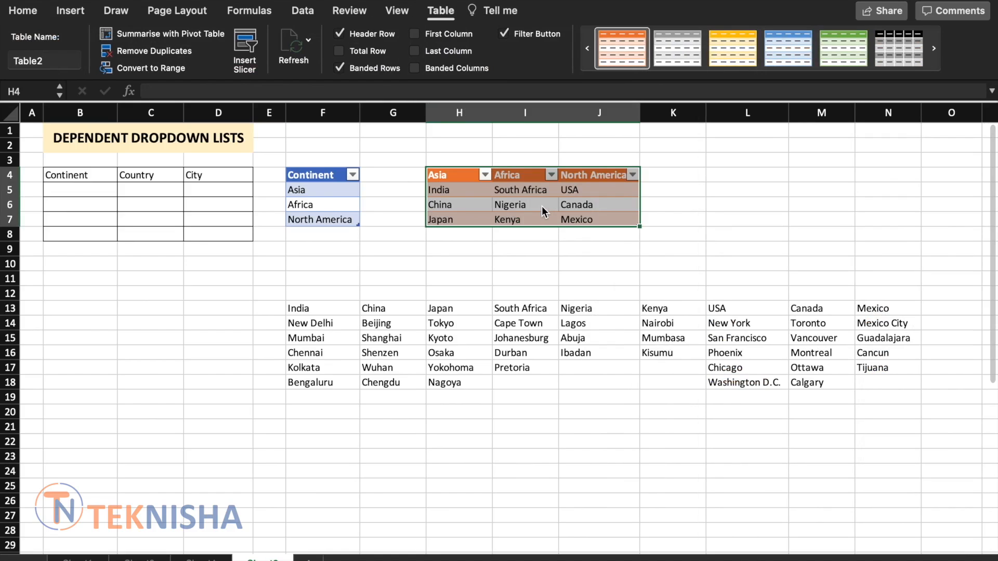
left_click(43, 60)
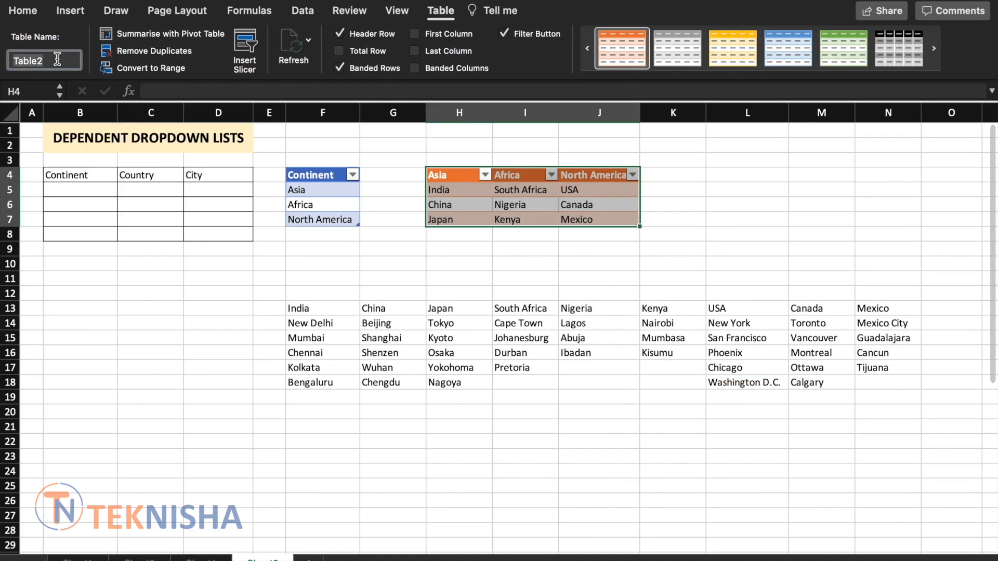
type("Countries")
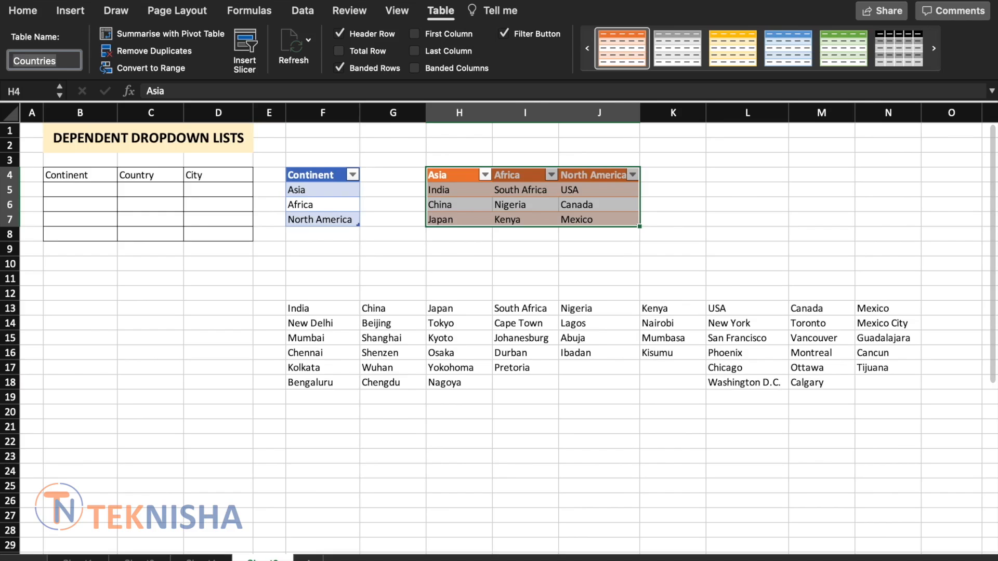
mouse_move(343, 340)
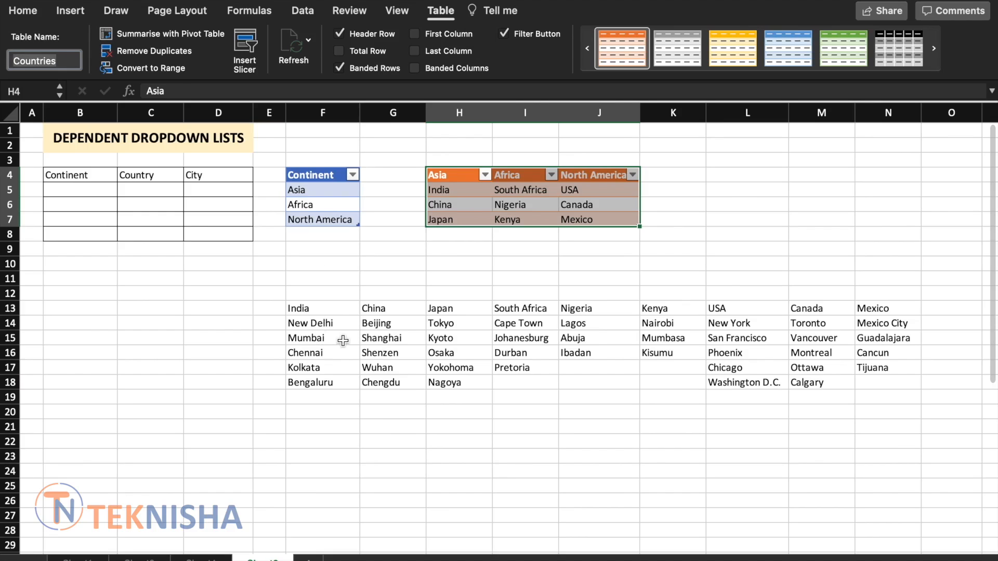
Format the city lists as a green banded table with headers, named Cities.
left_click(321, 337)
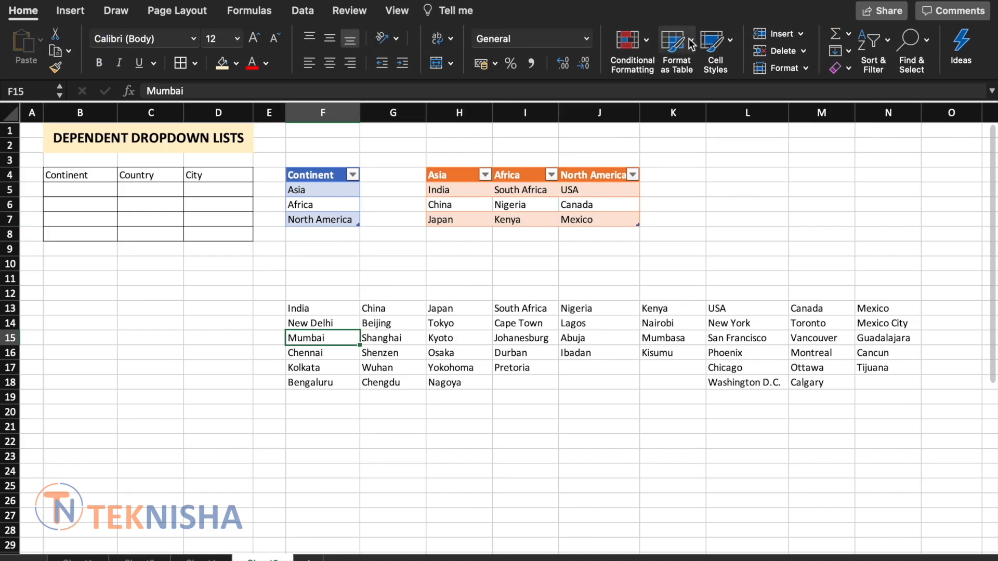
left_click(675, 51)
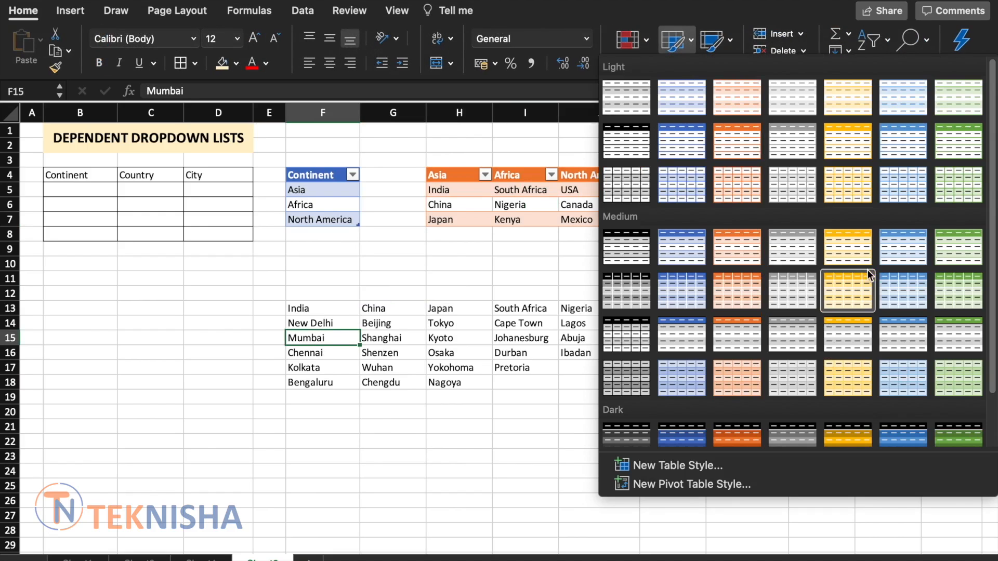
left_click(847, 291)
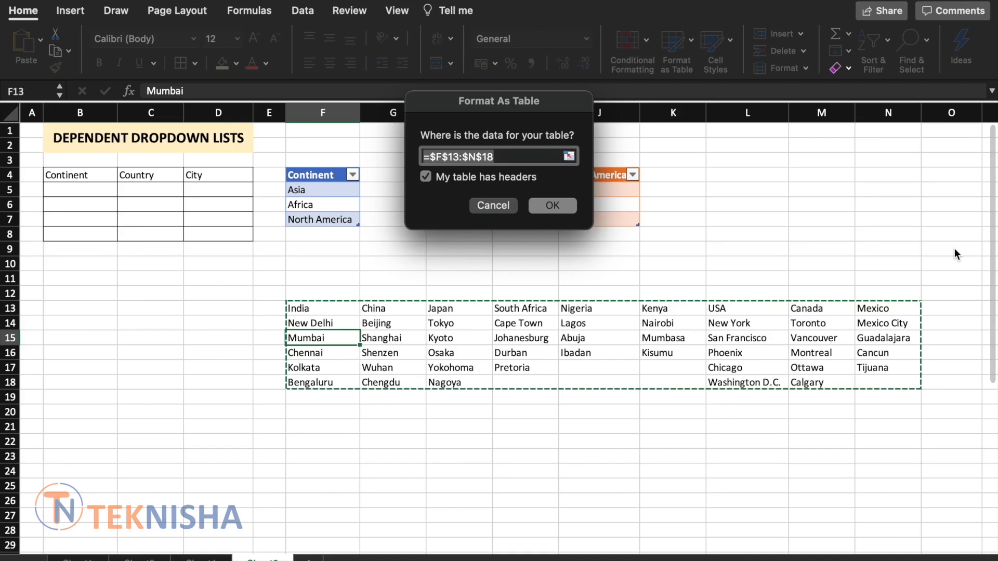
left_click(359, 268)
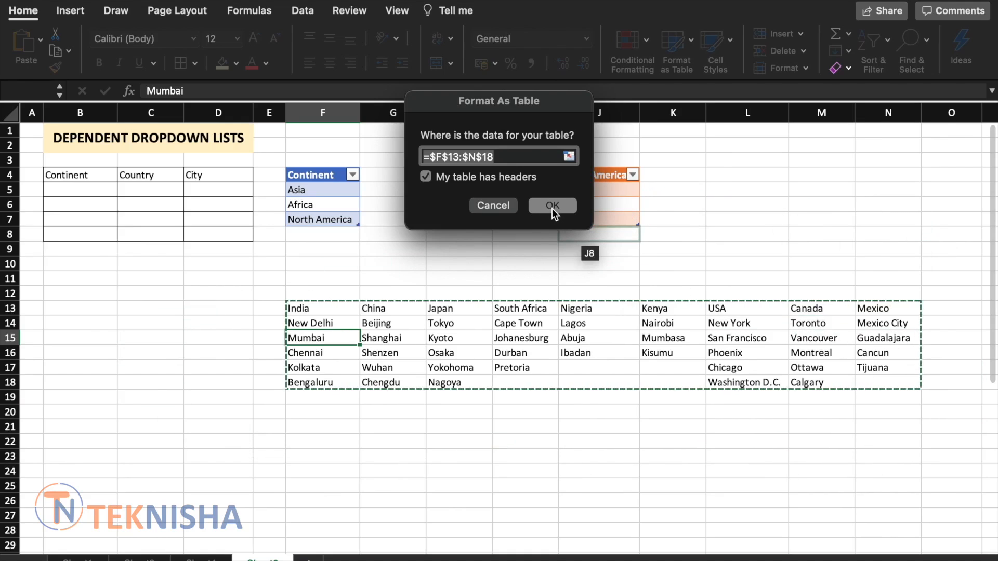
left_click(551, 204)
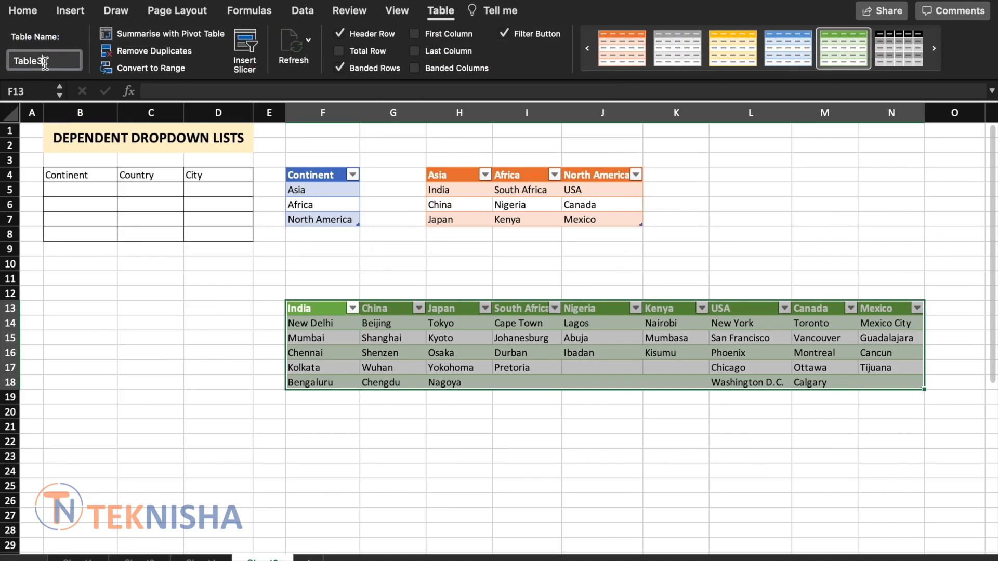
type("City")
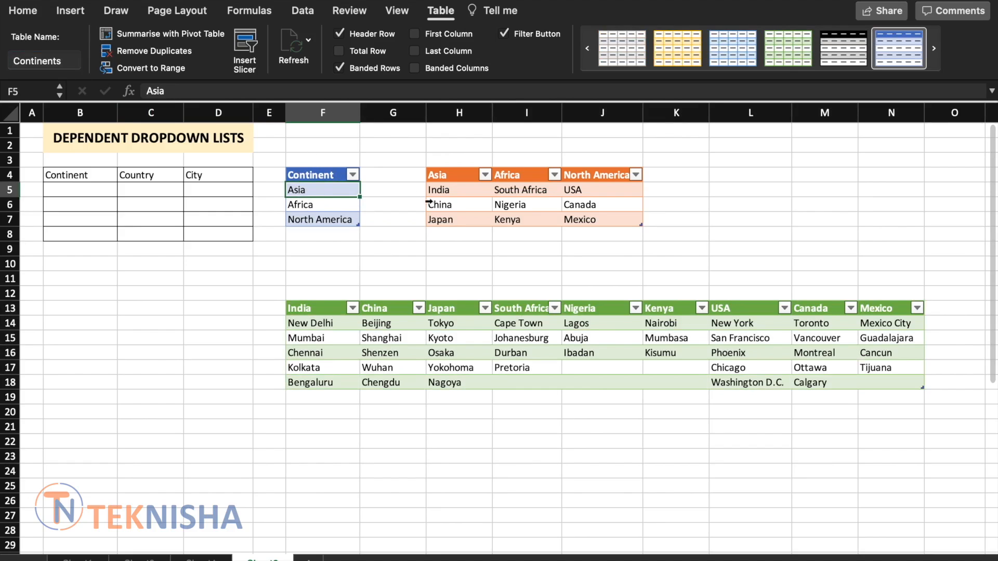
left_click(459, 189)
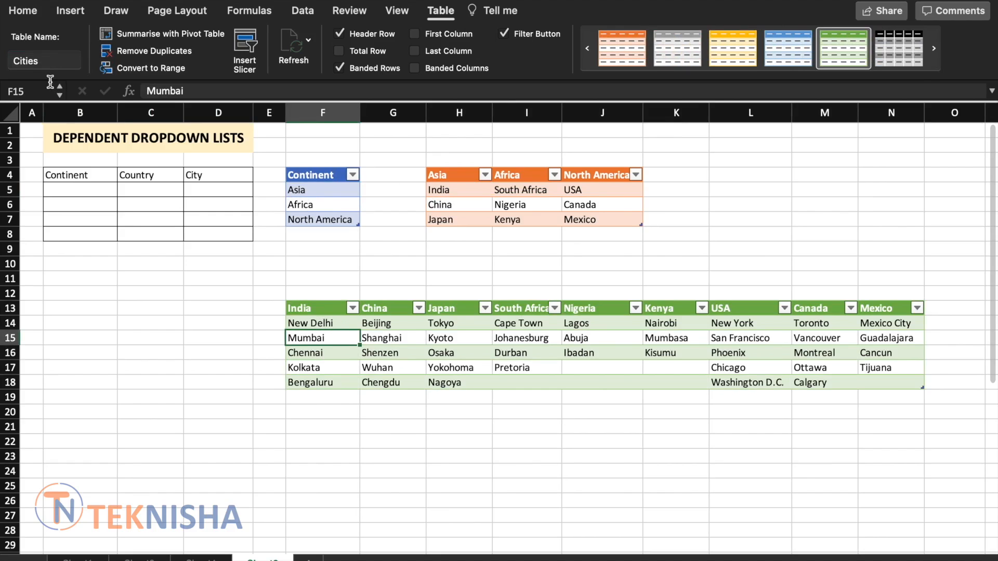
mouse_move(187, 373)
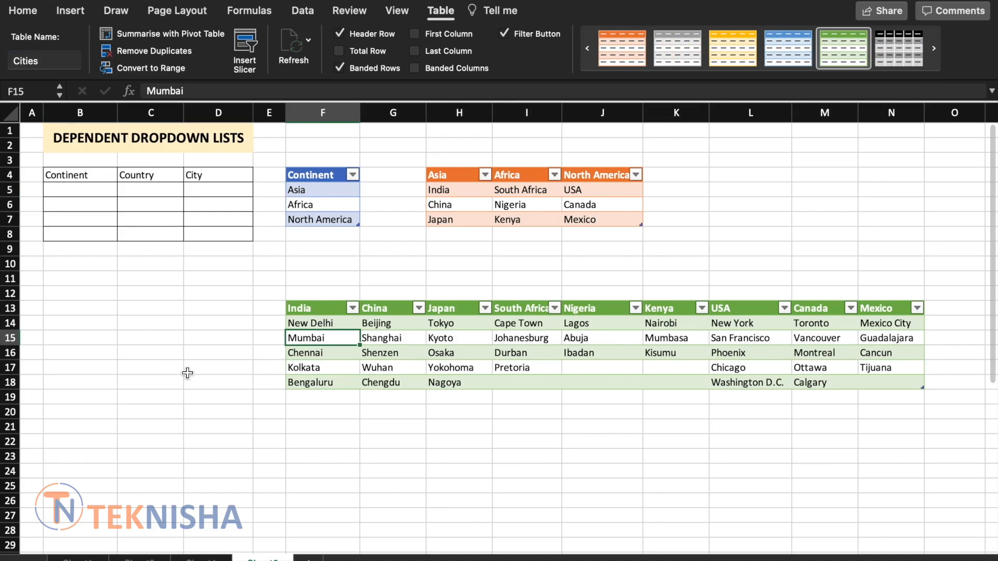
mouse_move(85, 176)
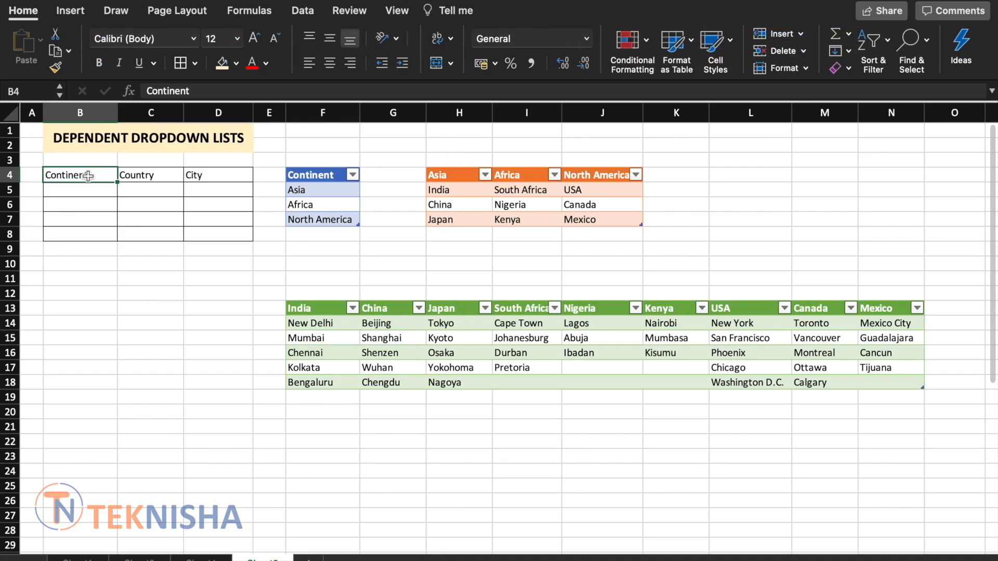
mouse_move(676, 47)
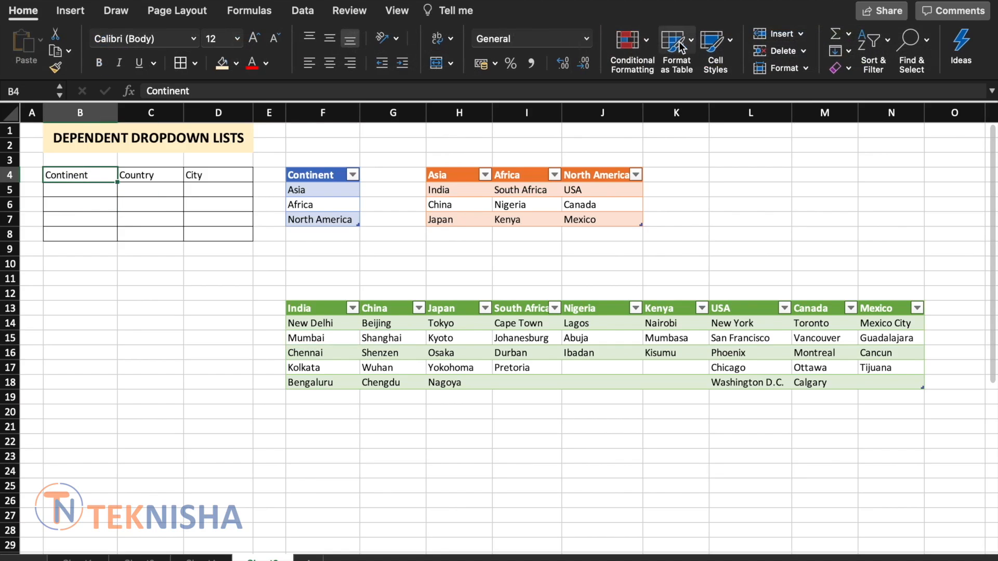
Apply a blue medium table style with headers to the B4 Continent/Country/City grid.
left_click(675, 51)
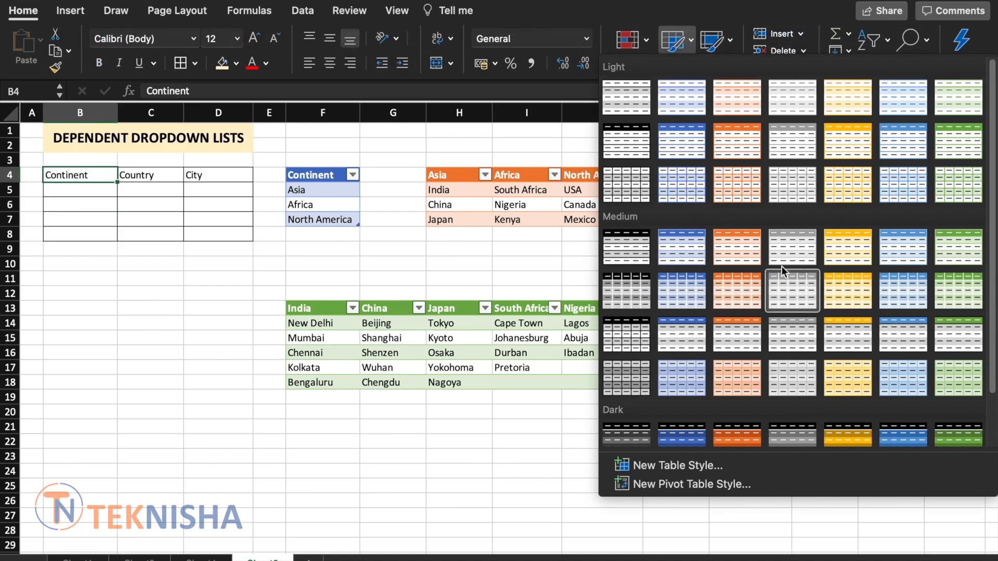
left_click(791, 290)
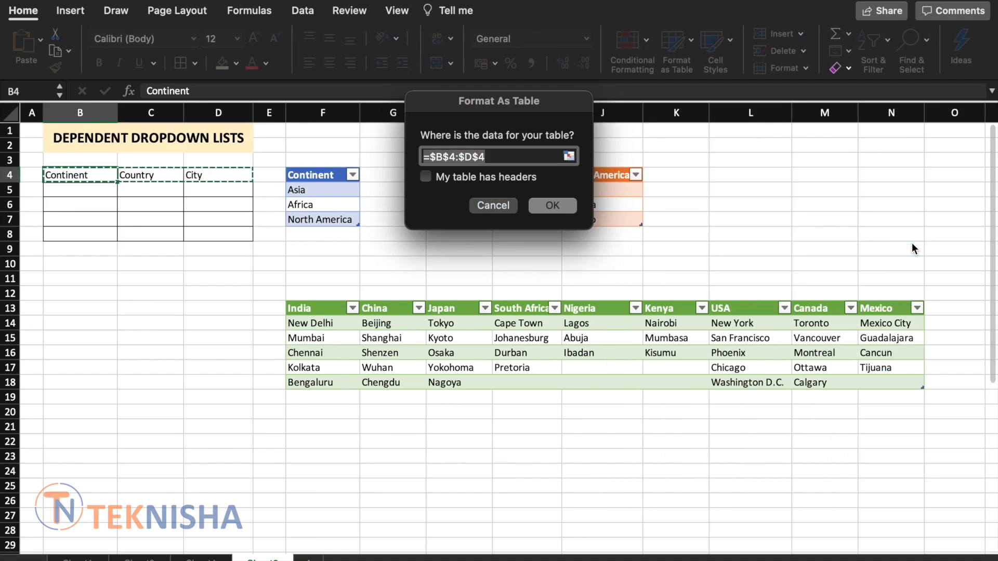
left_click(425, 177)
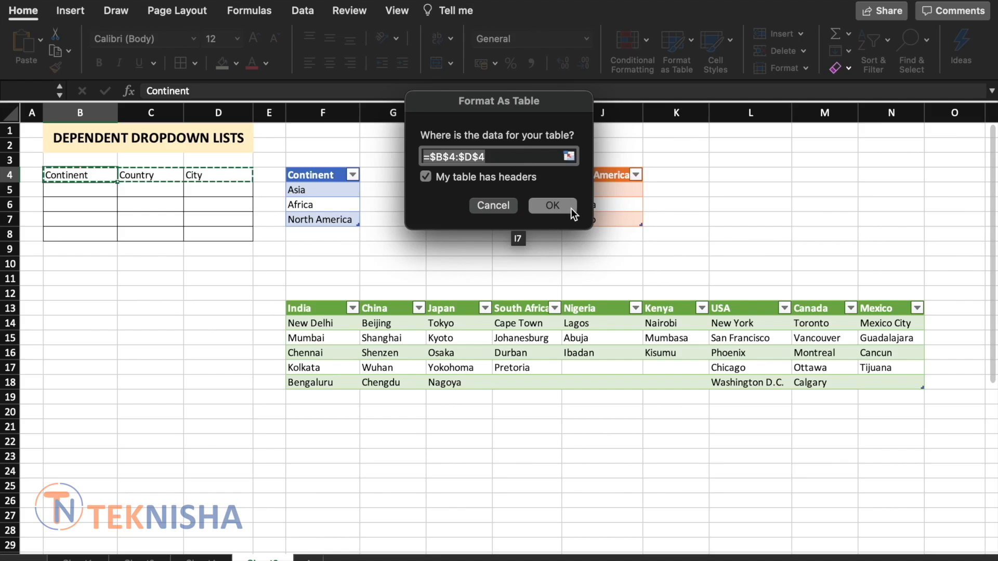
left_click(552, 205)
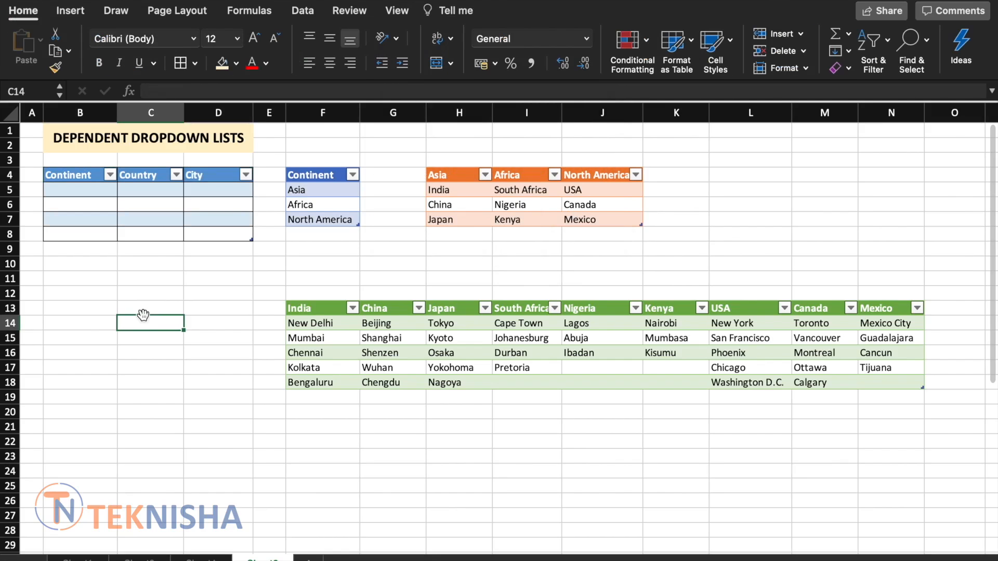
left_click(79, 175)
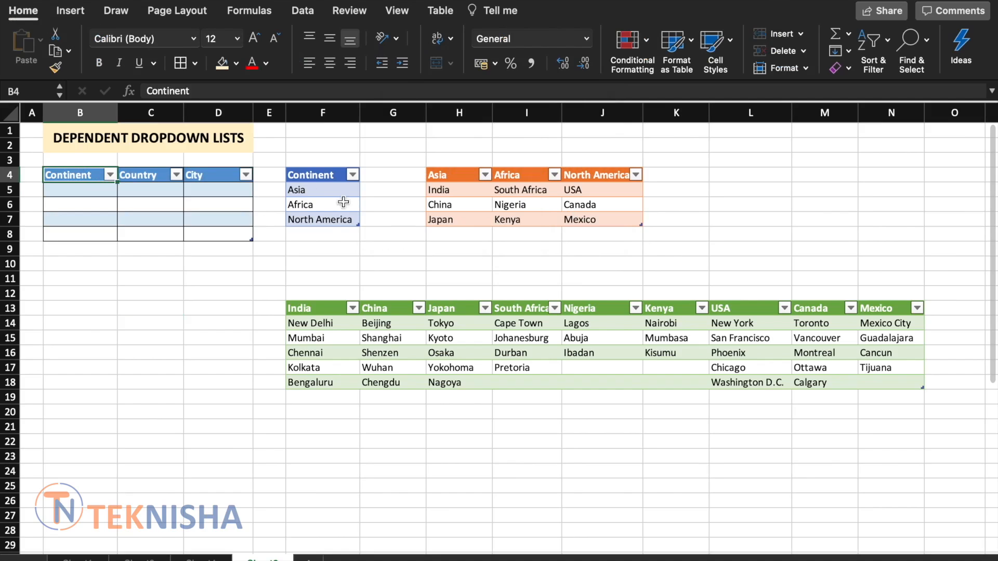
mouse_move(444, 386)
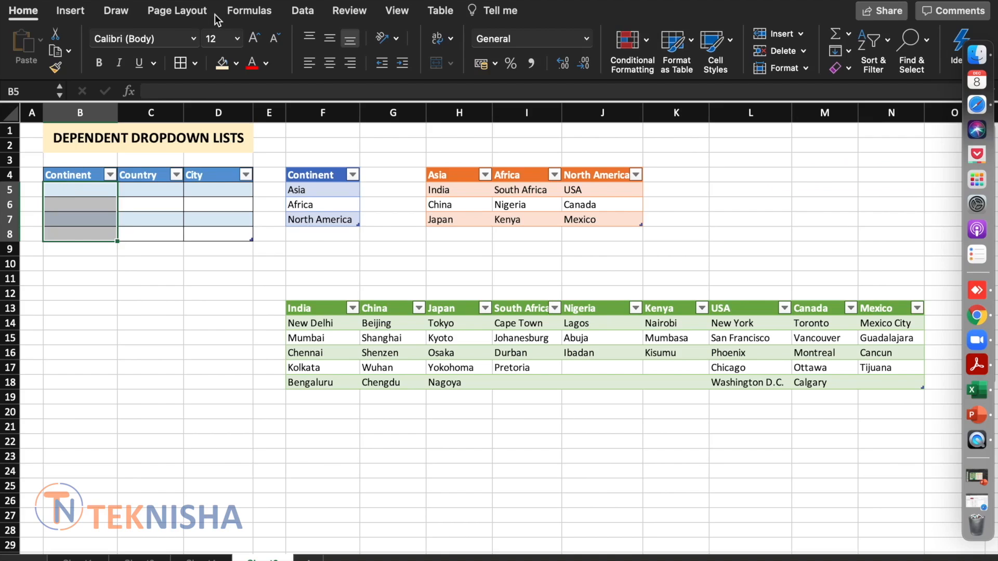
Open Data Validation for B5:B8 with Allow set to List.
left_click(302, 10)
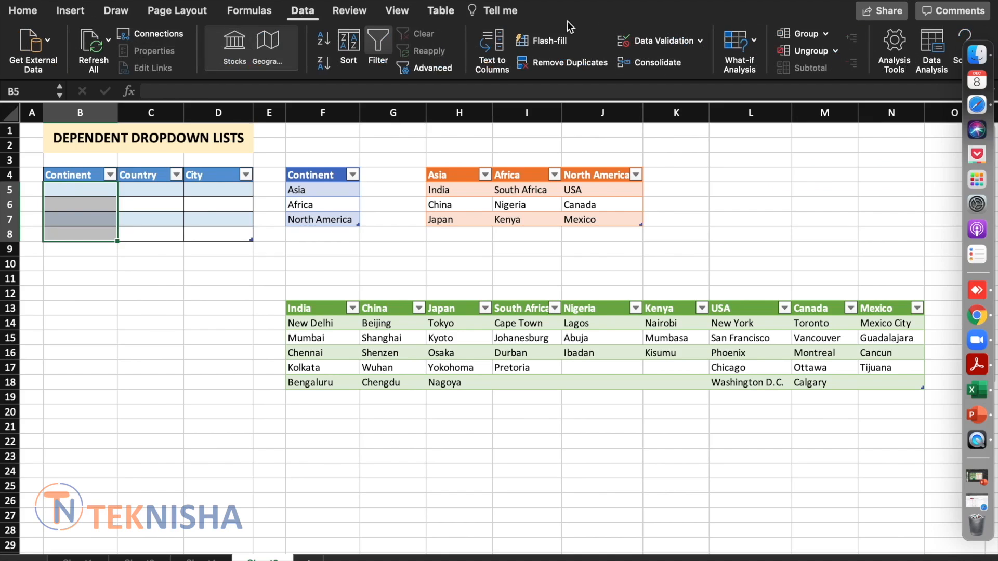
left_click(656, 40)
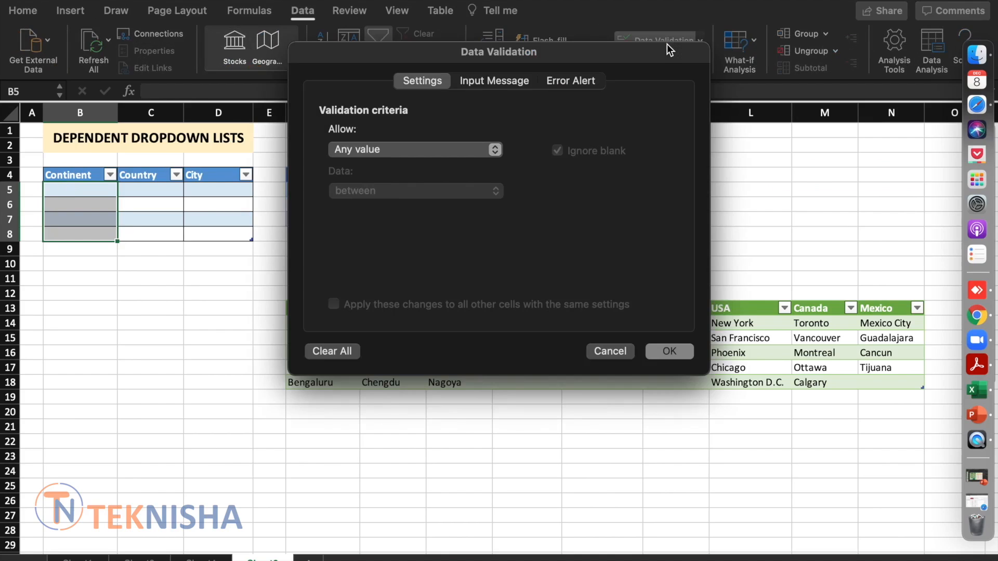
left_click(415, 149)
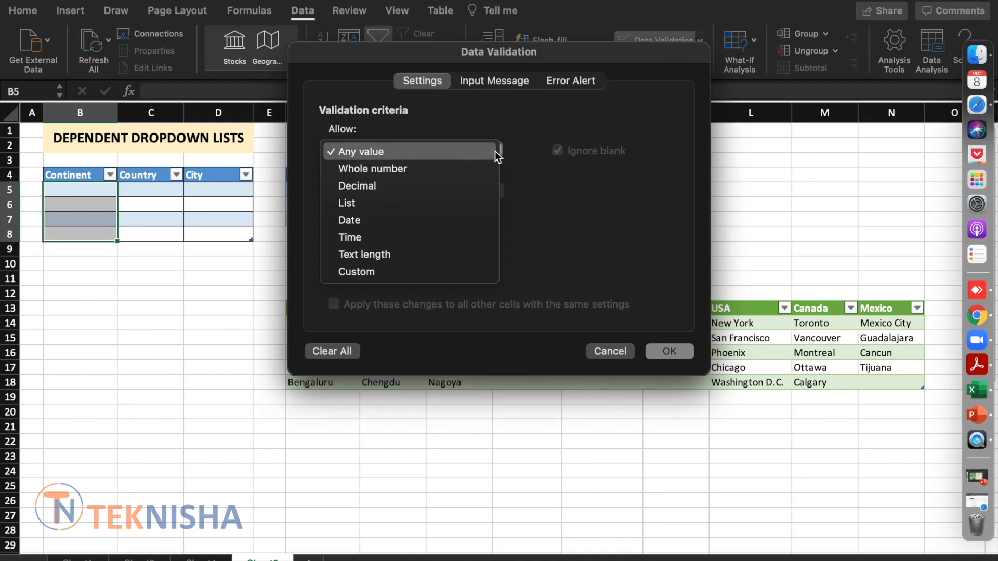
mouse_move(391, 204)
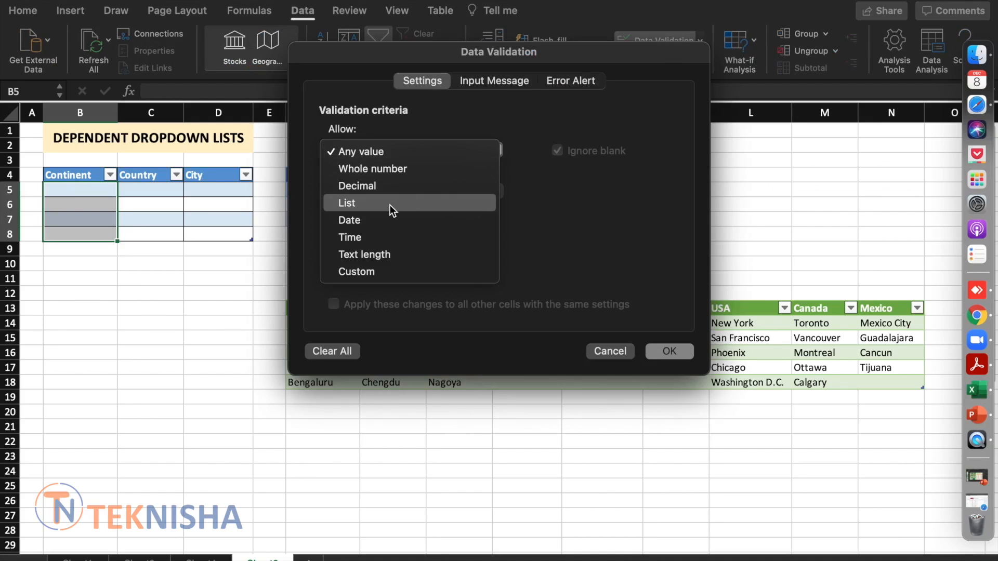
left_click(346, 202)
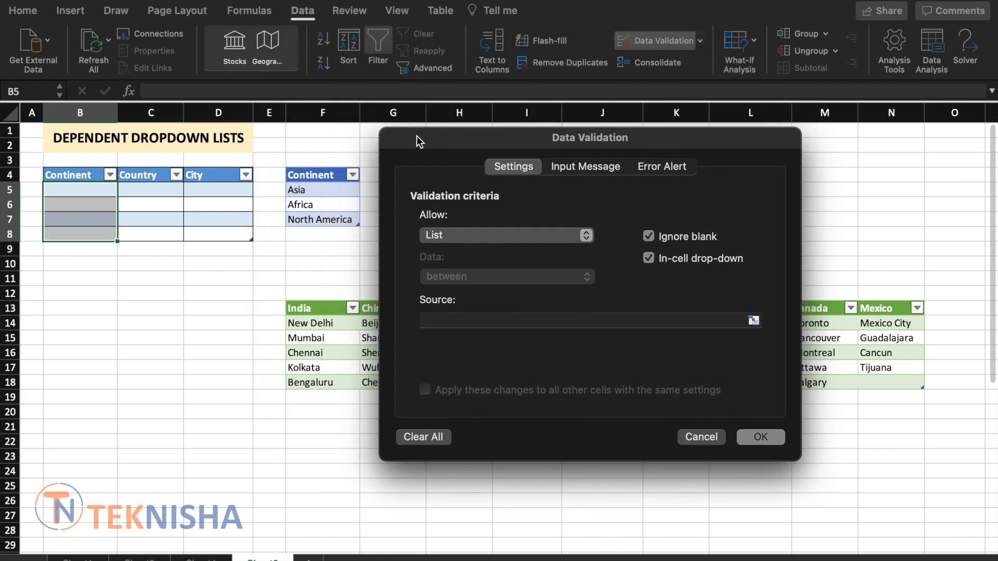
left_click(578, 320)
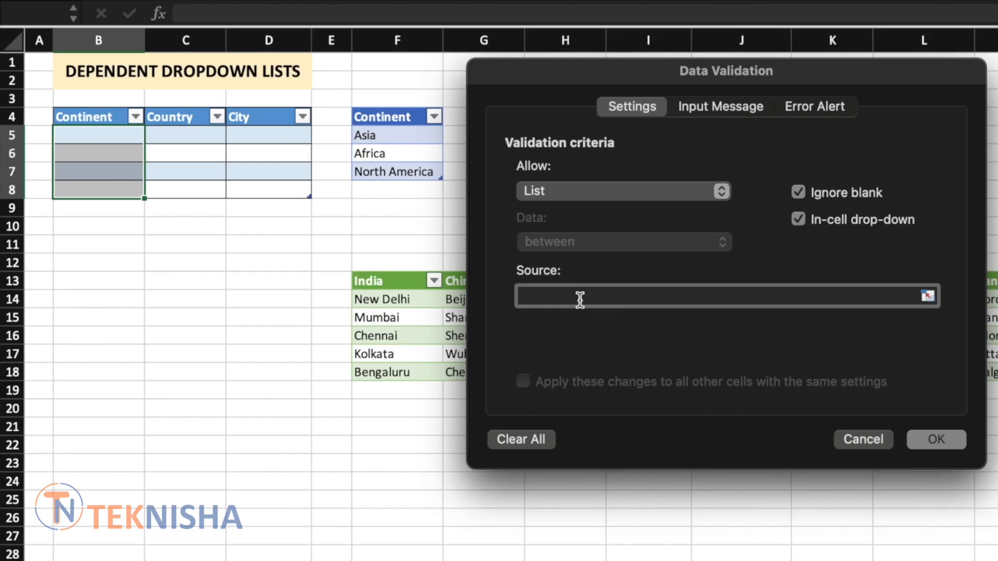
Set the validation source to =INDIRECT("Continents[Continent]") and confirm it.
type("=")
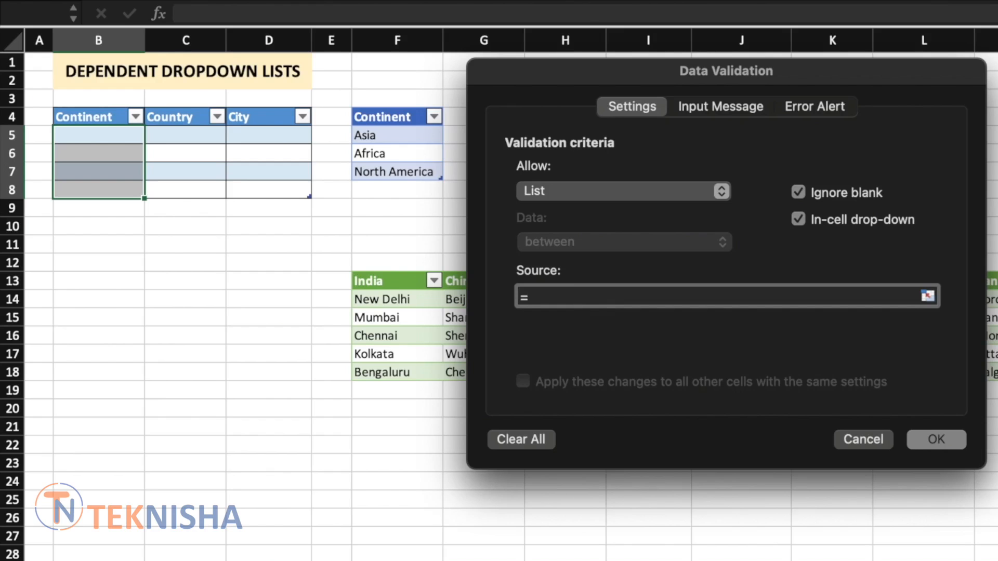
type("indirect(")
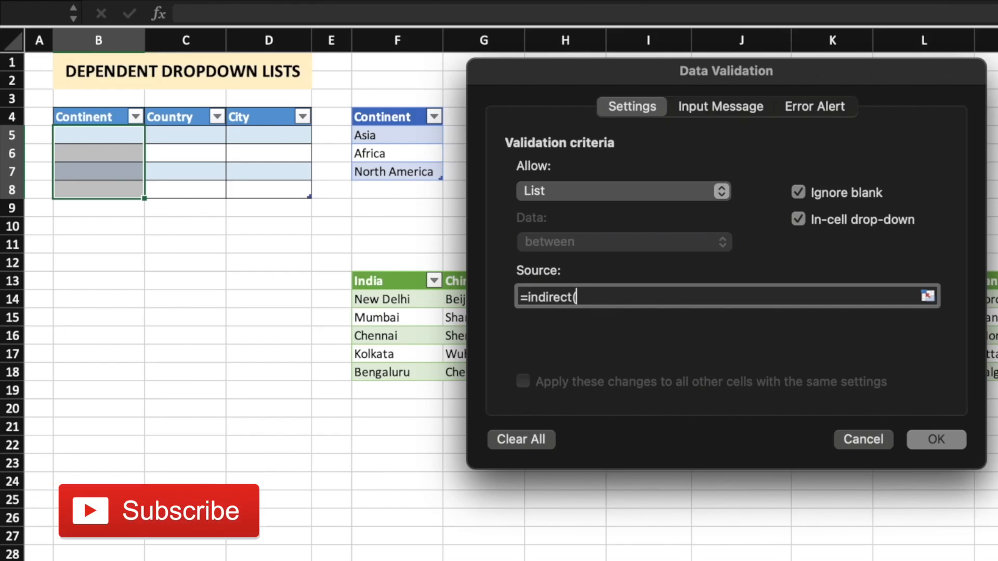
type("\"")
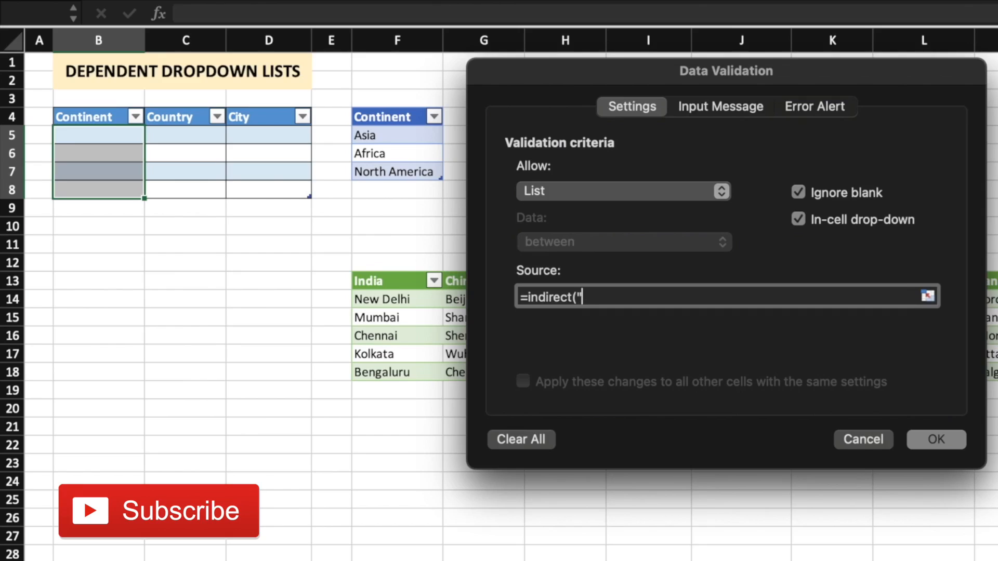
type("Contine")
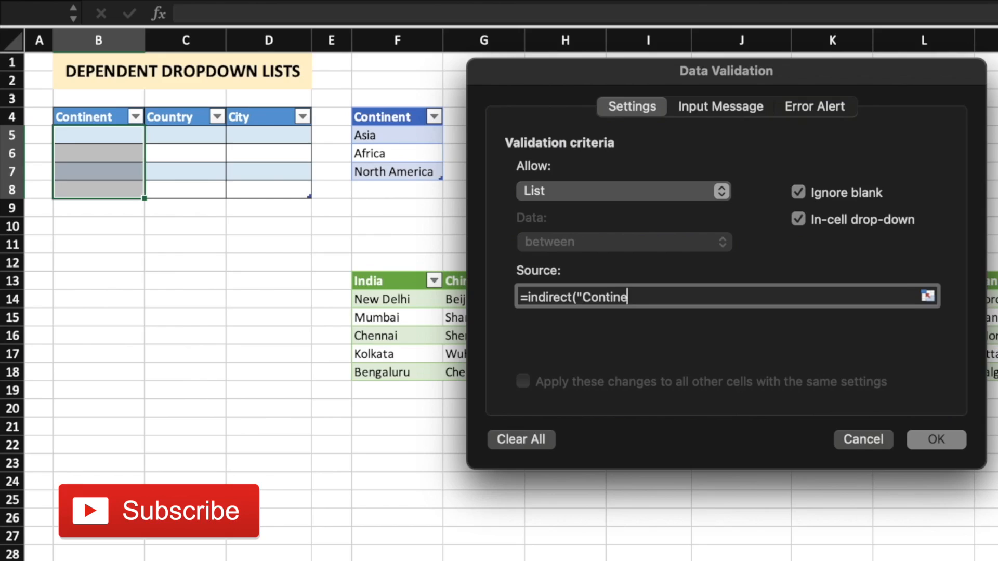
type("nts")
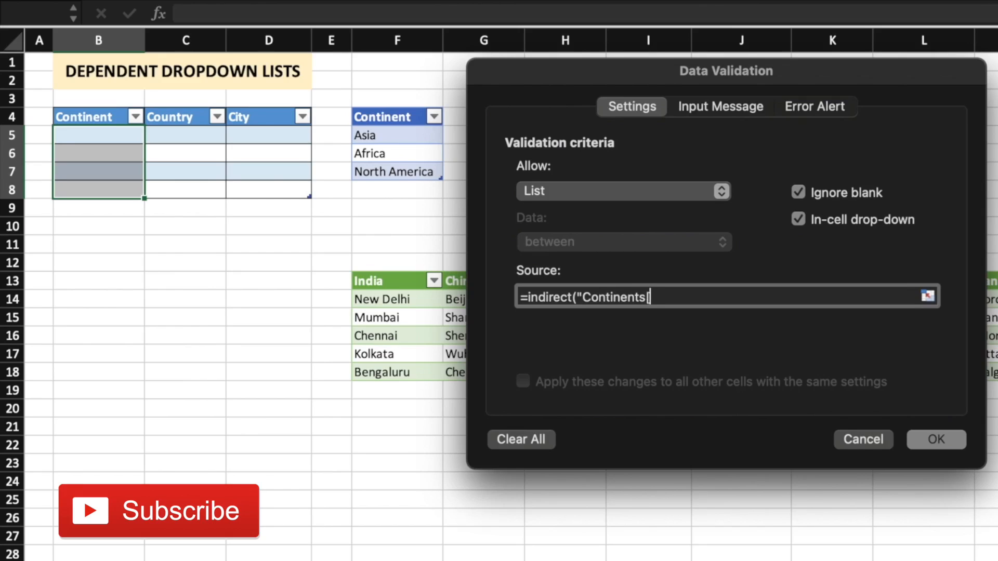
type("[Con")
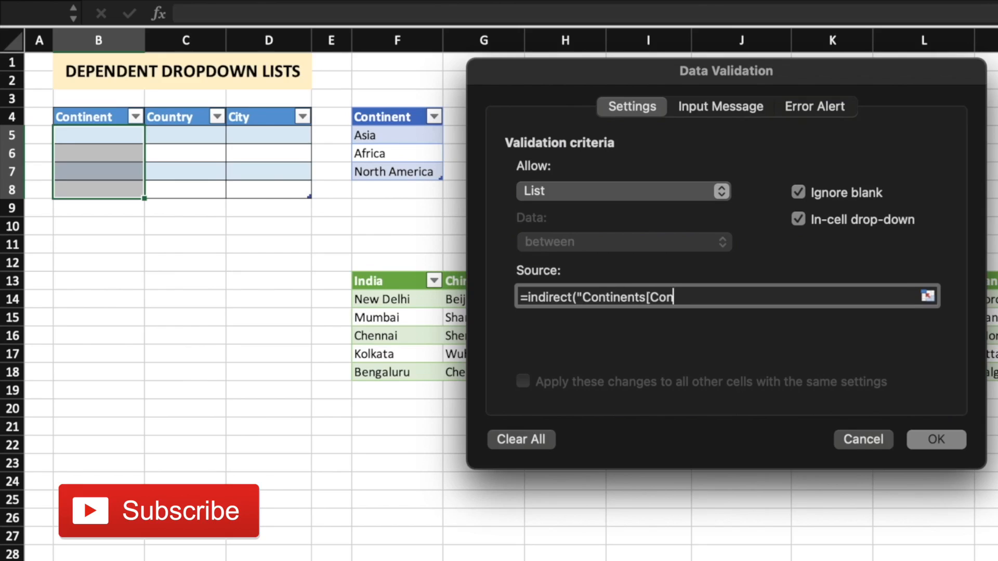
type("tinent")
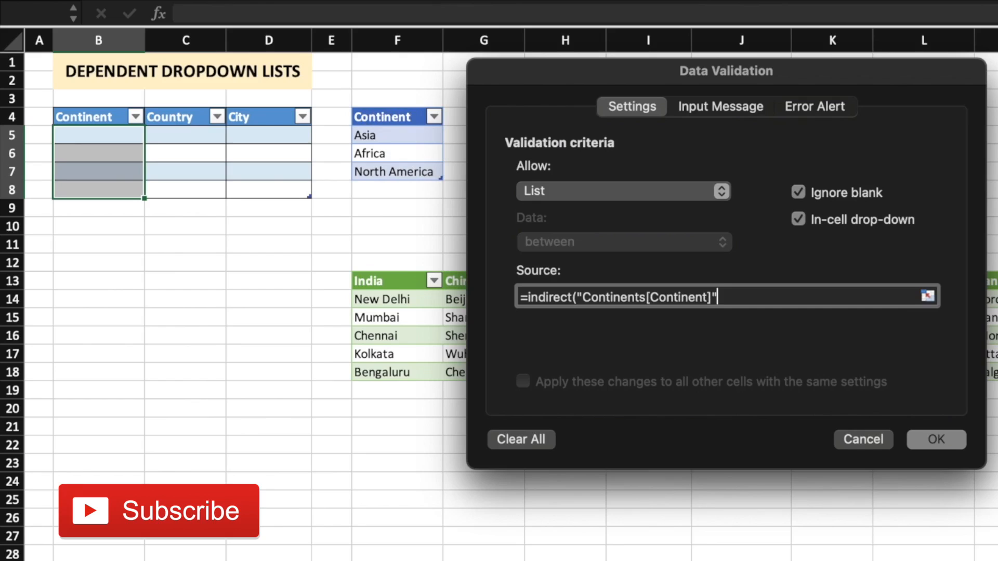
type("\"")
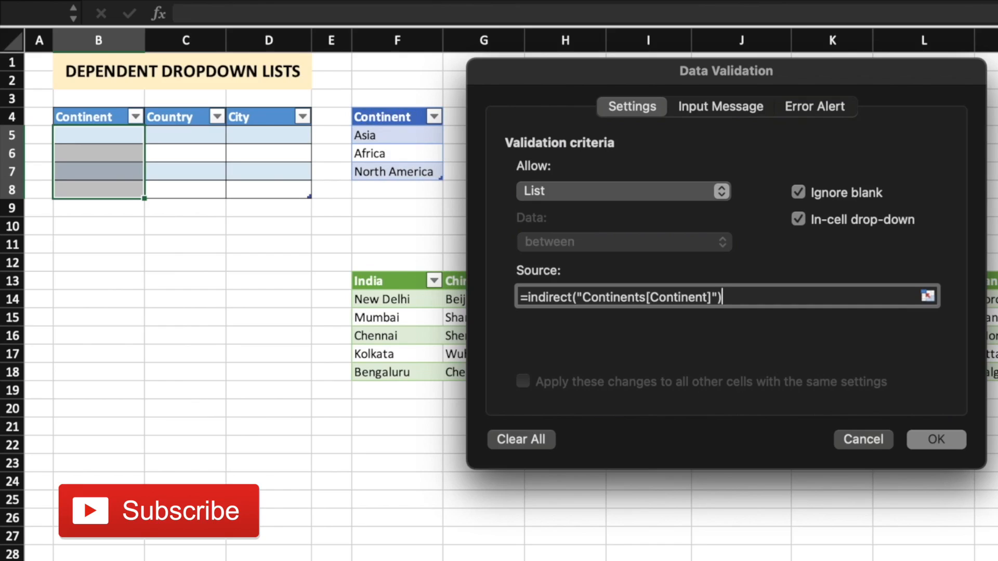
left_click(935, 439)
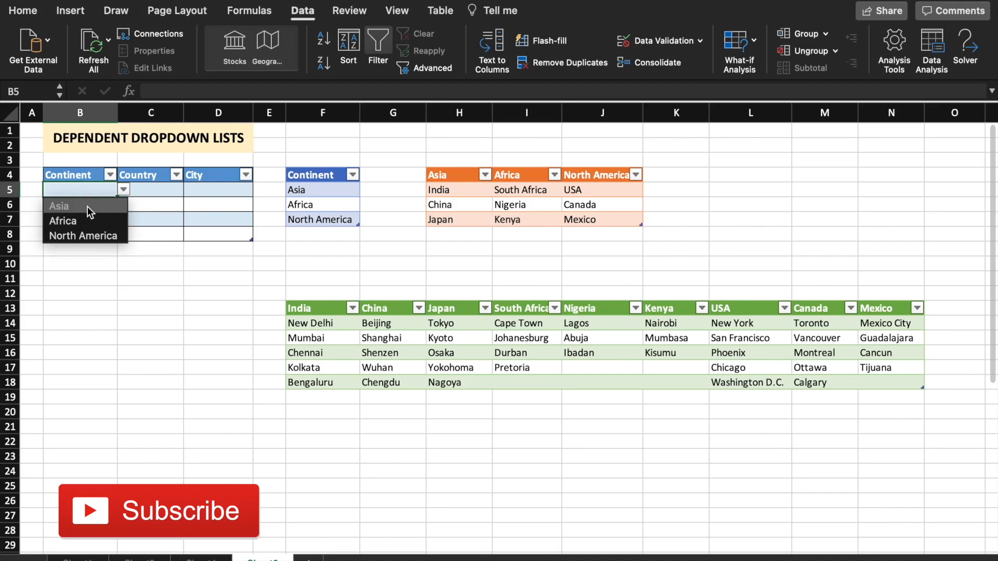
Pick Africa and North America in B5:B6, then select the North America countries J5:J7.
left_click(59, 205)
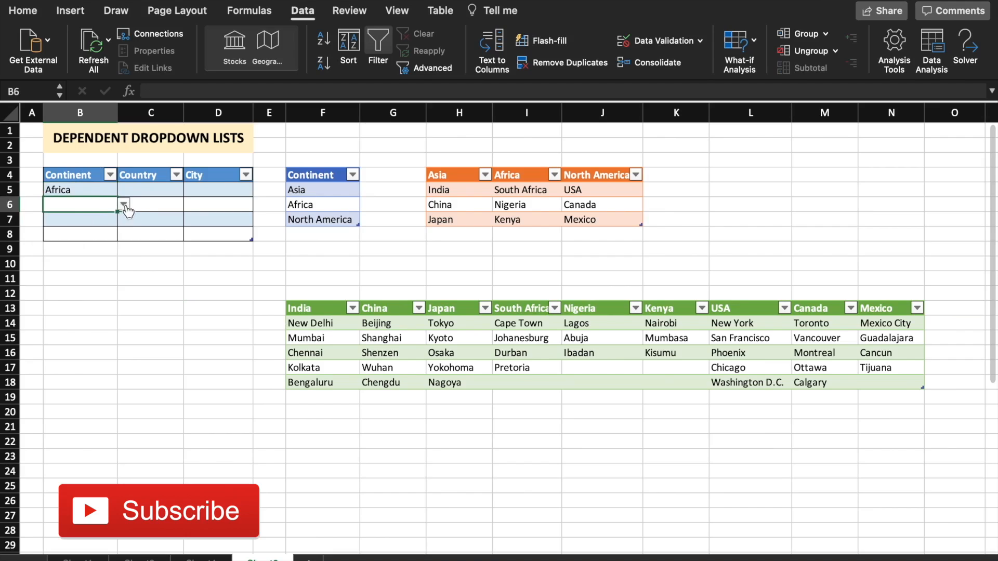
left_click(320, 219)
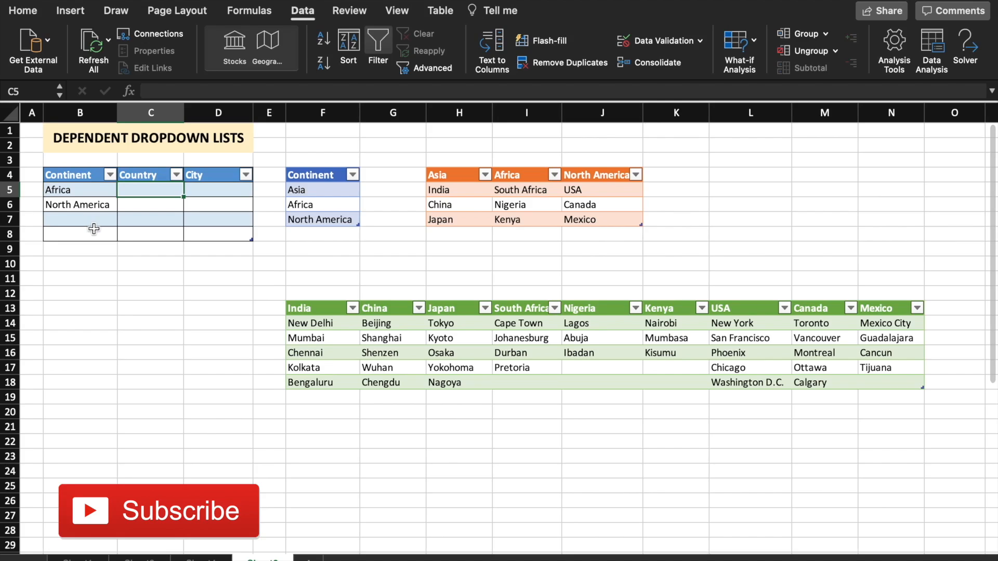
mouse_move(146, 193)
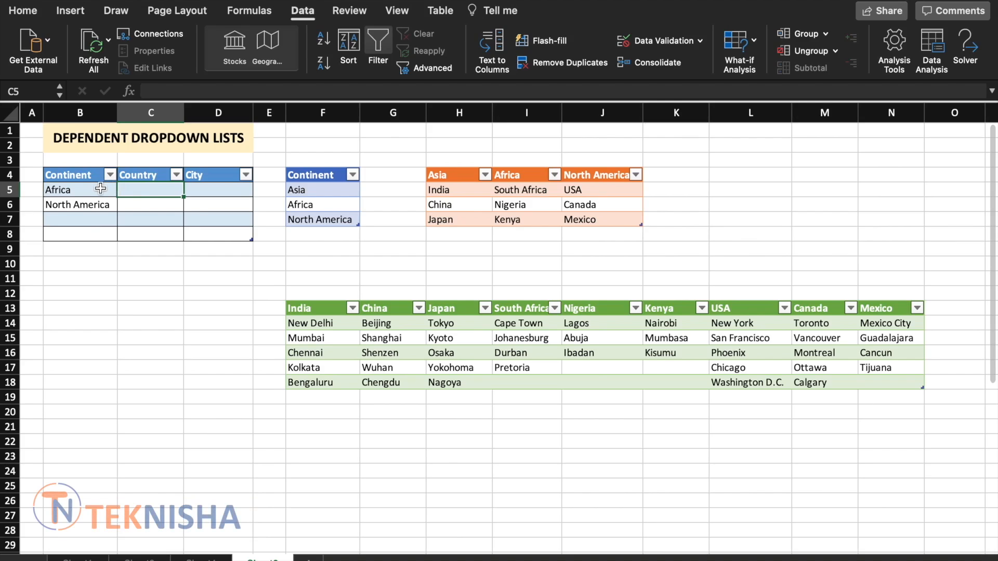
mouse_move(553, 193)
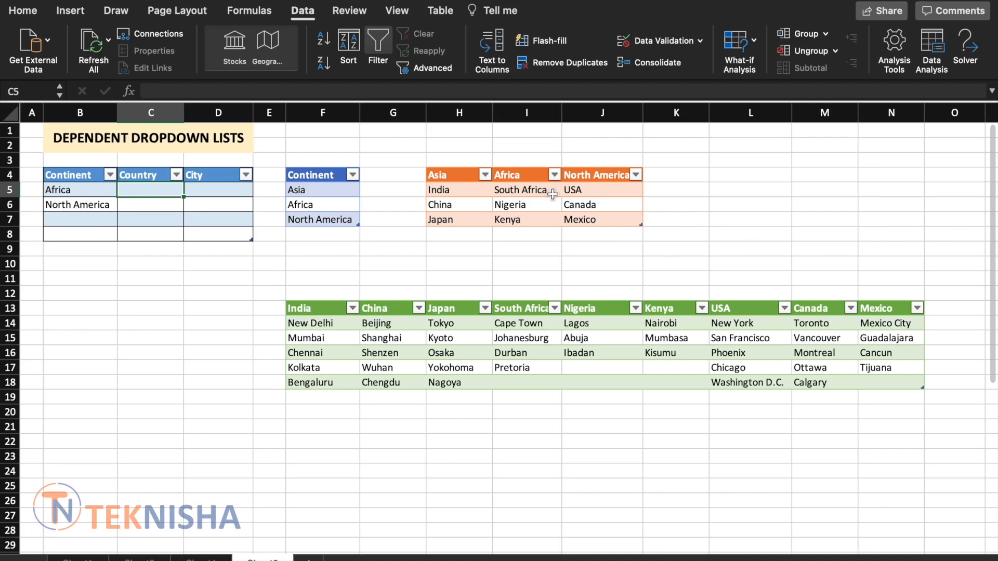
left_click(526, 189)
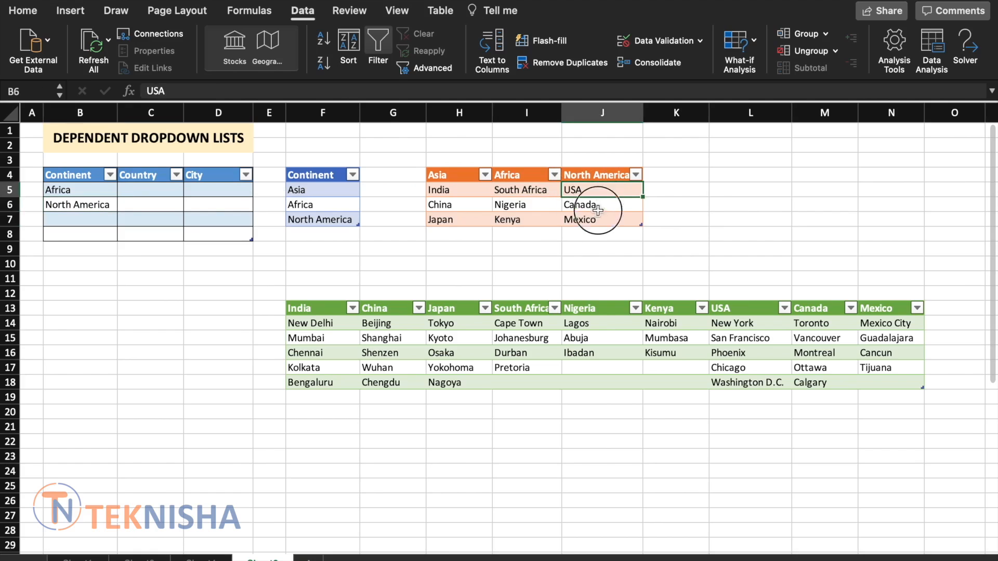
left_click_drag(601, 190, 600, 219)
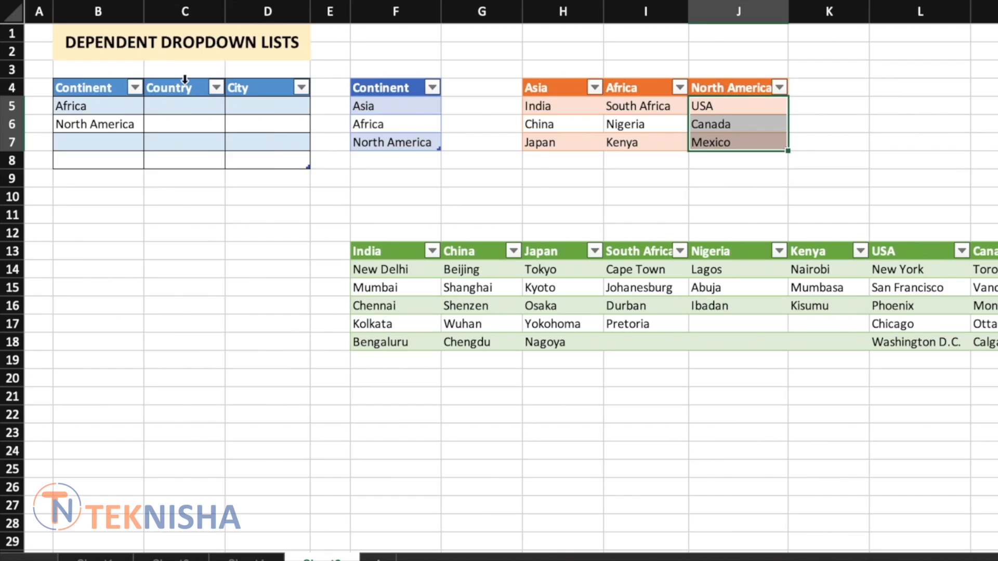
Give C5:C8 a list validation sourced from =INDIRECT("Countries[Africa]").
left_click(184, 134)
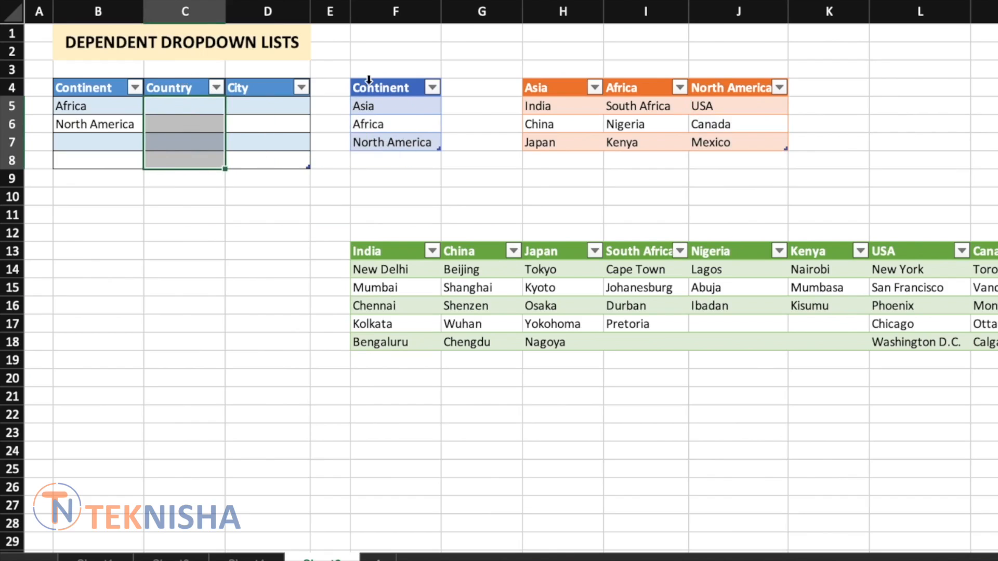
mouse_move(369, 80)
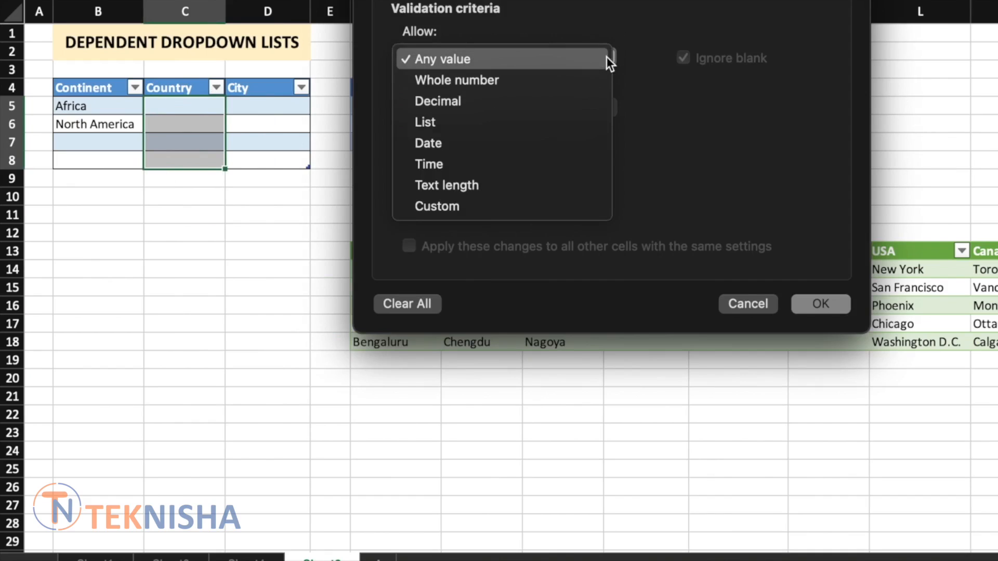
left_click(424, 121)
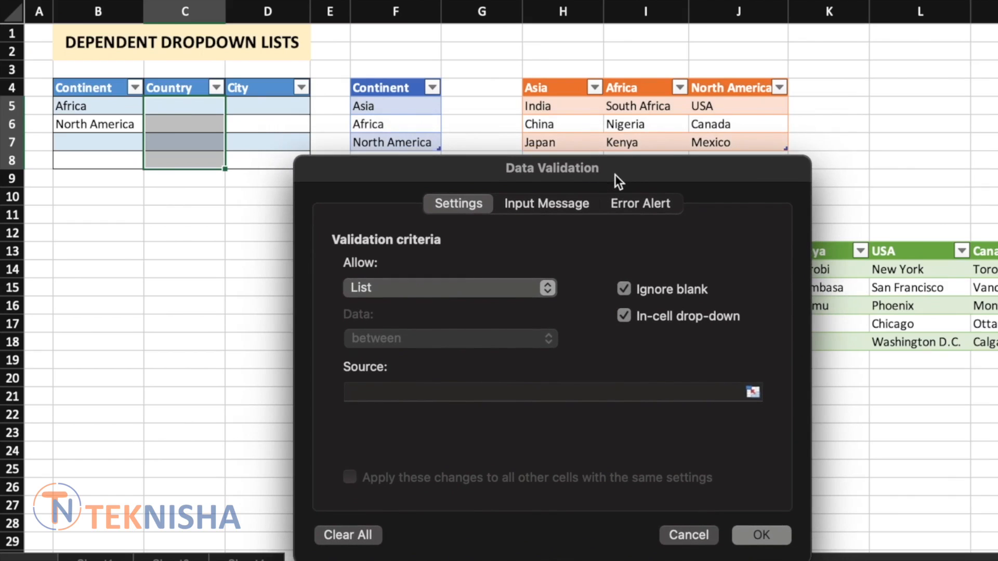
mouse_move(170, 108)
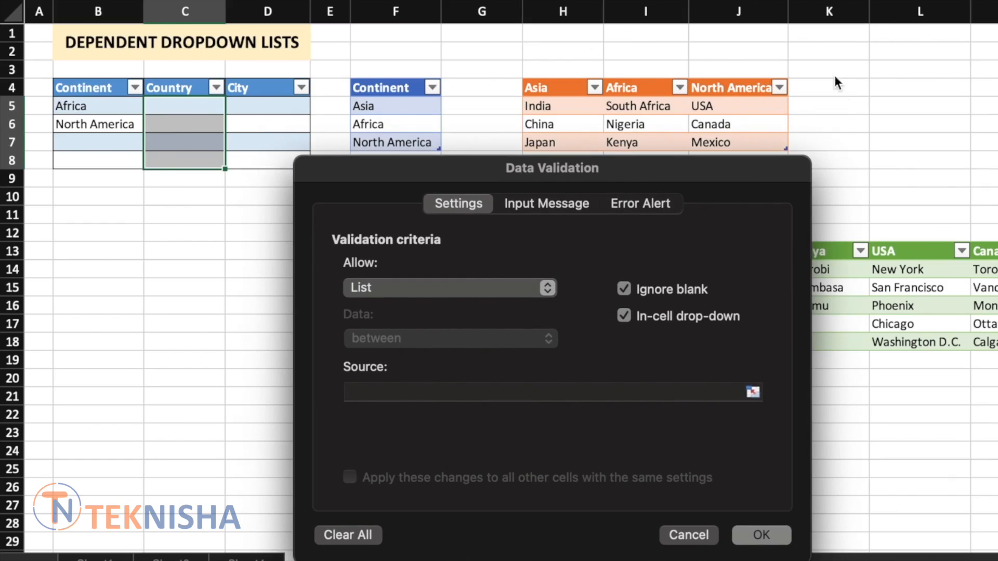
mouse_move(178, 111)
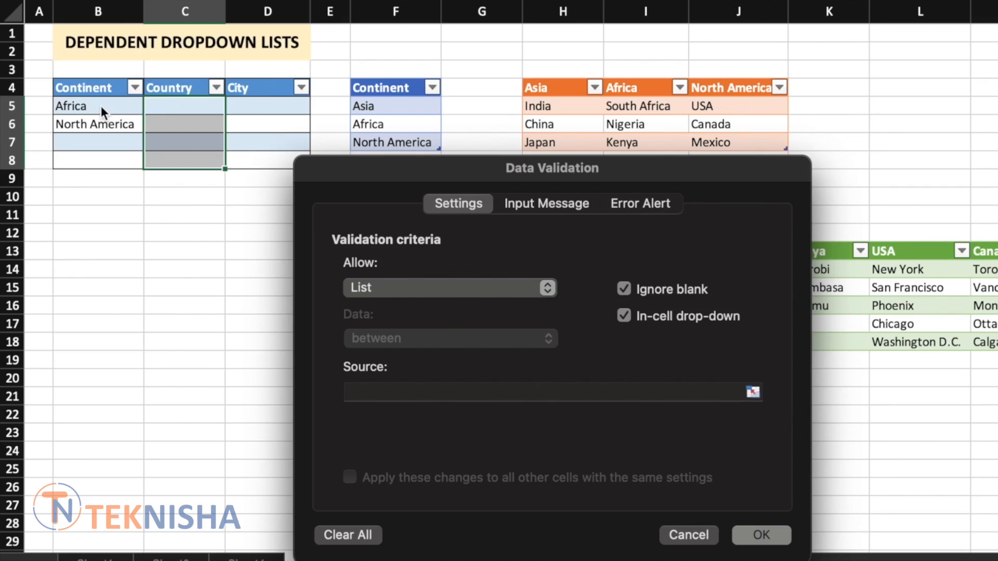
mouse_move(355, 376)
type("=")
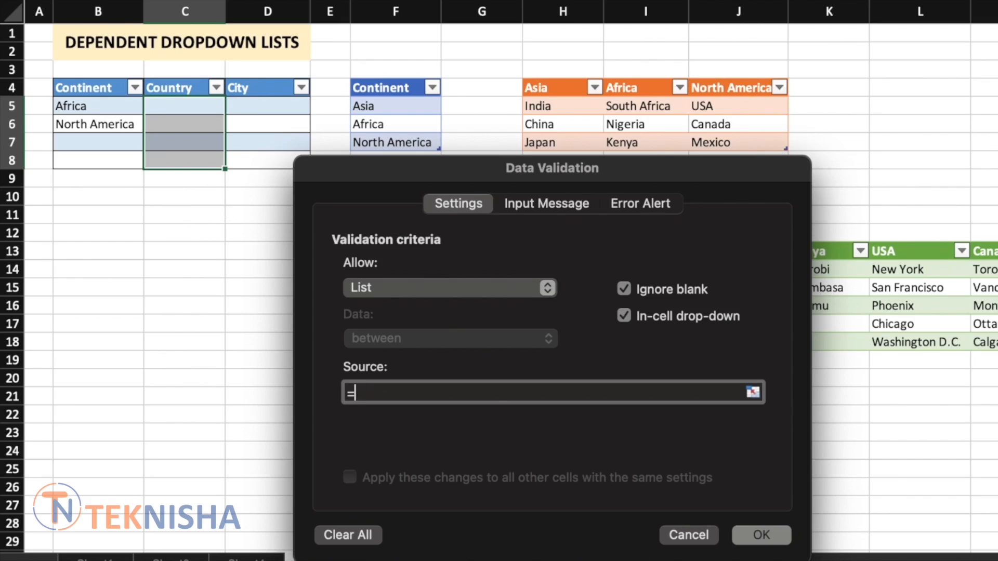
type("indirec")
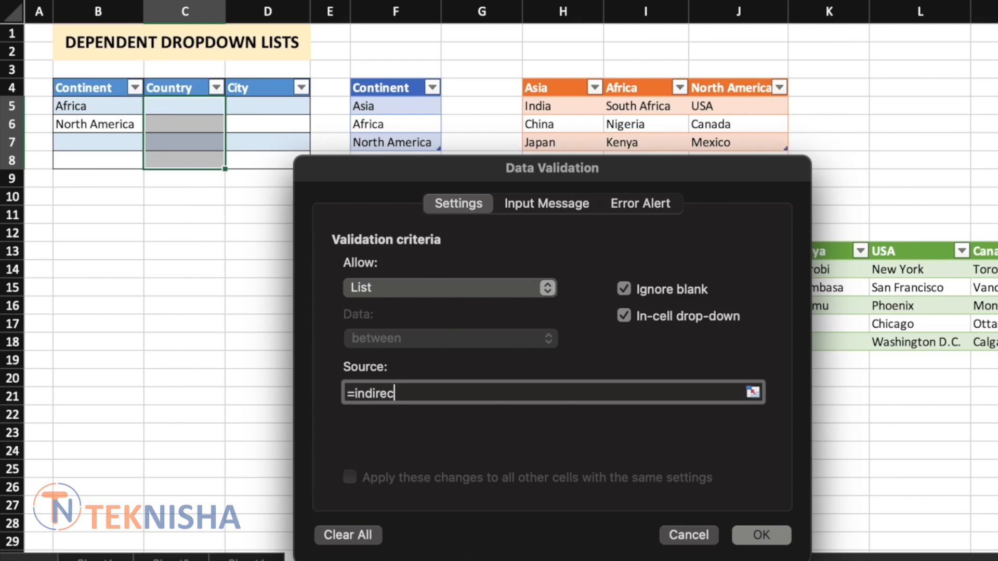
type("t(")
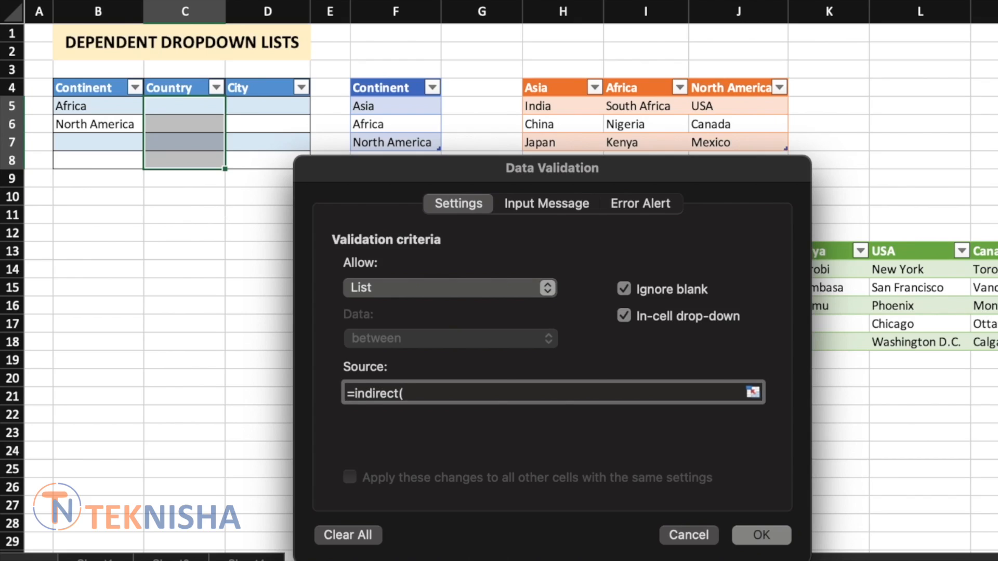
type("\"")
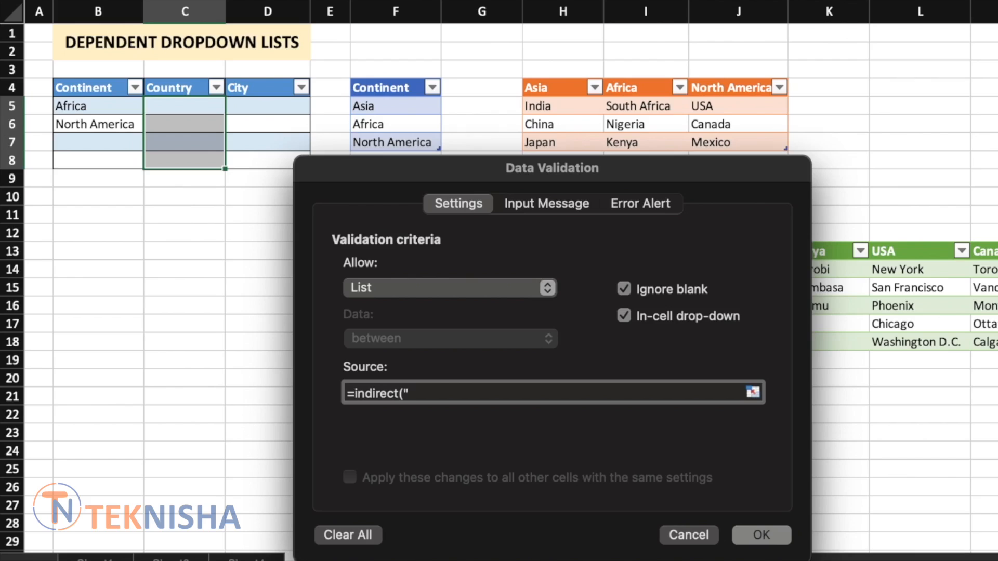
type("Countries")
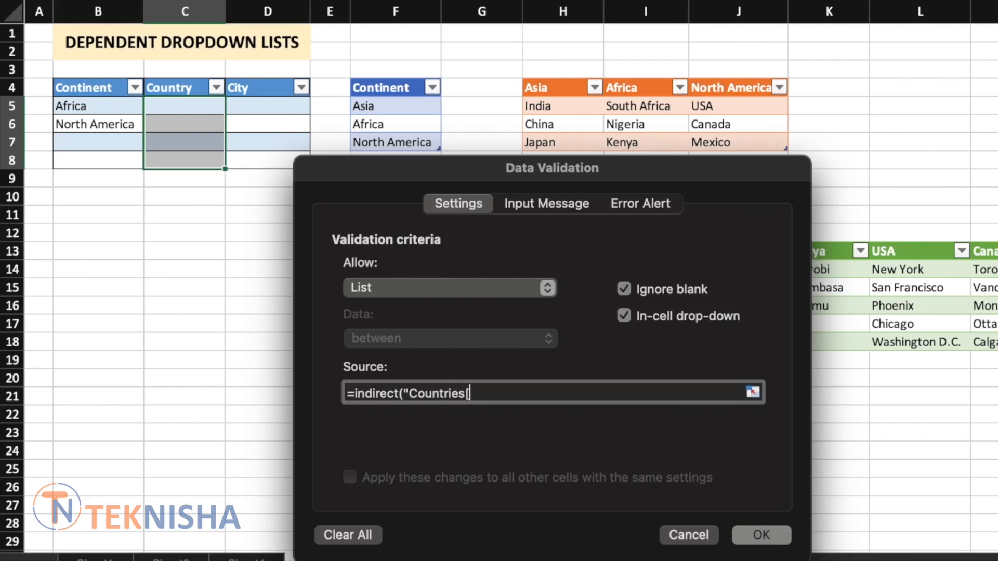
type("[Africa")
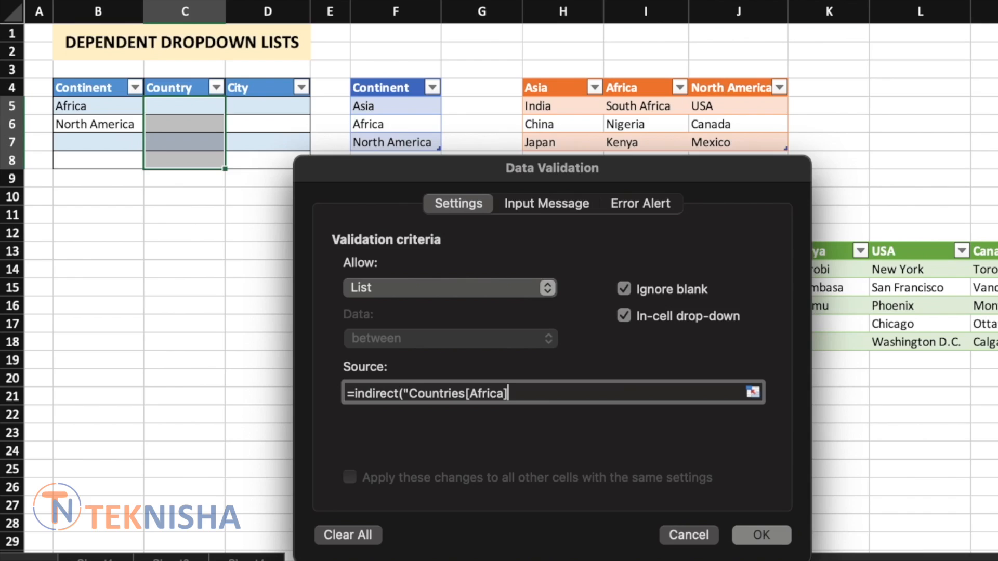
type("\"")
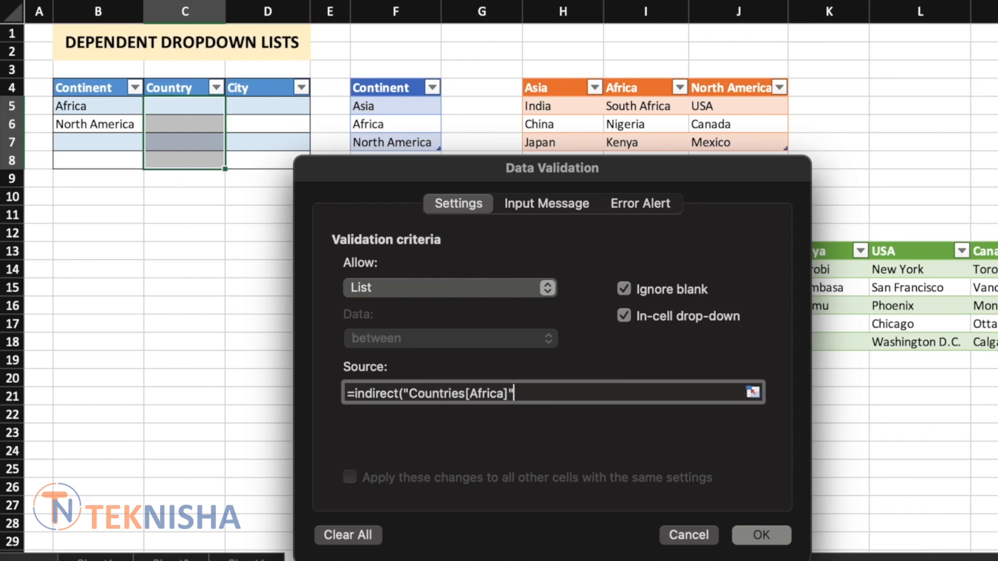
type(")")
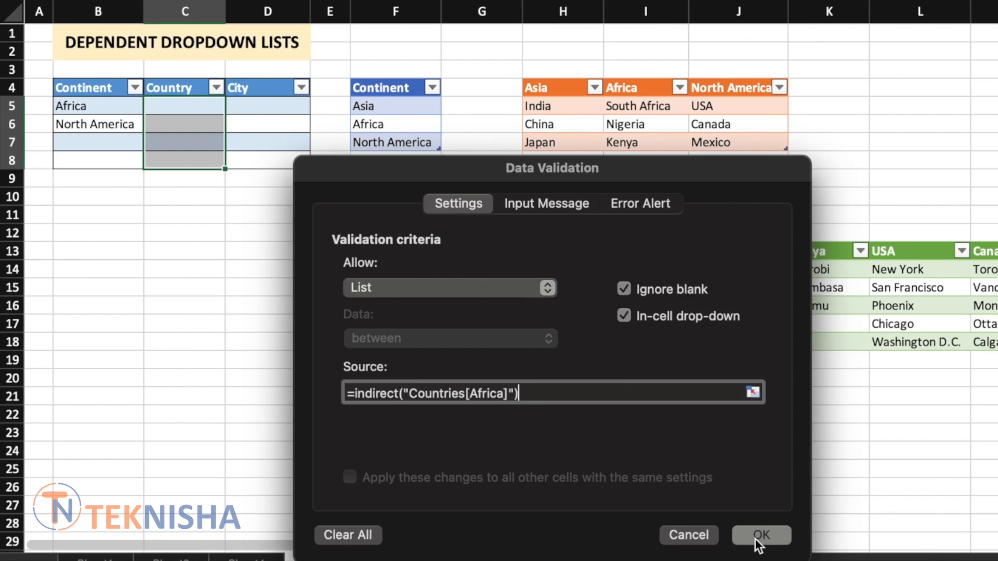
left_click(760, 535)
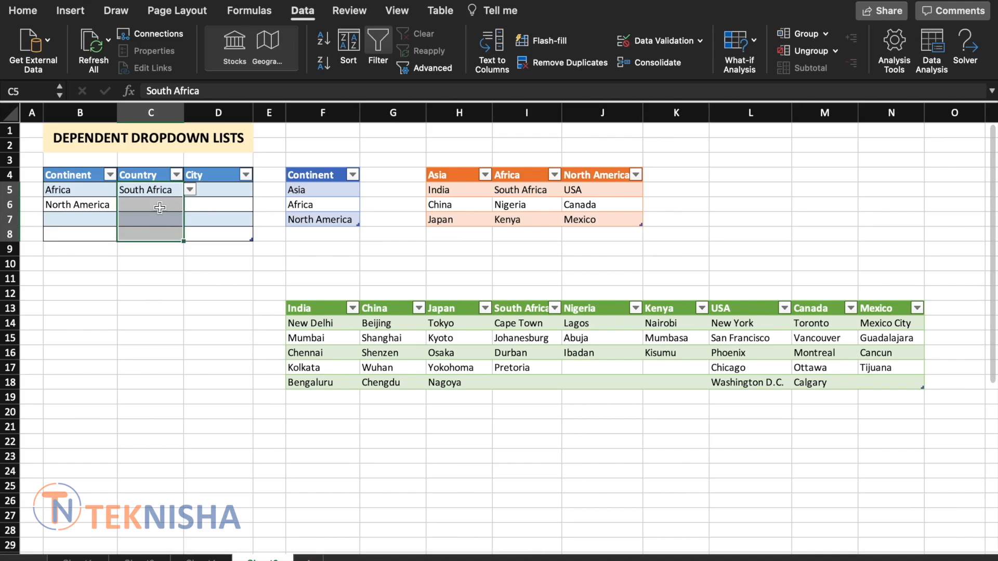
Pick Nigeria in the second Country cell, then reopen Data Validation for C5:C7.
left_click(189, 204)
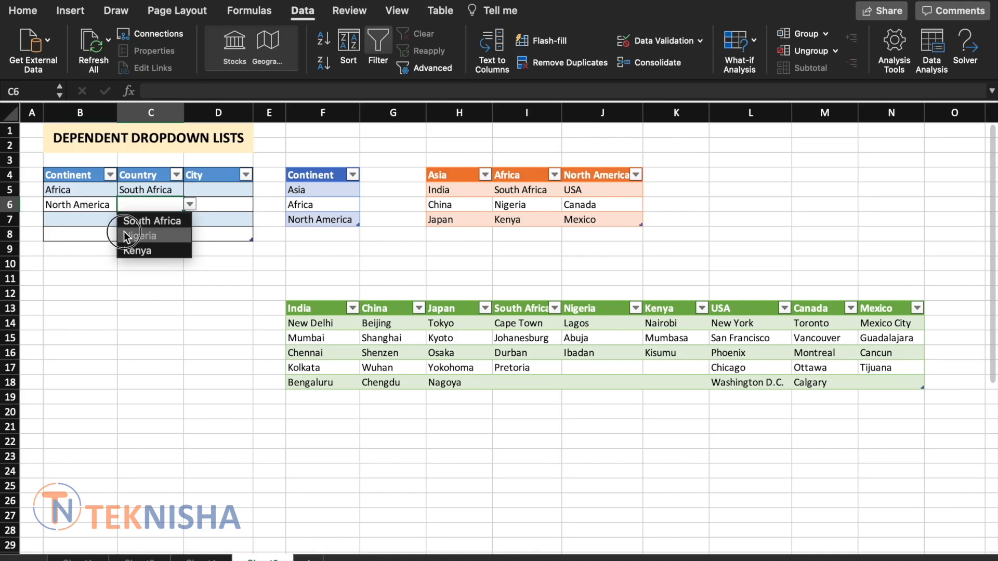
left_click(142, 235)
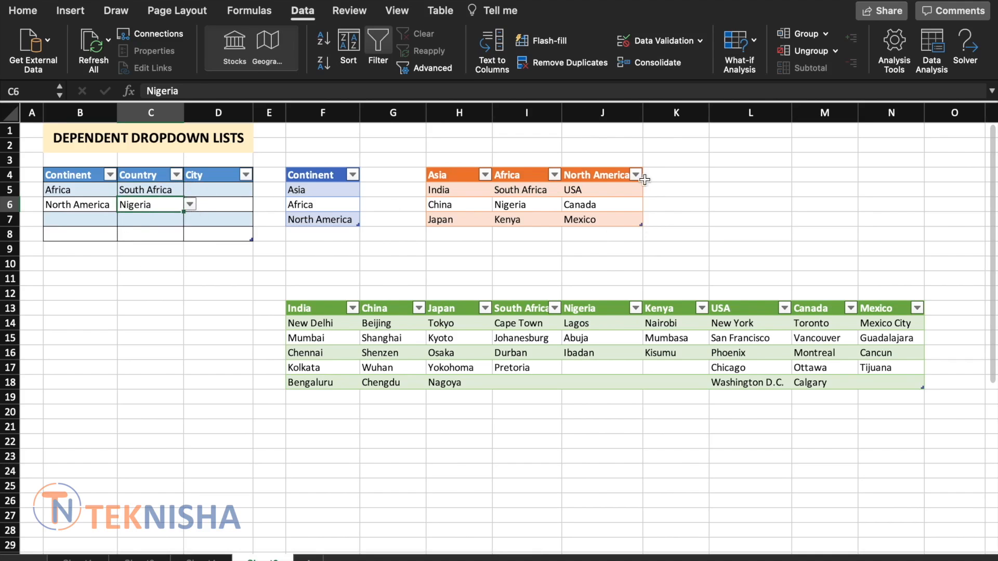
left_click_drag(149, 189, 150, 220)
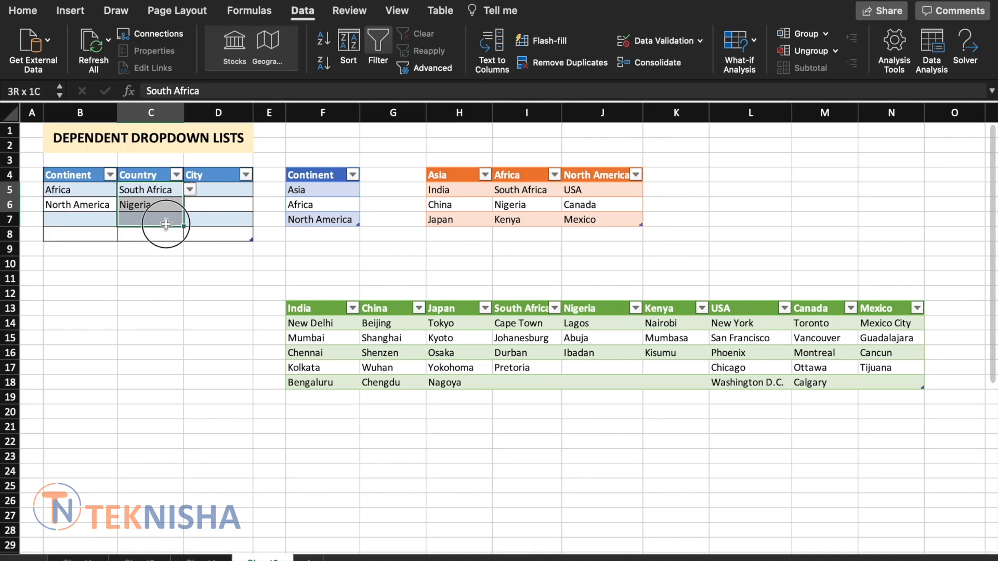
left_click(657, 40)
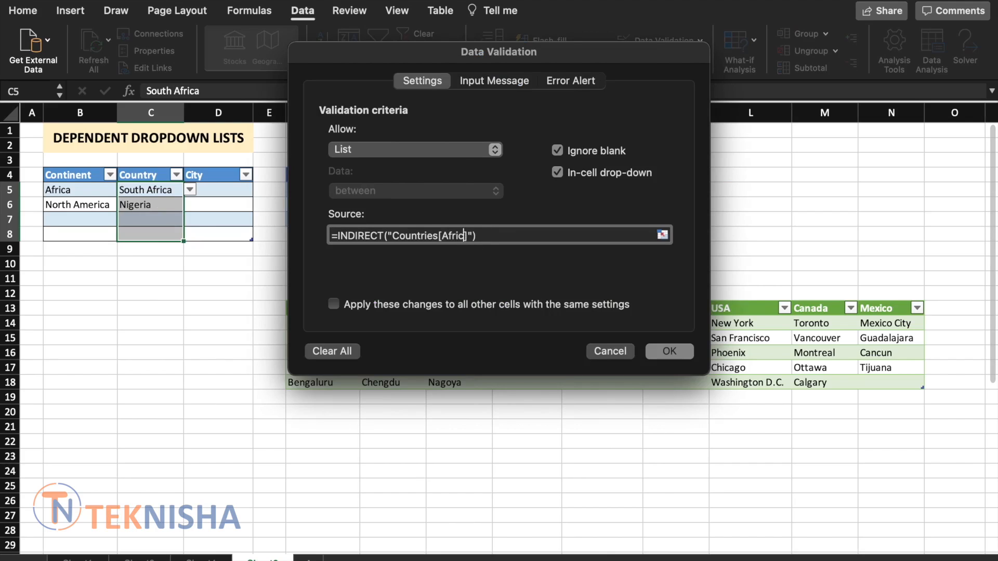
Switch the Country source to the Asia column and pick China in the first row.
type("Asia")
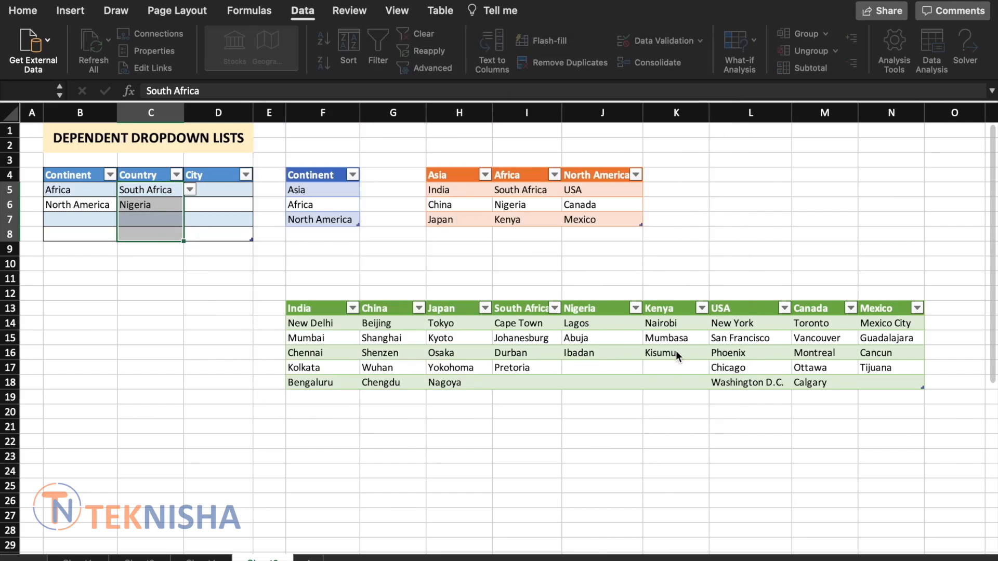
left_click(190, 189)
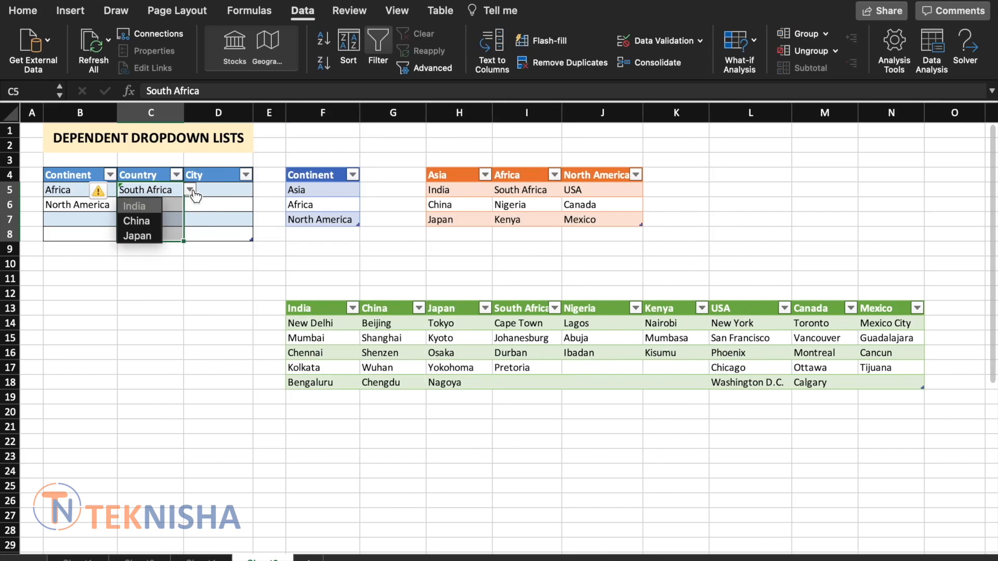
left_click(136, 221)
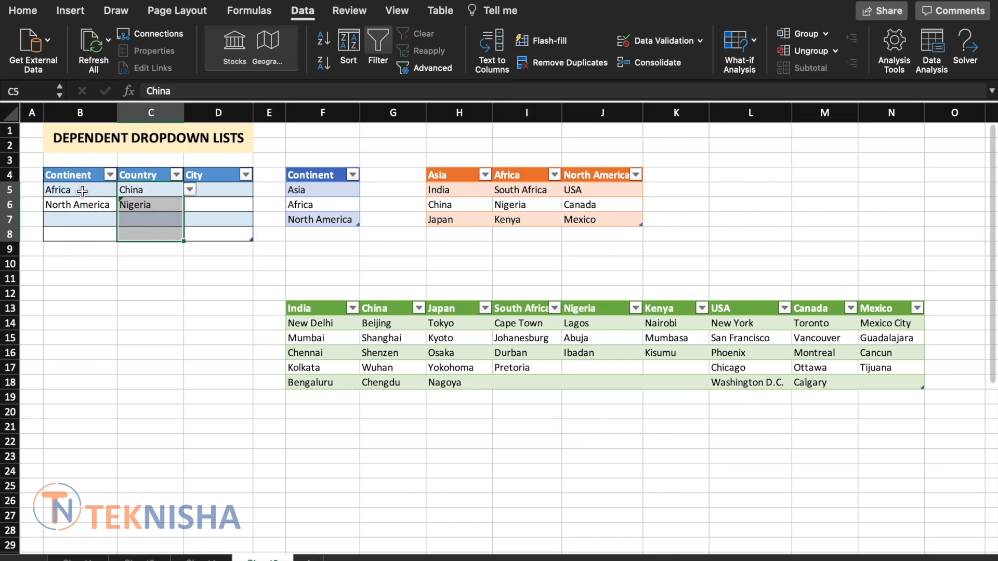
mouse_move(662, 41)
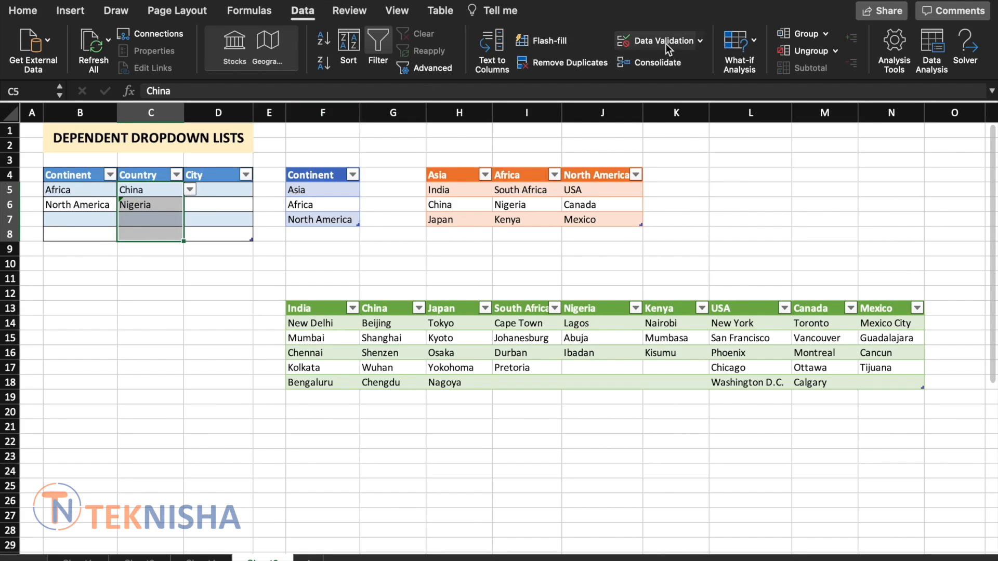
Change the Country validation source to =INDIRECT("Countries[B5]") without $ signs.
left_click(656, 40)
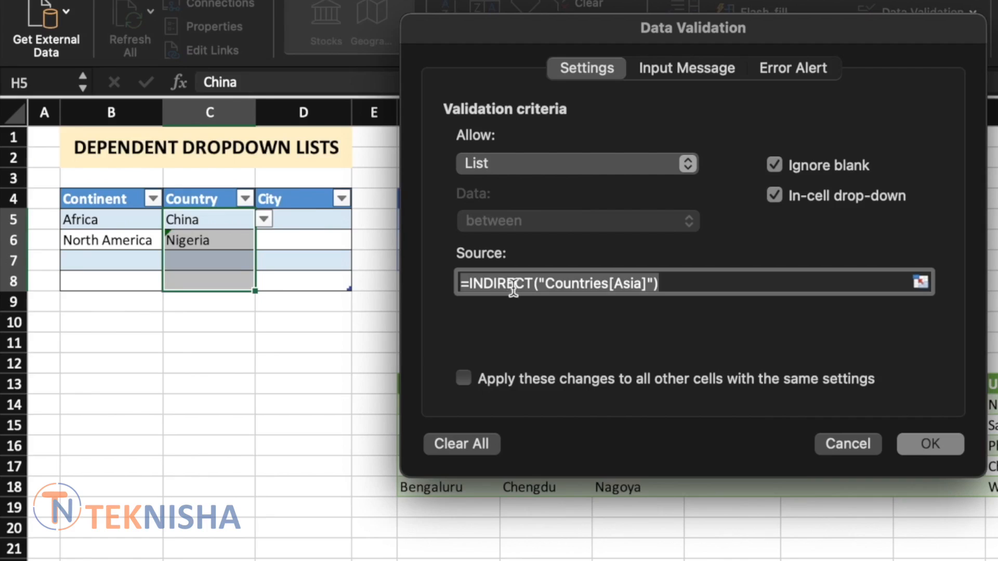
mouse_move(627, 286)
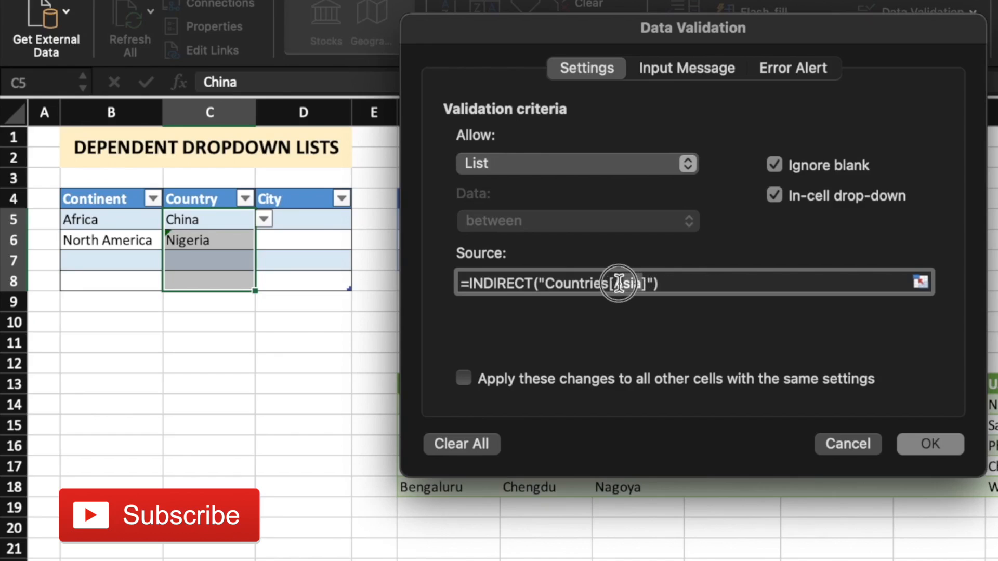
type("B5")
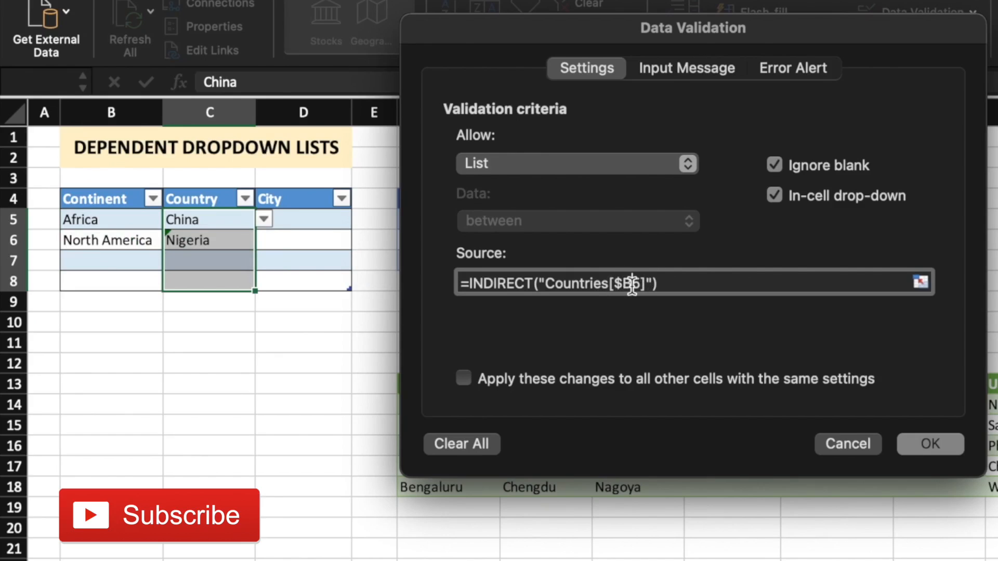
left_click(209, 219)
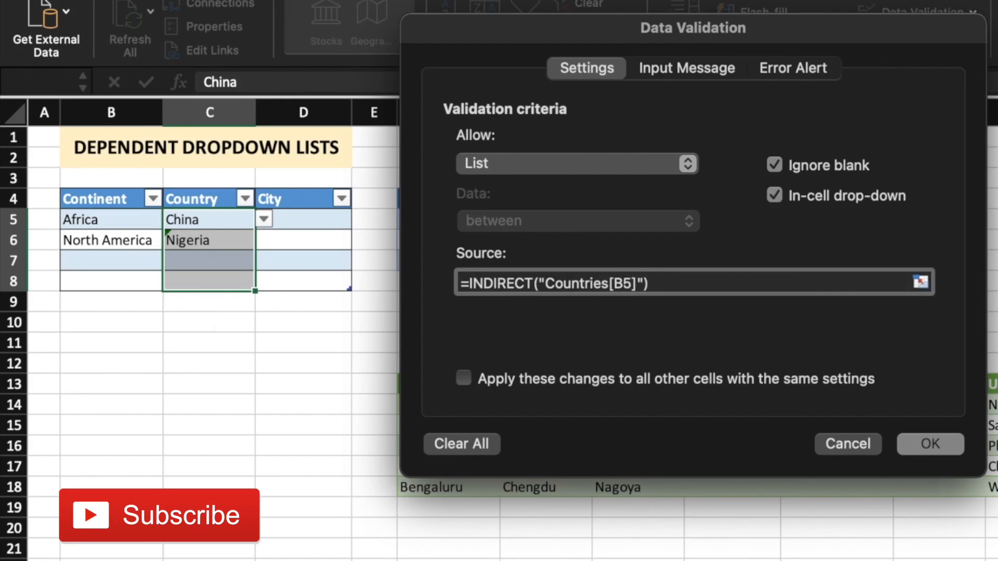
left_click(611, 283)
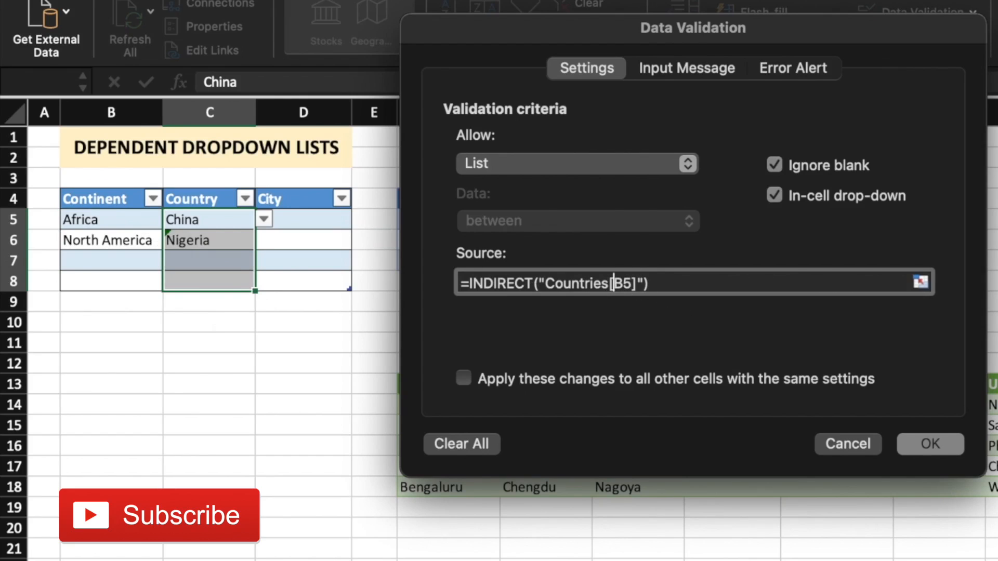
left_click(929, 443)
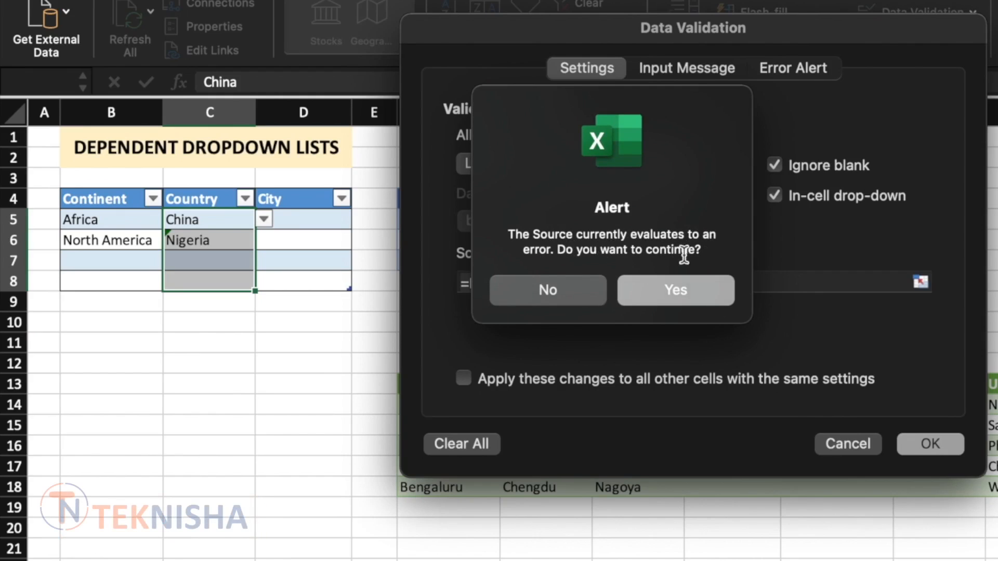
Dismiss the error alert and rework the source to =INDIRECT("Countries["&B5&"]").
left_click(675, 290)
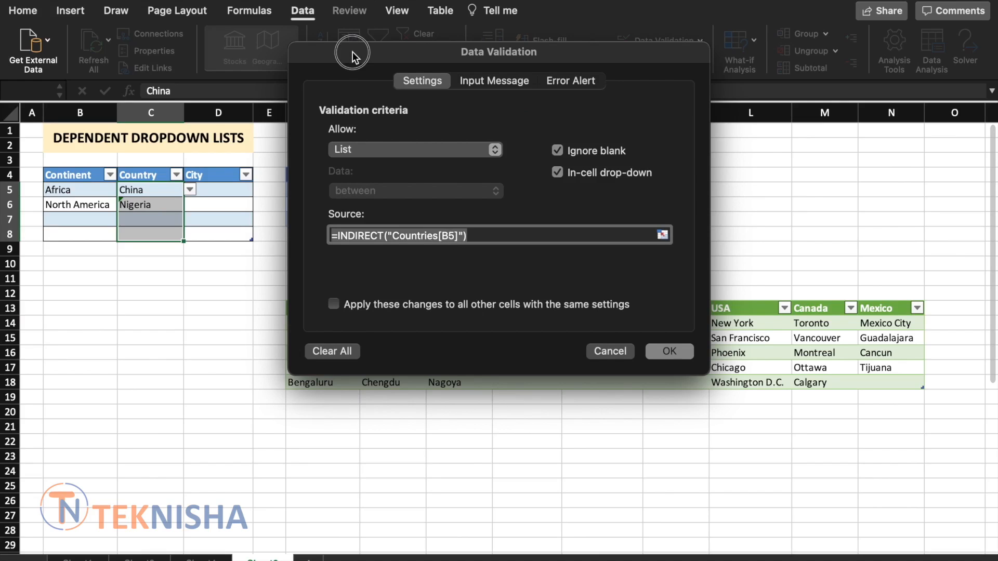
left_click_drag(351, 52, 503, 266)
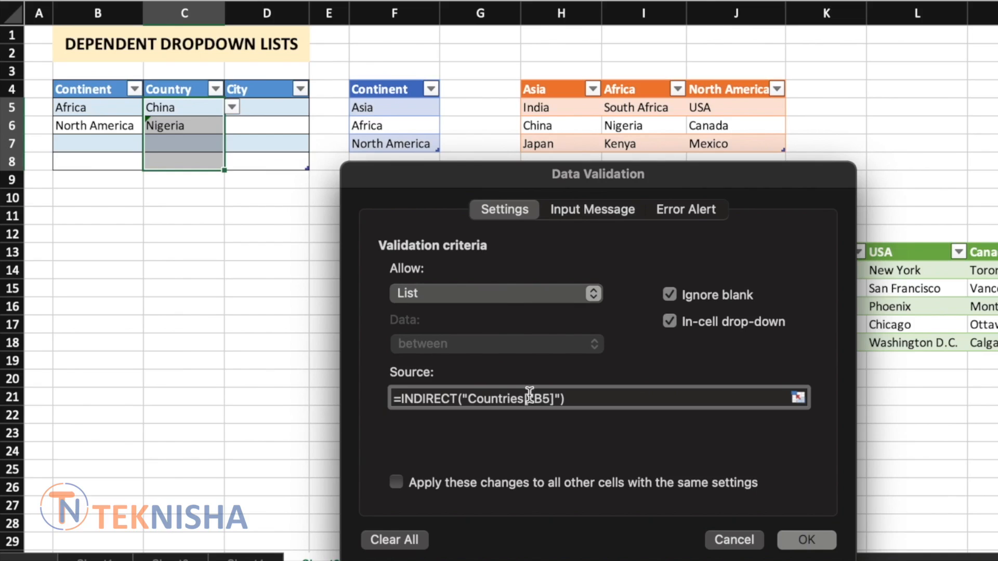
type("\"&")
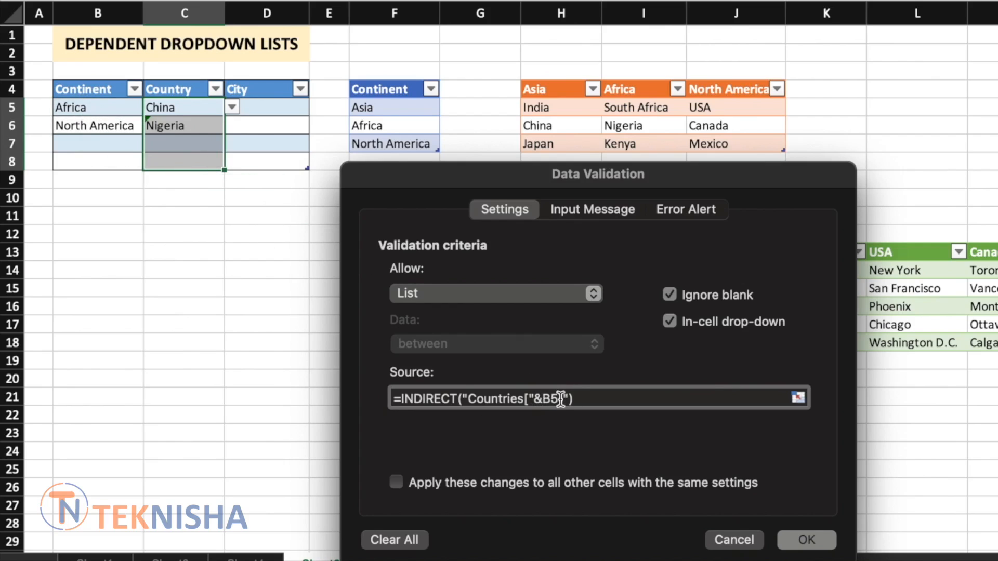
type("&")
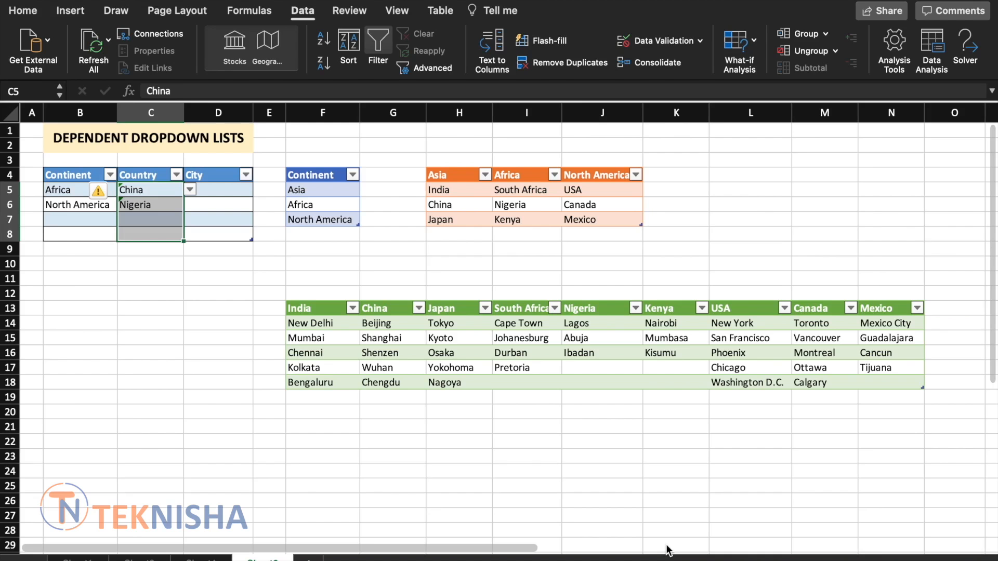
Choose Nigeria, Canada and India from each row's continent-matched Country dropdown, then select D5:D8.
left_click(79, 189)
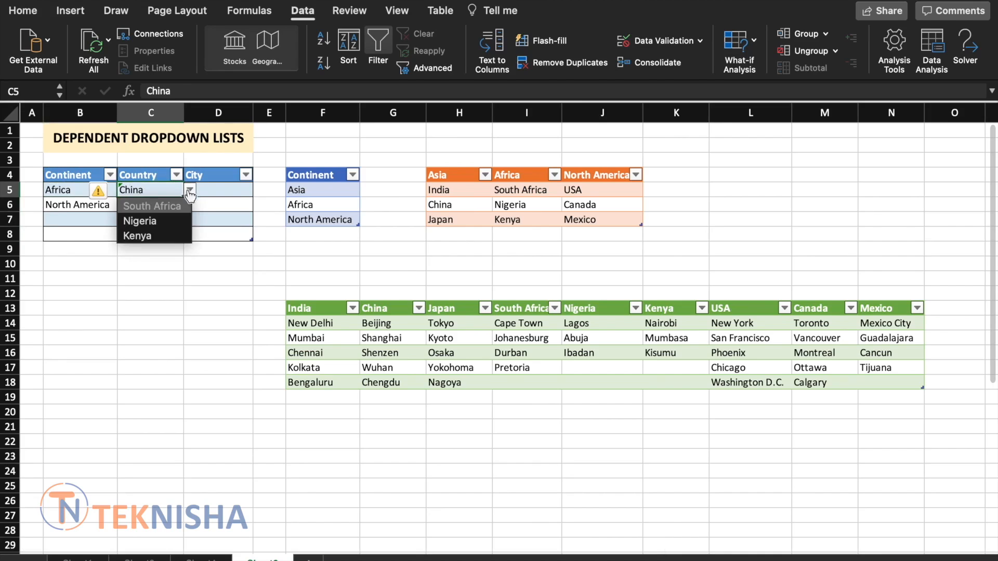
left_click(139, 221)
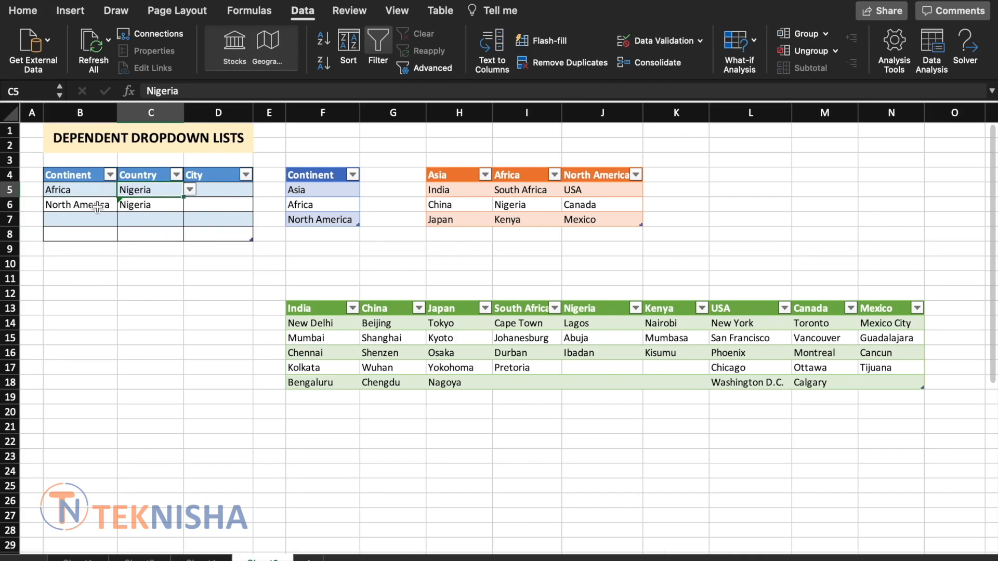
left_click(150, 205)
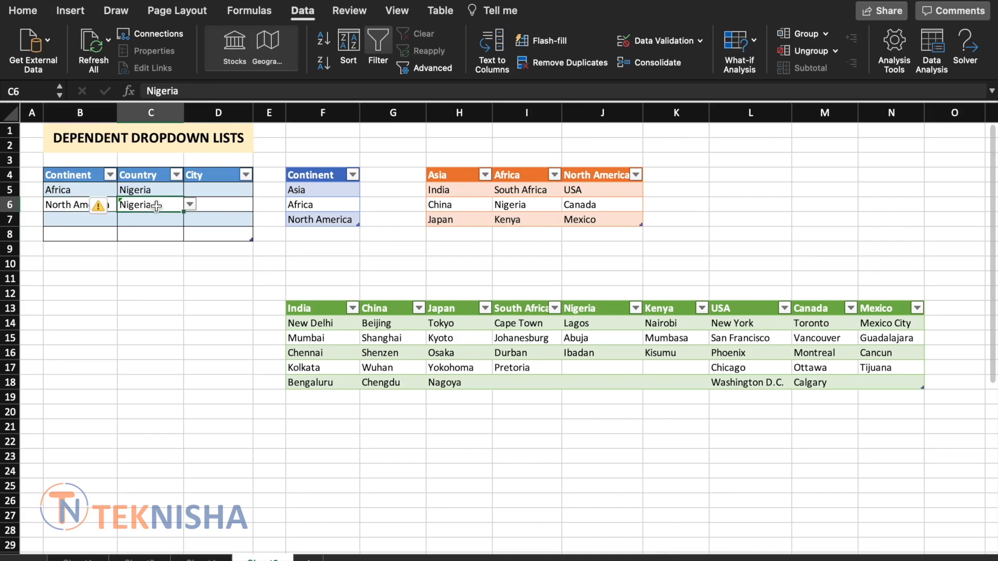
left_click(189, 204)
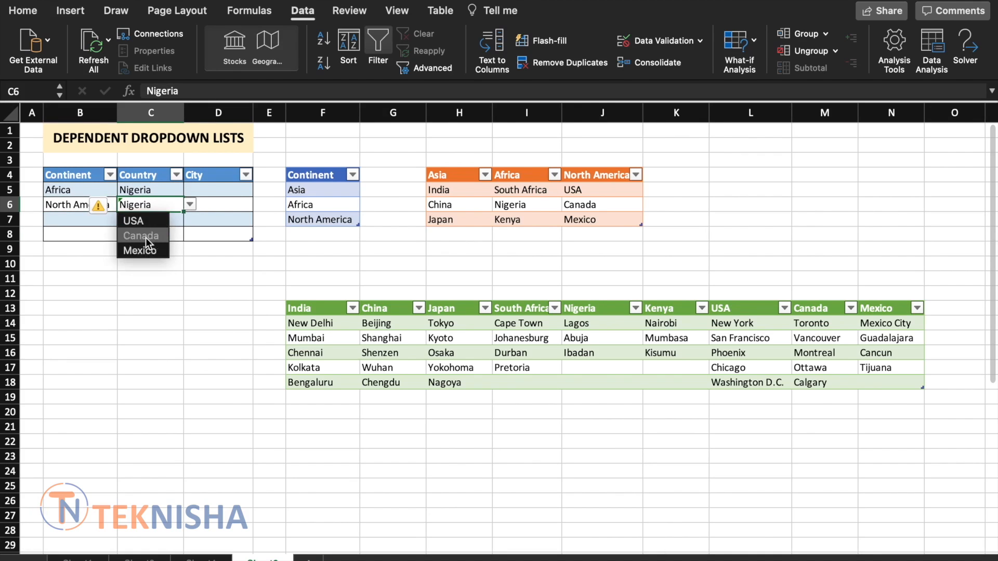
left_click(141, 235)
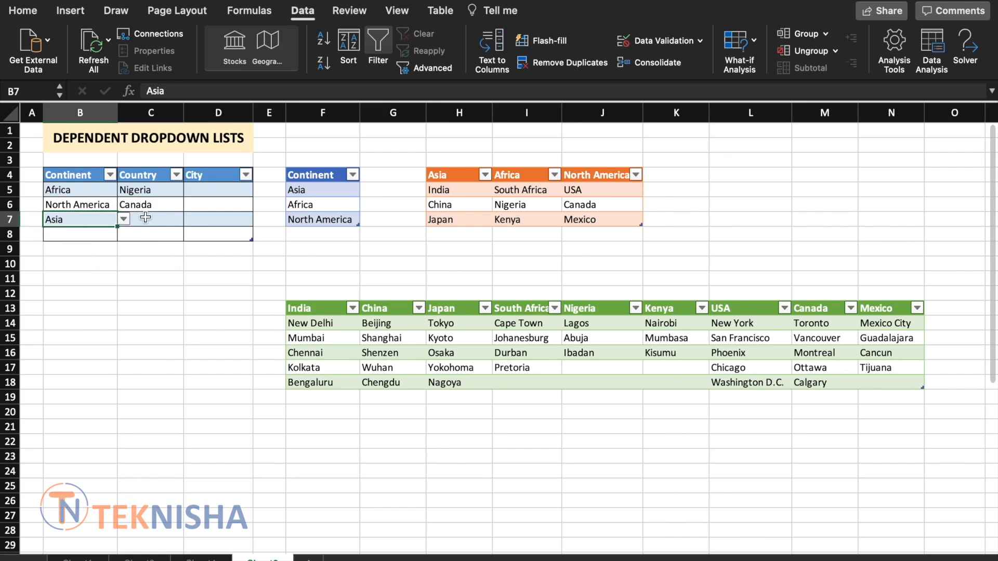
left_click(189, 219)
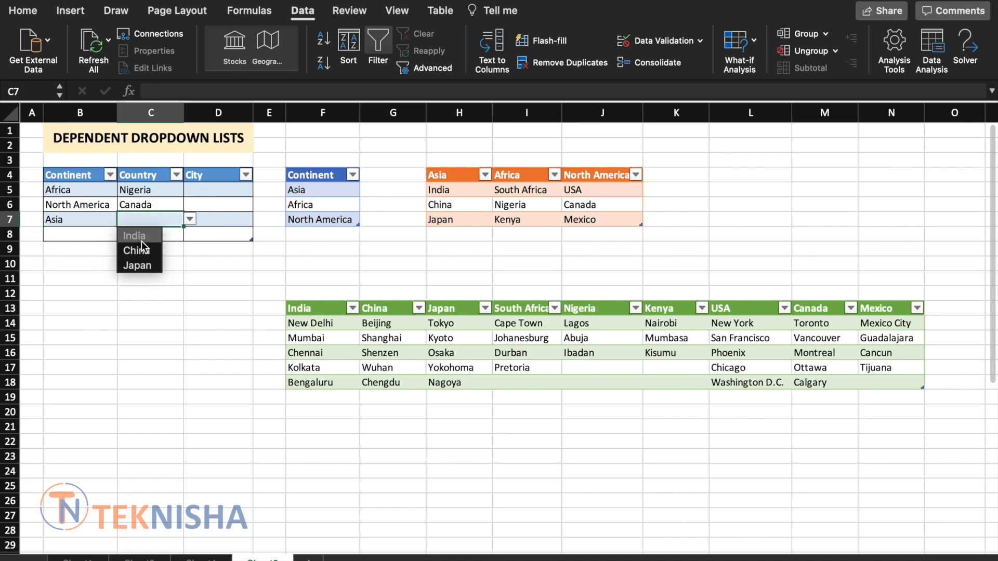
left_click(134, 235)
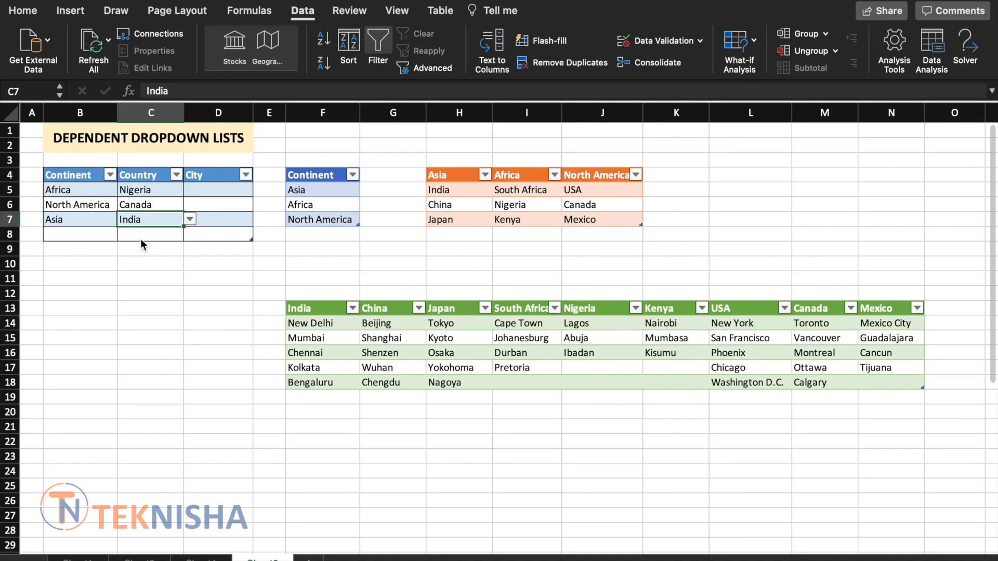
left_click(218, 189)
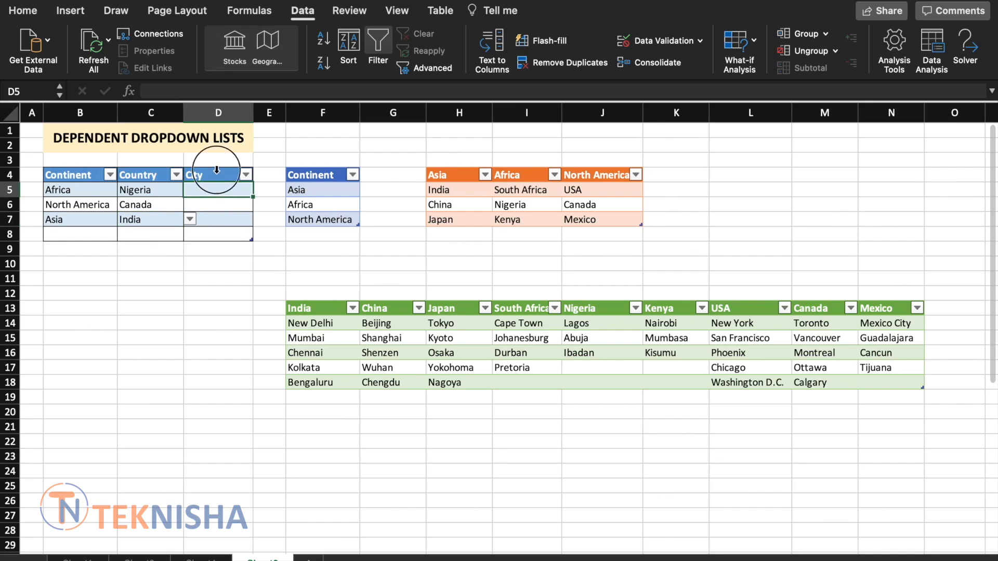
Give the City cells a list validation sourced from =INDIRECT("Cities[" & C5 & "]").
left_click(655, 41)
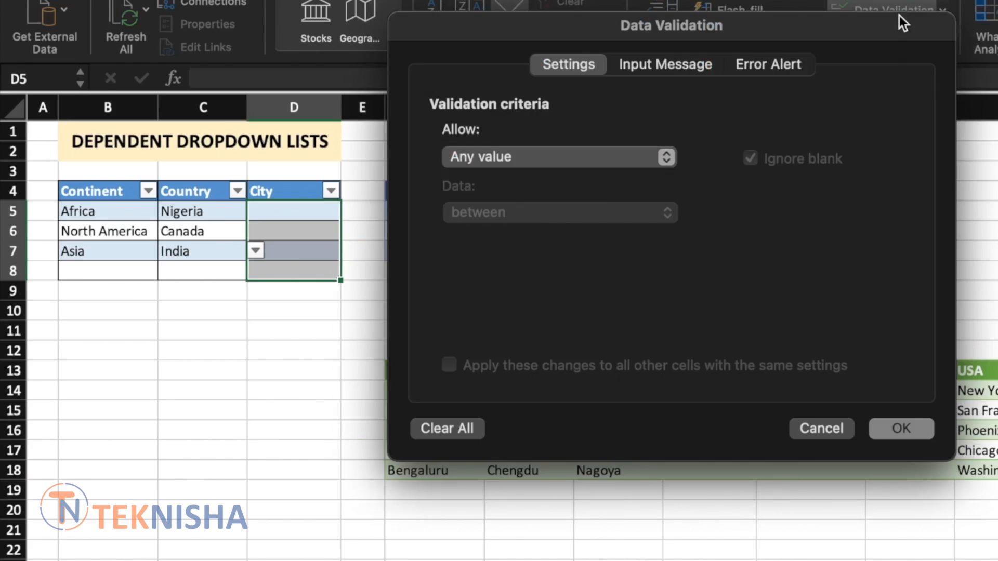
left_click(558, 156)
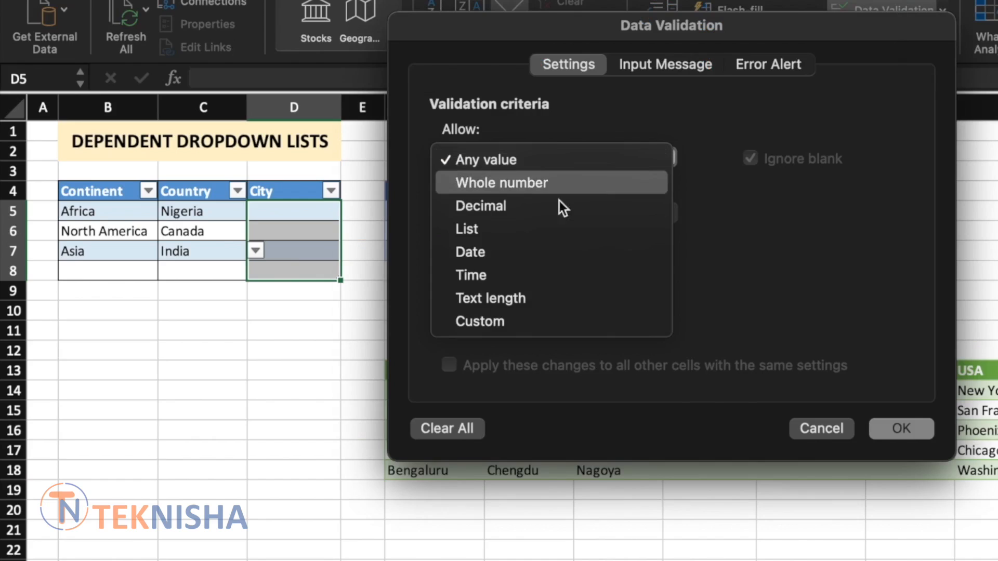
left_click(466, 229)
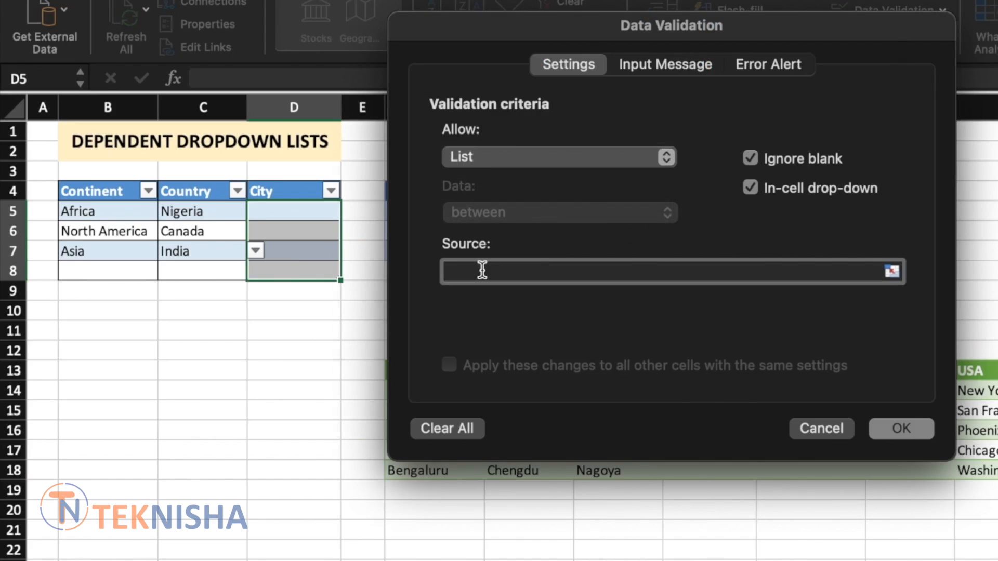
type("=")
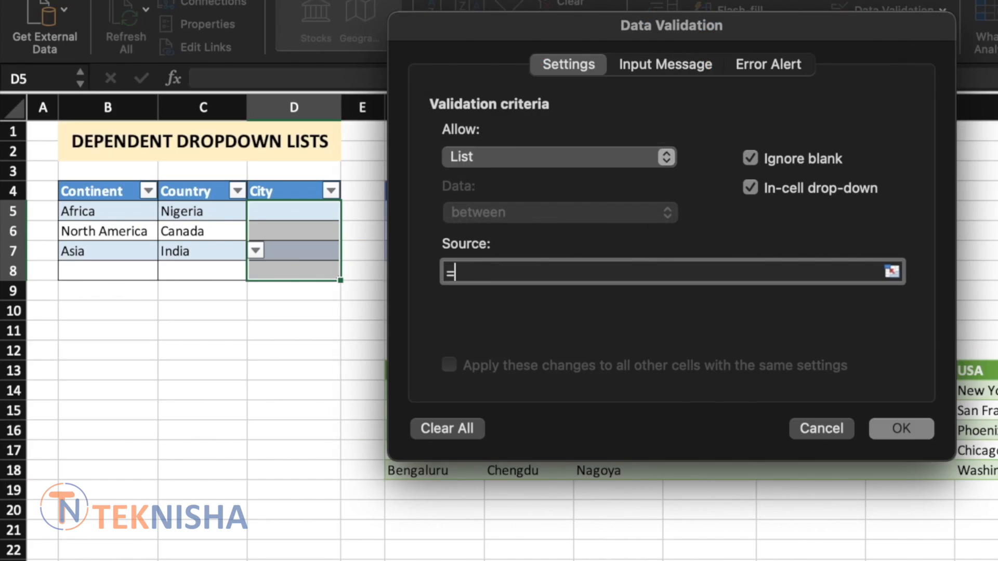
type("indi")
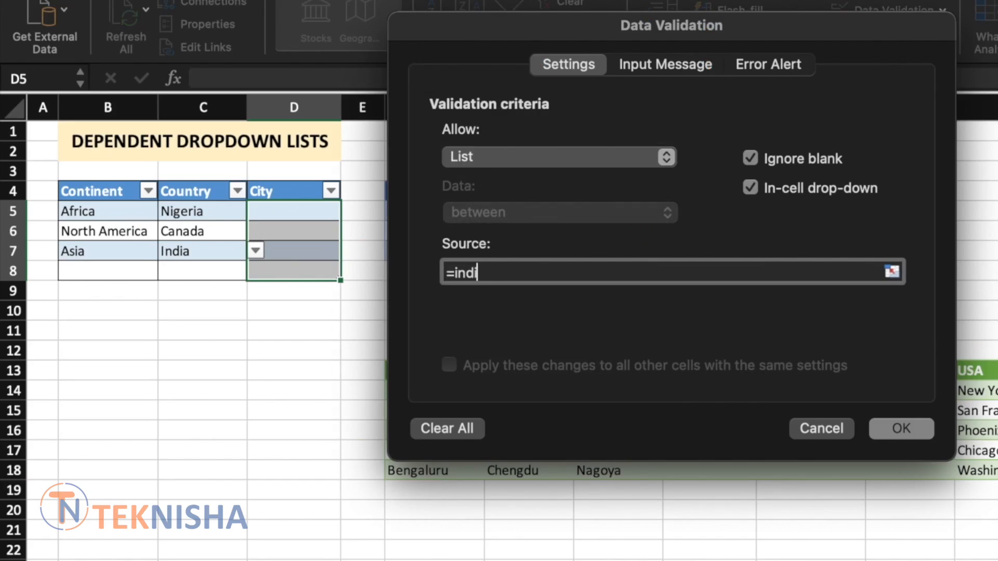
type("rect(")
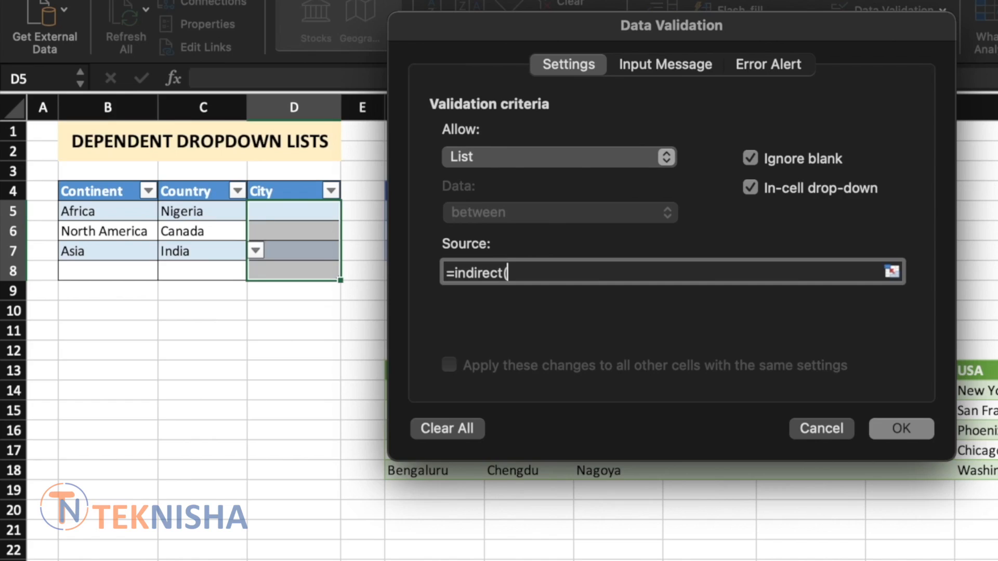
type("\"")
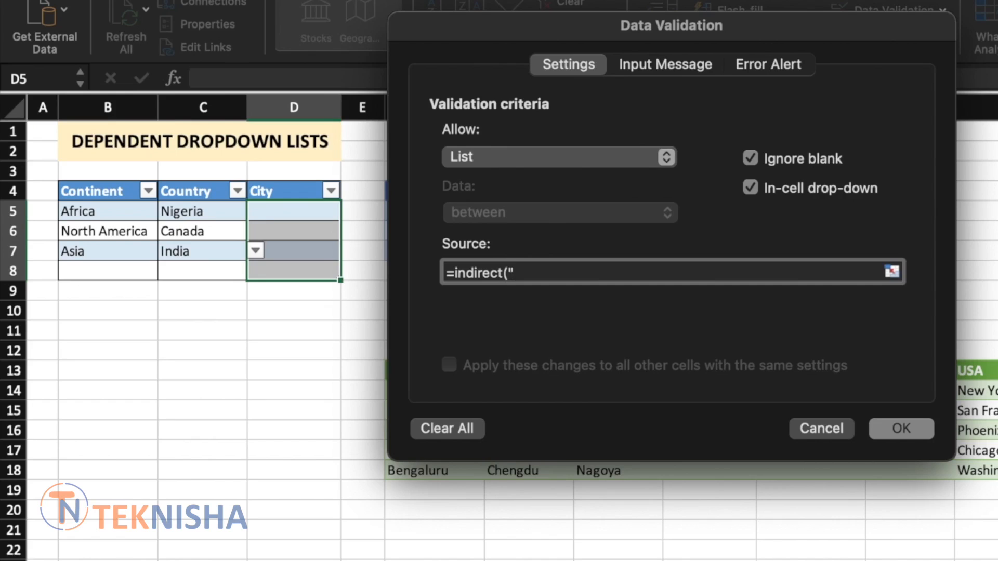
type("Cit")
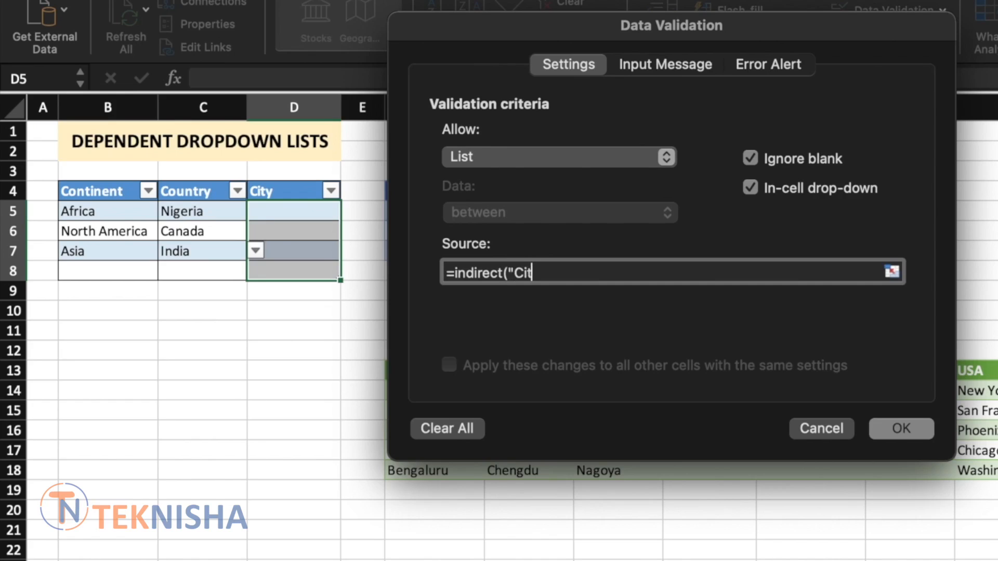
type("ies")
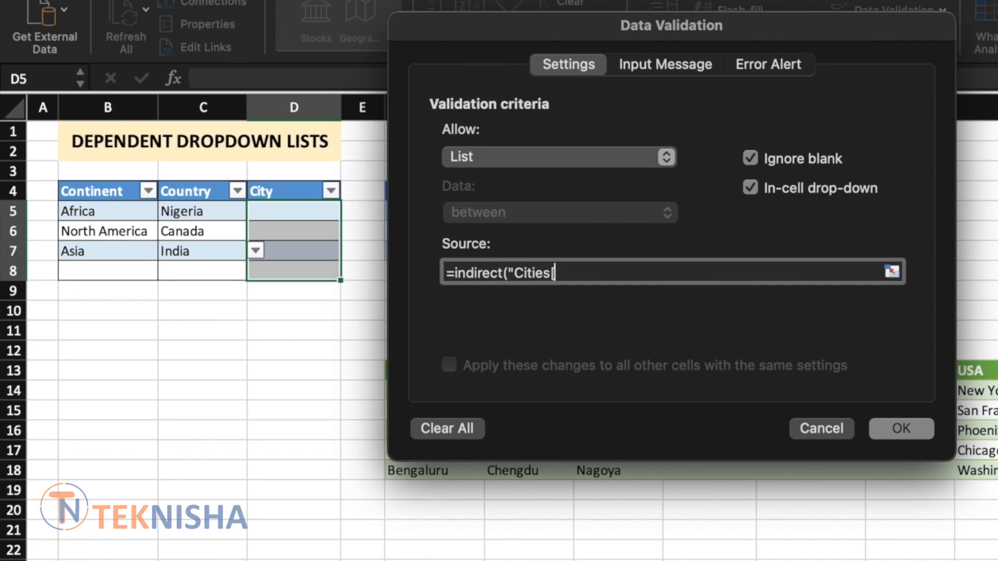
type("[")
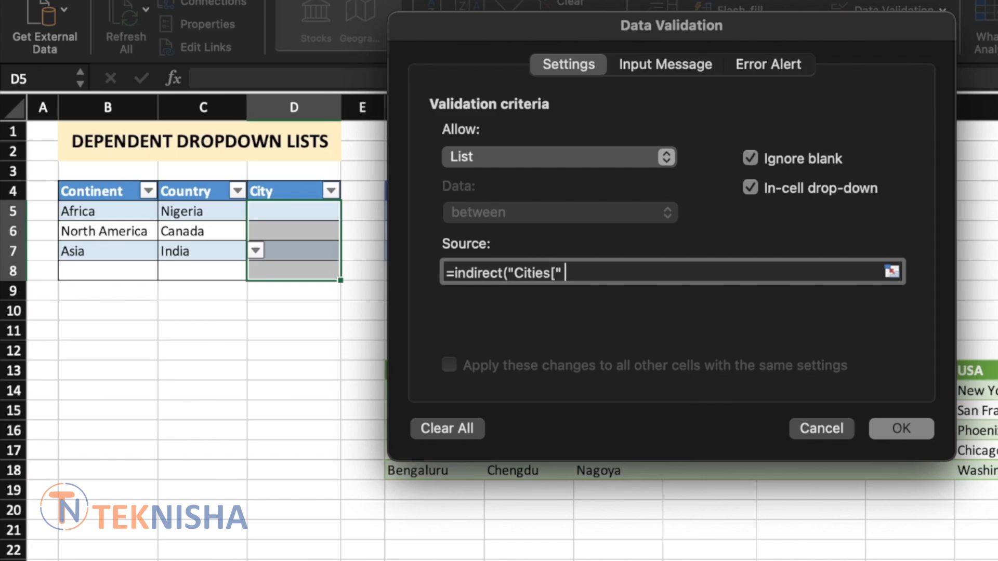
type("& C5 &")
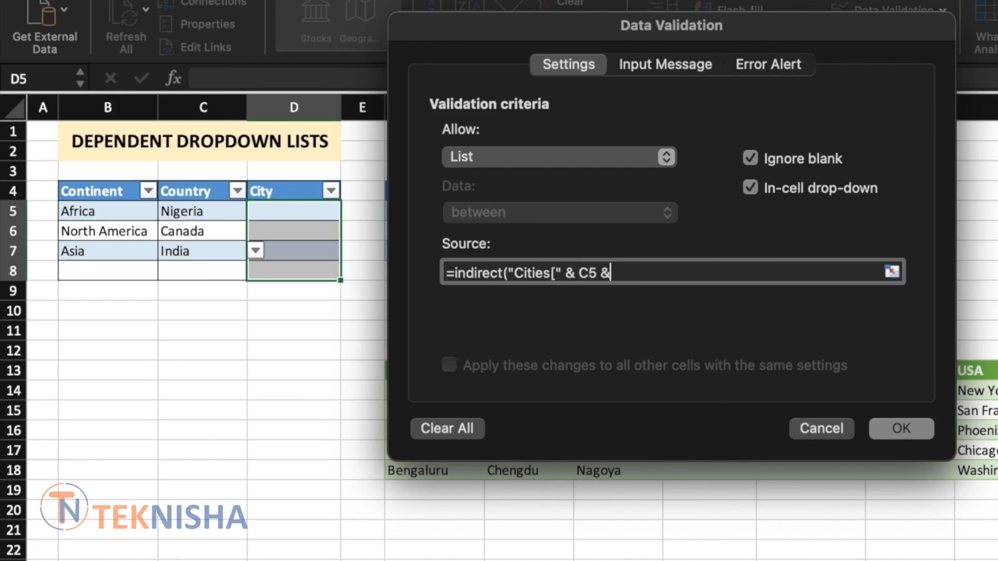
type("\"")
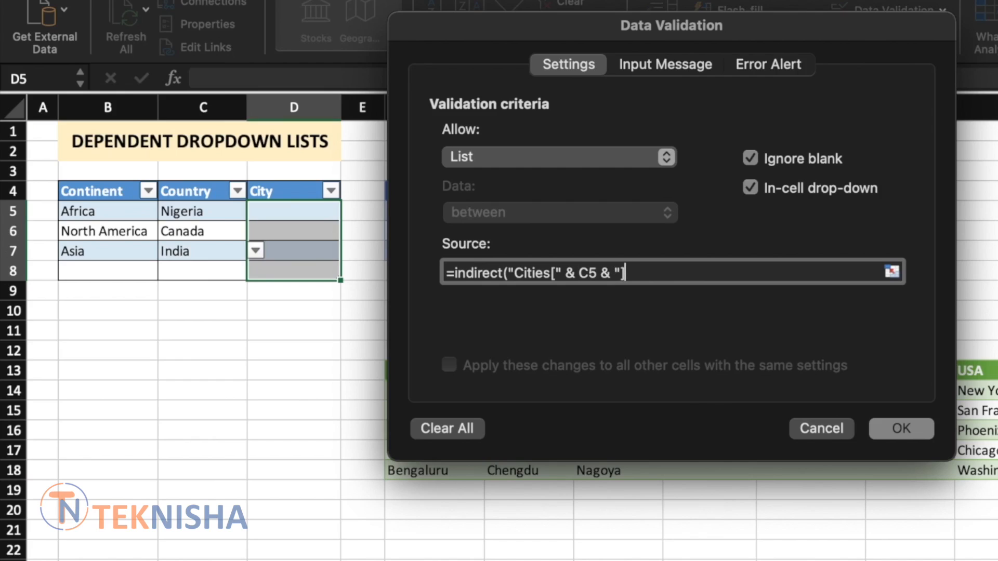
type("]\"")
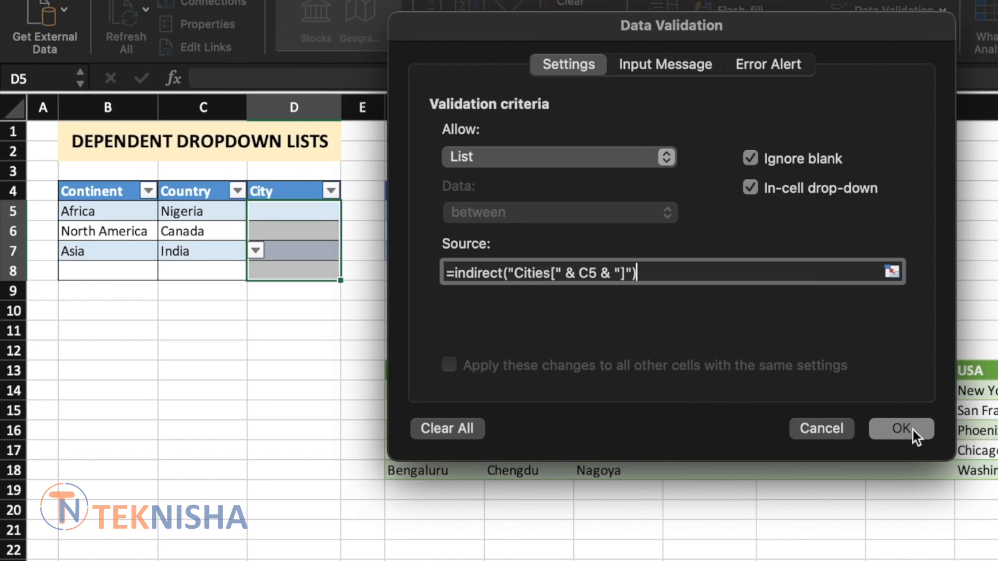
left_click(899, 428)
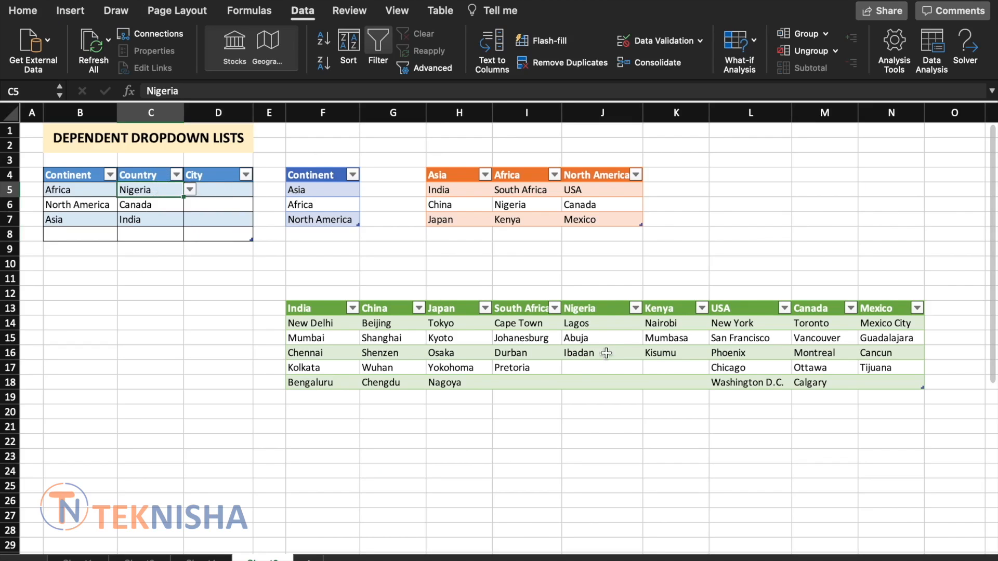
mouse_move(601, 357)
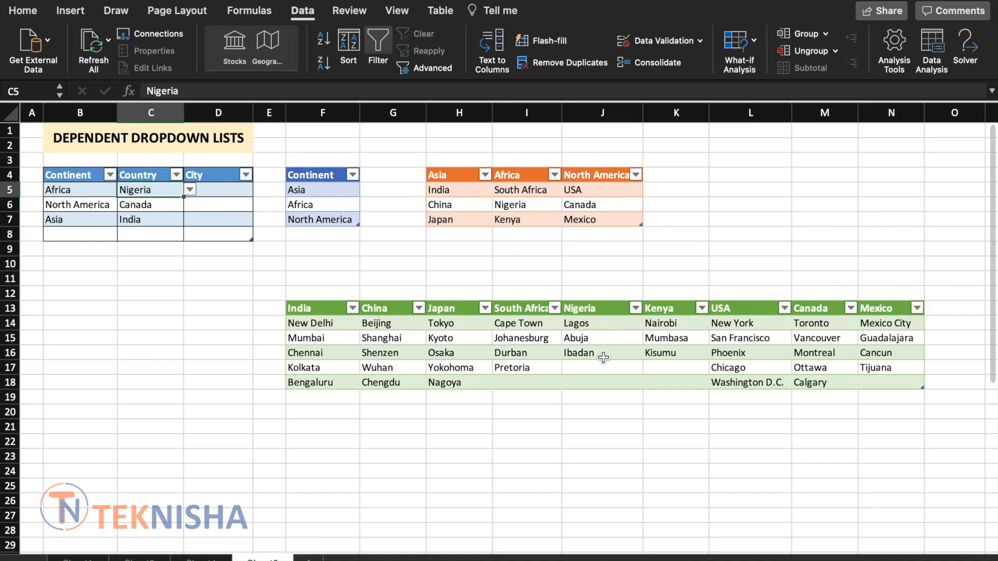
Choose Abuja, Ottawa and Chennai from the City dropdowns for Nigeria, Canada and India.
left_click(217, 189)
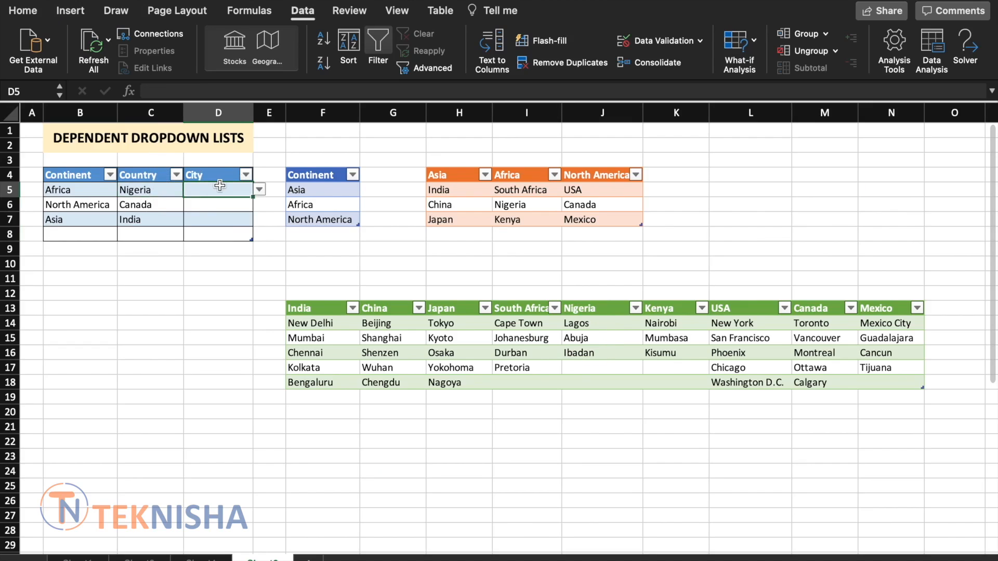
left_click(258, 189)
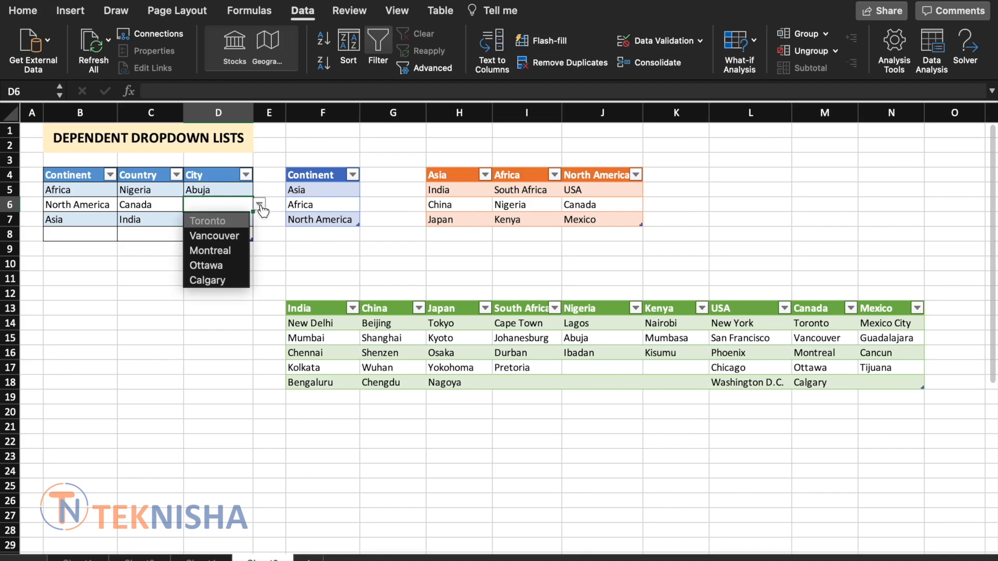
left_click(206, 265)
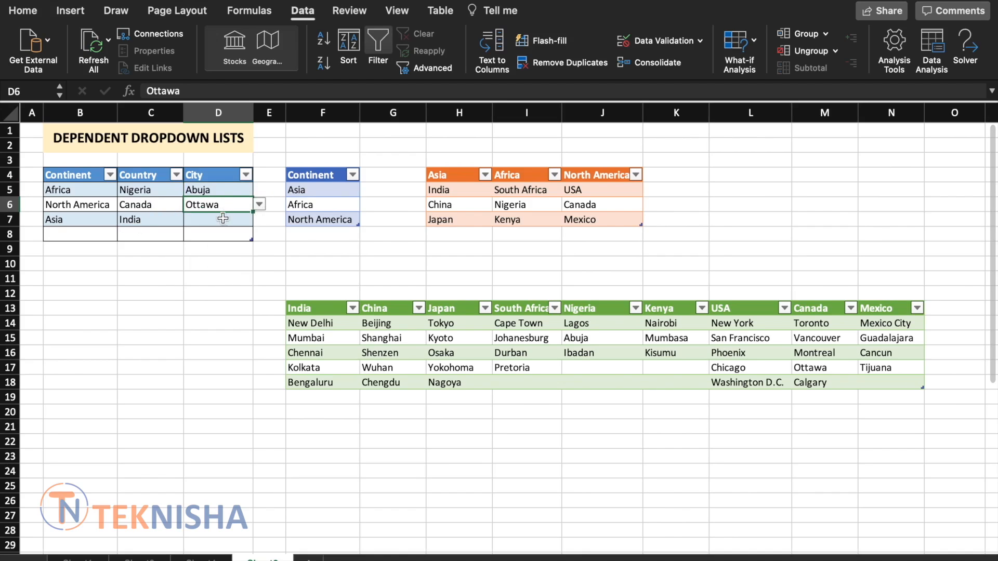
left_click(259, 219)
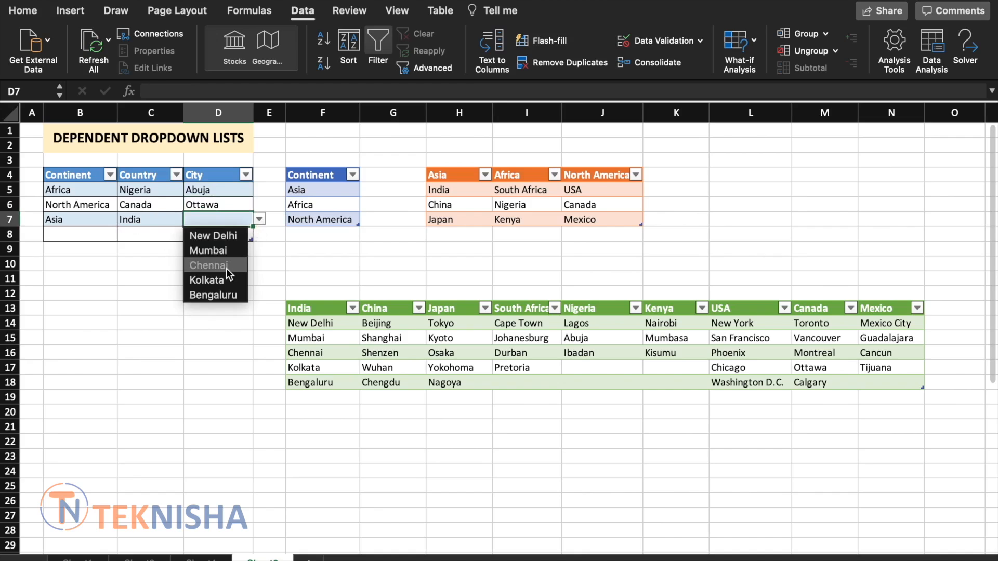
left_click(208, 266)
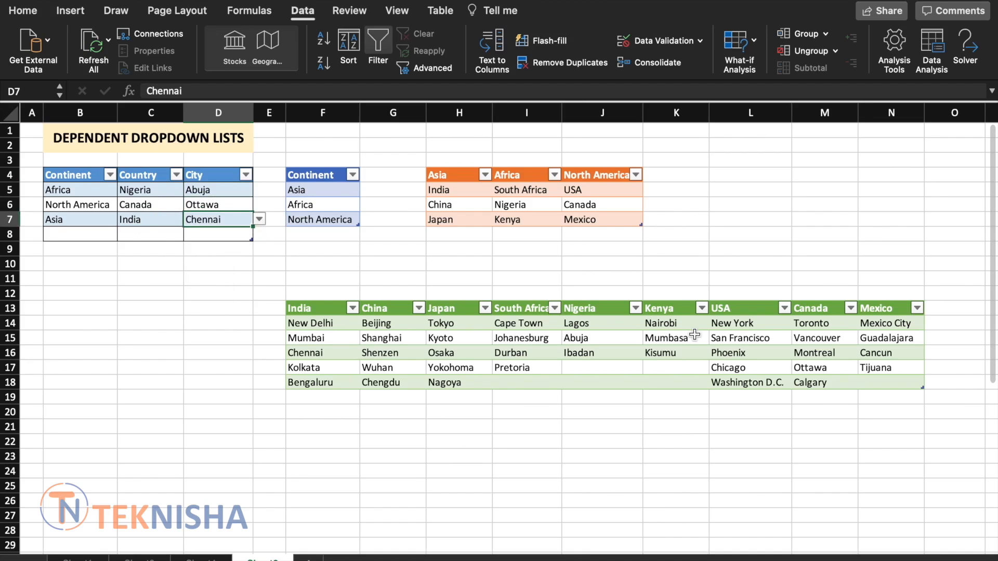
mouse_move(545, 247)
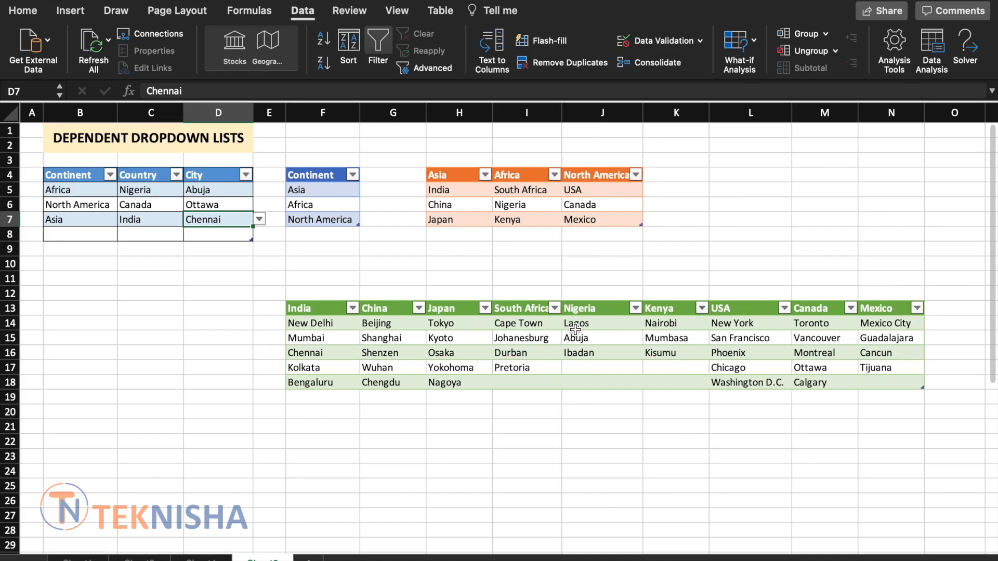
Add Oceania to the Continent table and select it in the fourth row's Continent dropdown.
left_click(322, 234)
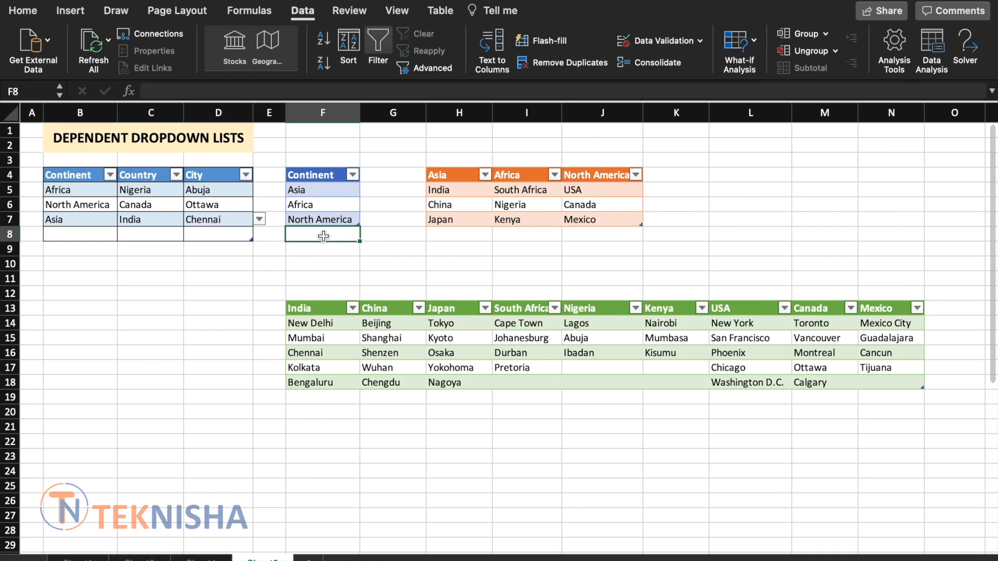
type("Oceania")
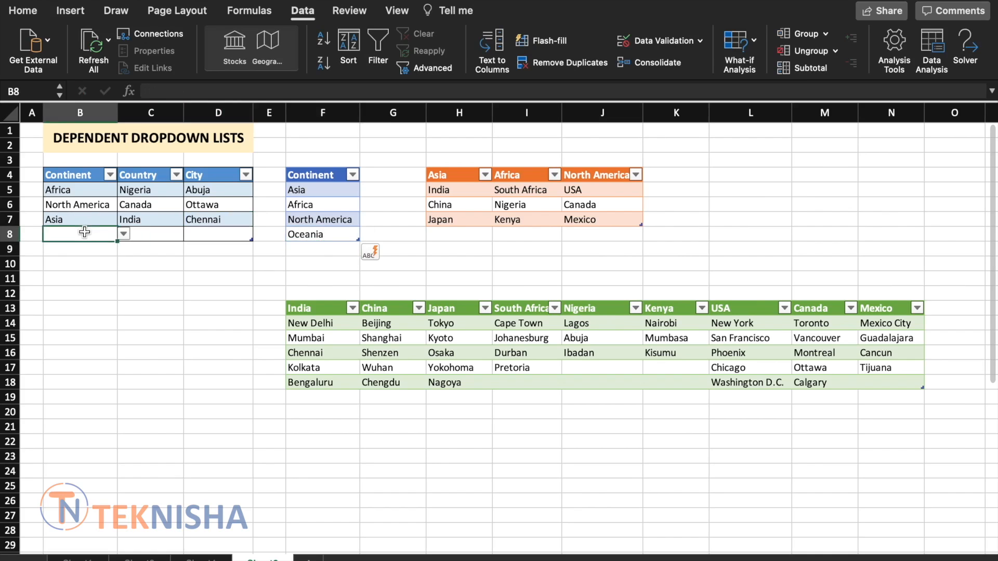
left_click(122, 233)
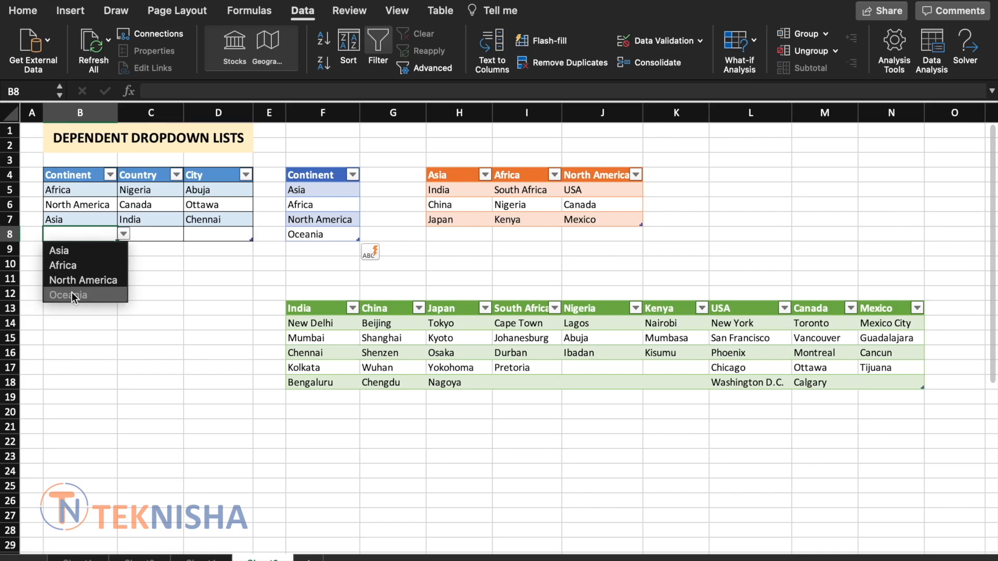
left_click(67, 294)
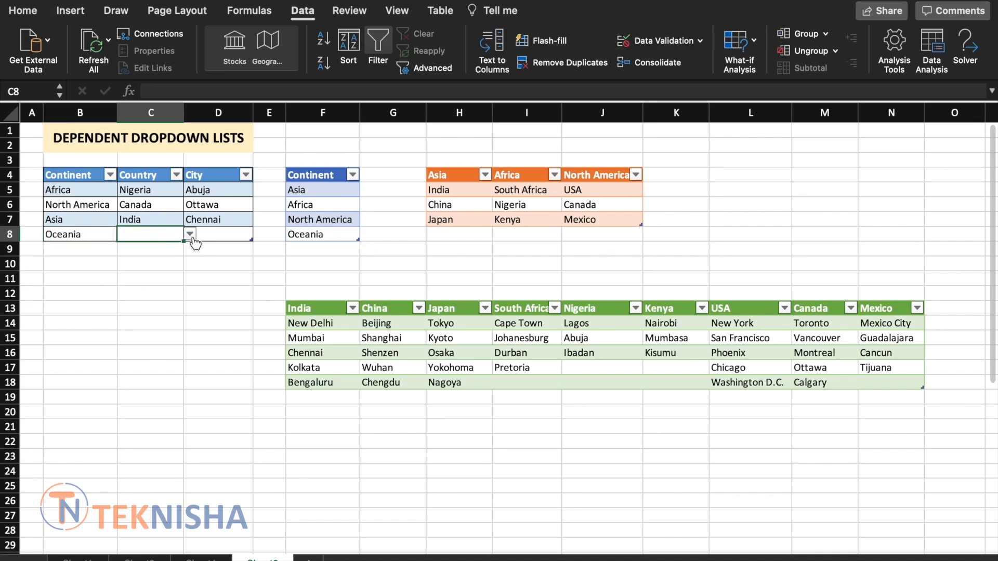
left_click(218, 233)
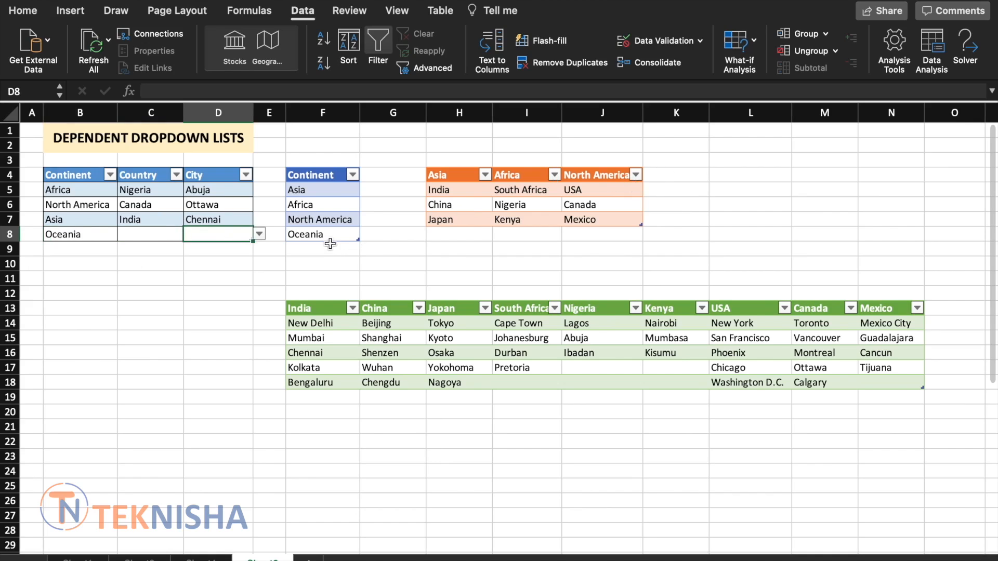
left_click(675, 174)
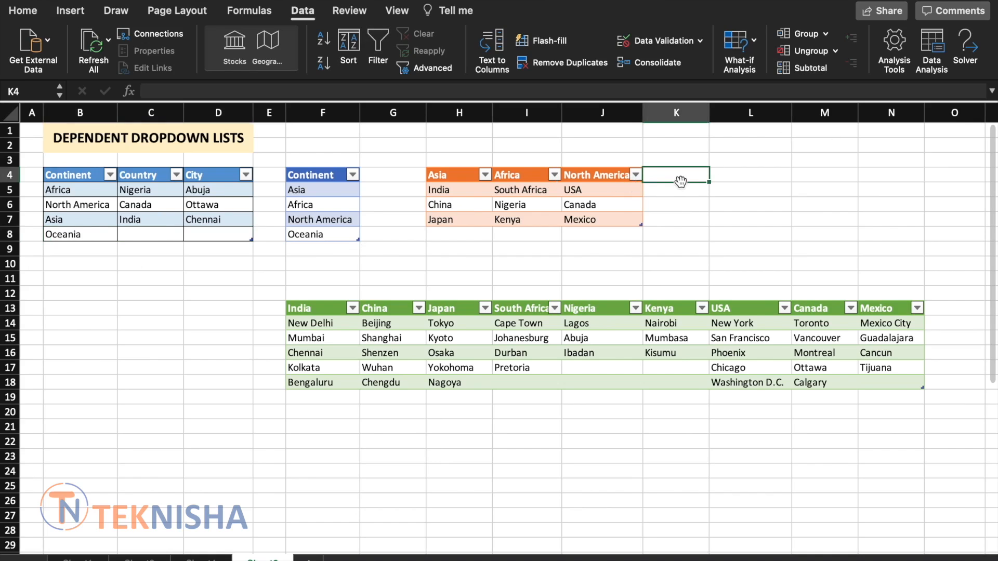
Add an Oceania column listing Australia and New Zealand to the Countries table, then select C8.
type("Oceania")
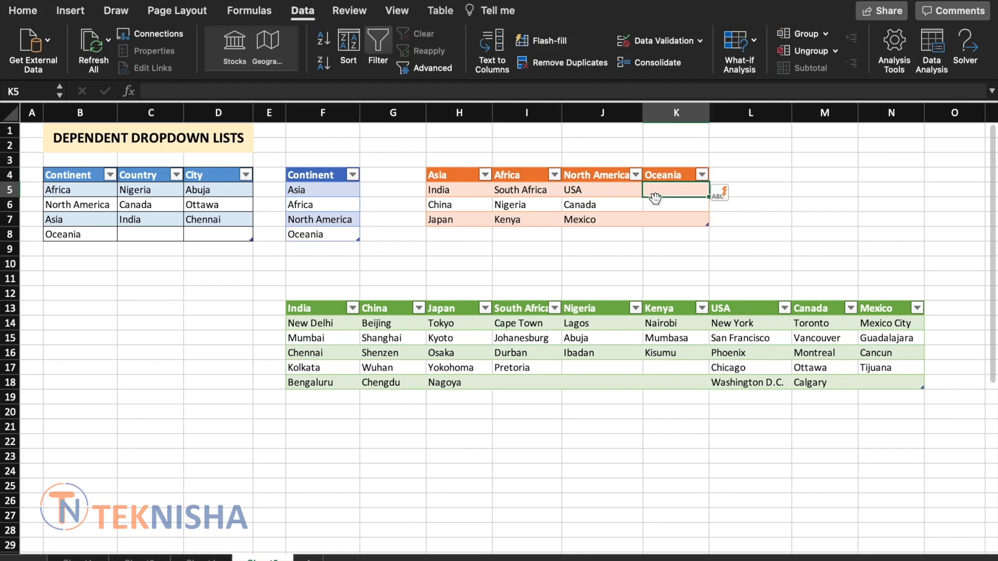
type("Australia")
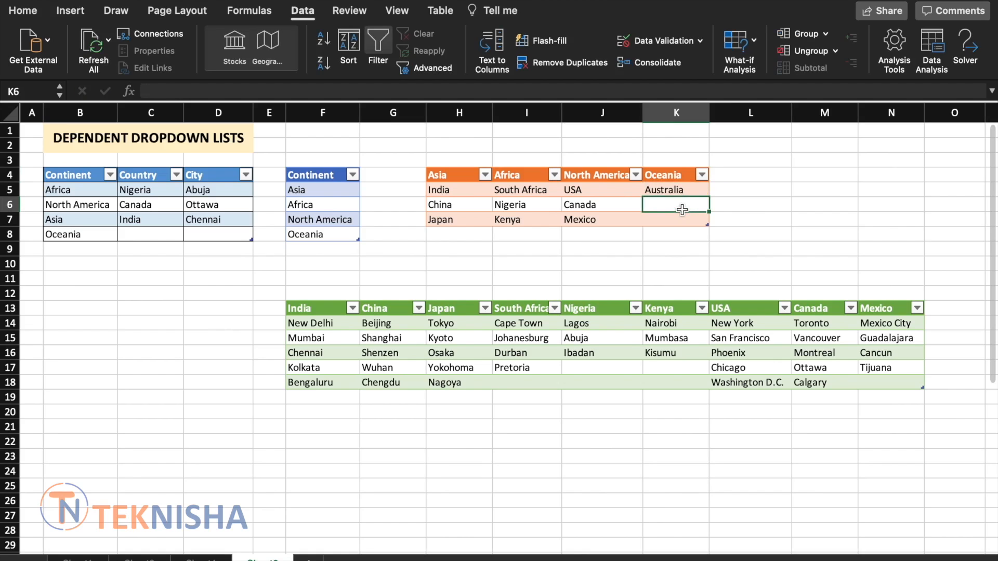
type("New Zealand")
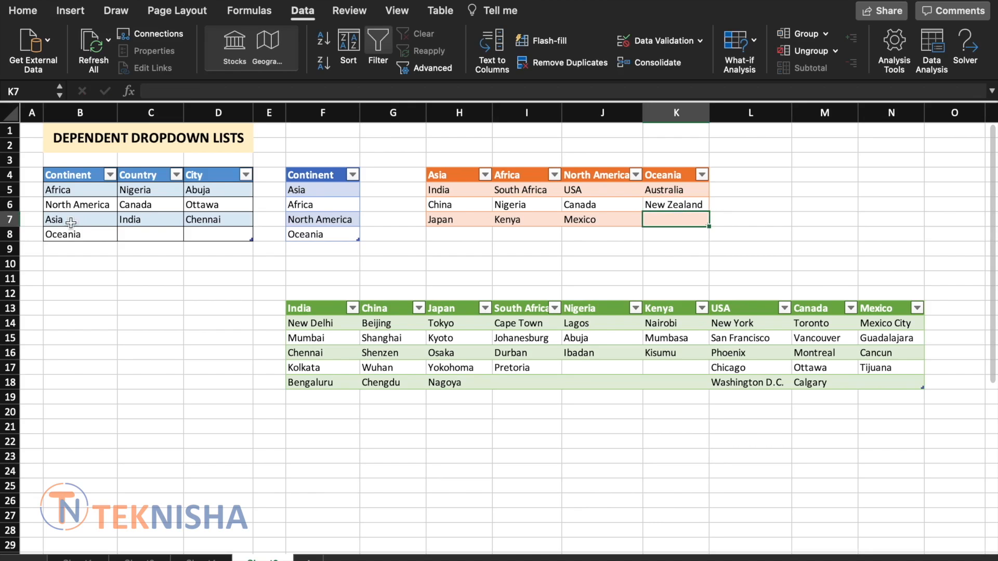
left_click(150, 234)
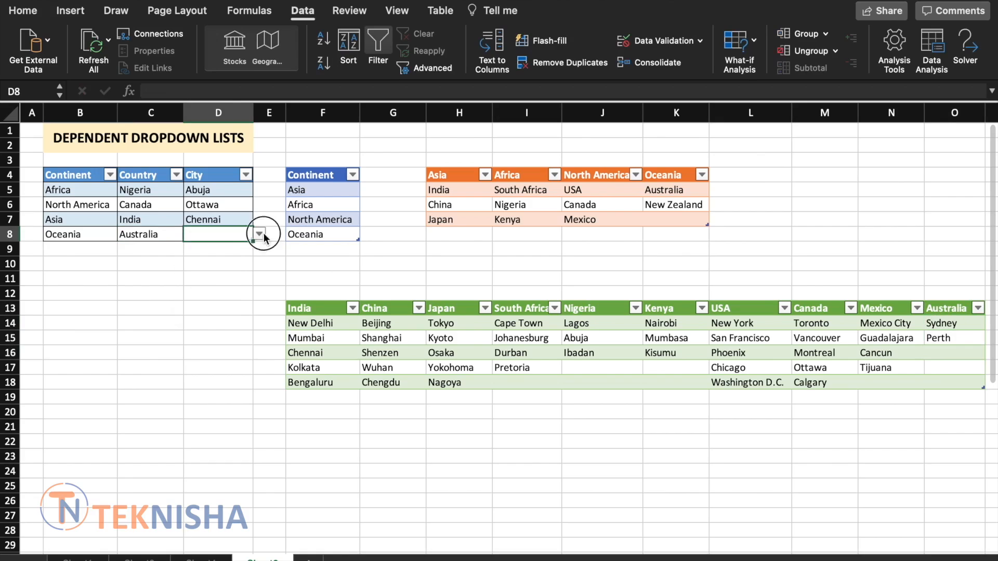
Pick Sydney as Australia's city in D8, then fill row 9 with North America, USA and Phoenix.
left_click(200, 235)
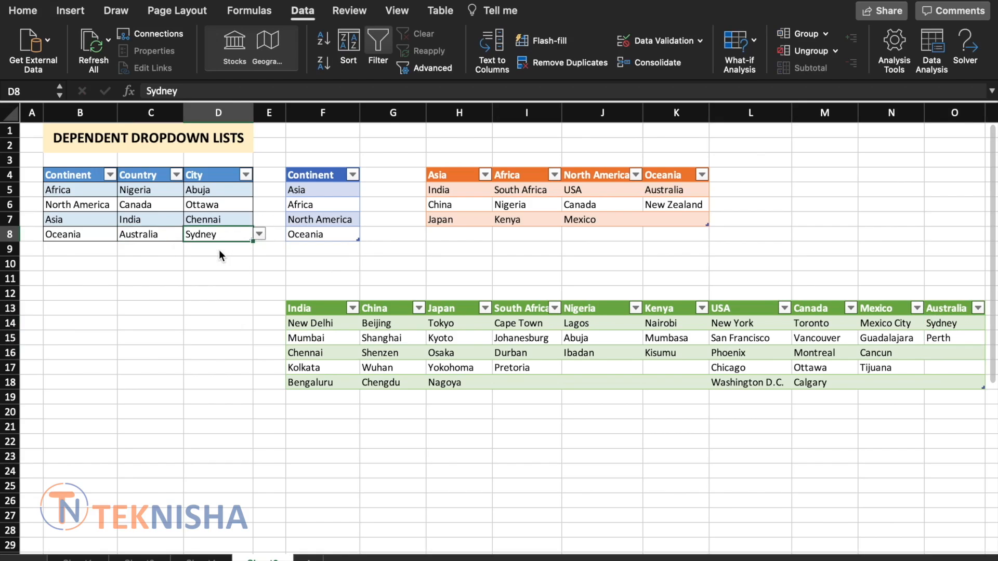
left_click(124, 249)
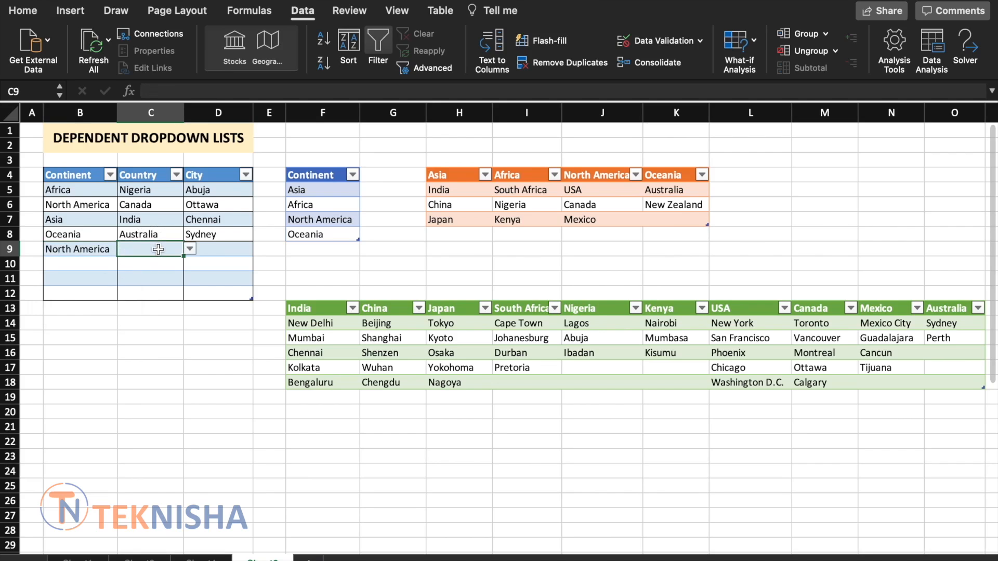
left_click(189, 249)
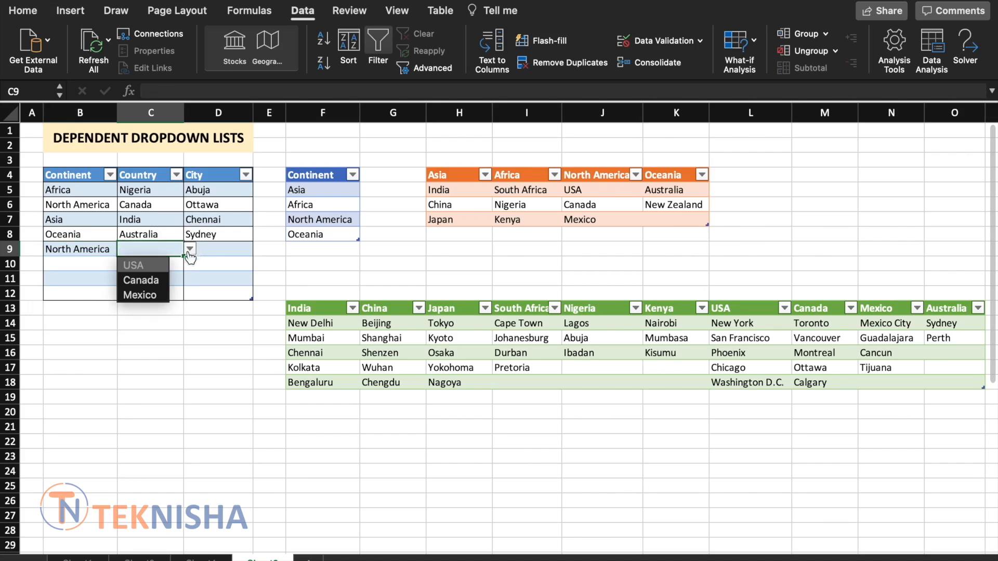
left_click(132, 264)
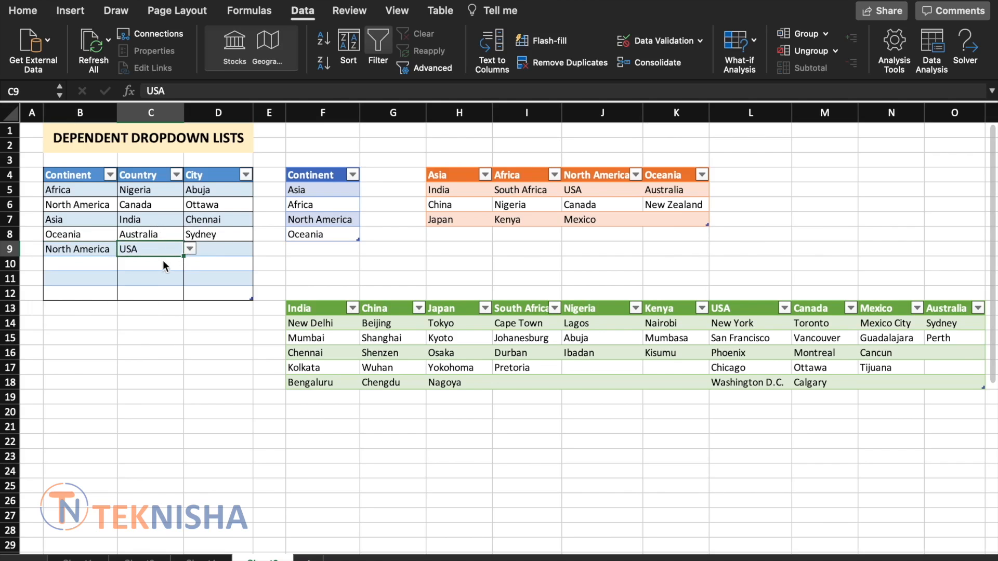
left_click(218, 248)
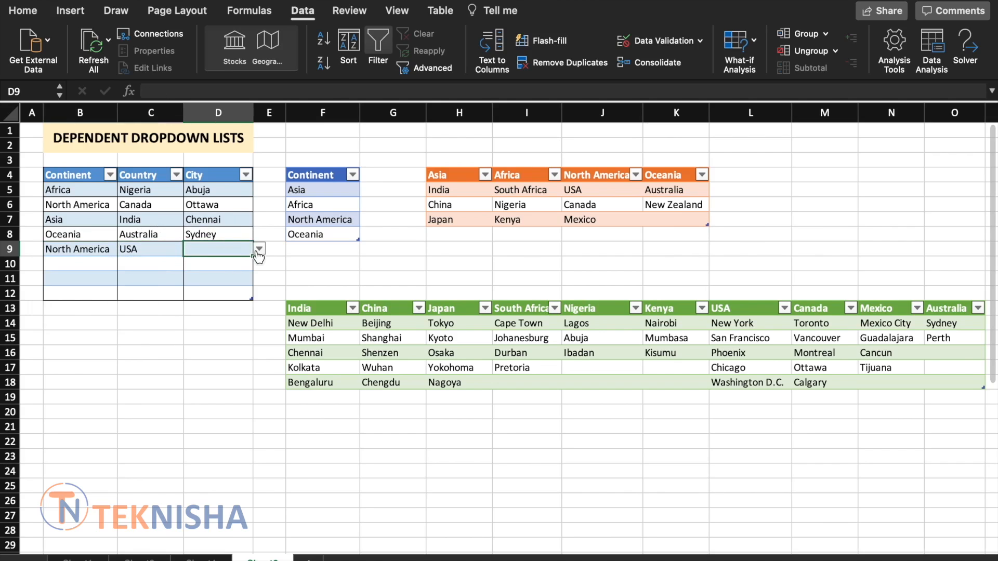
left_click(218, 249)
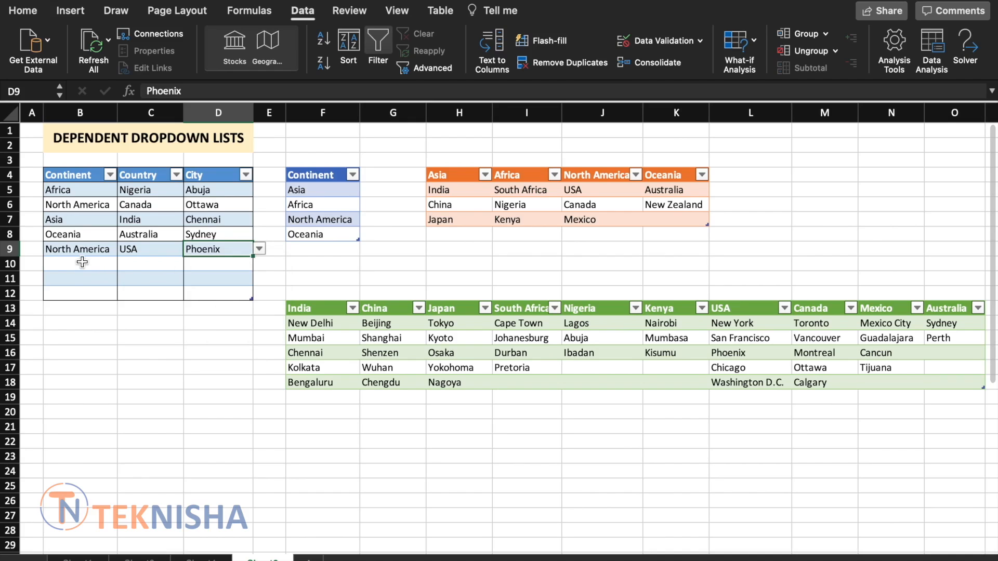
left_click(79, 263)
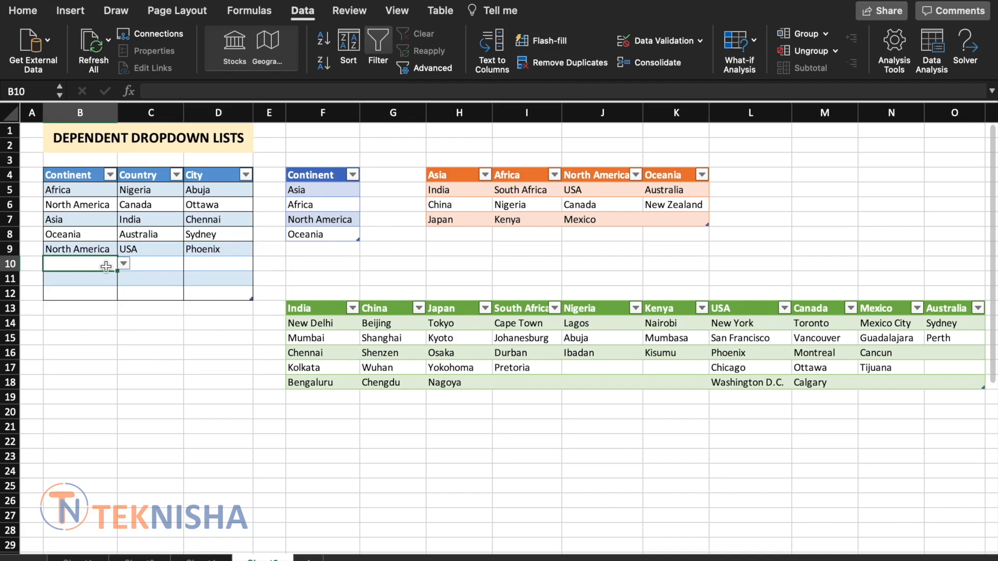